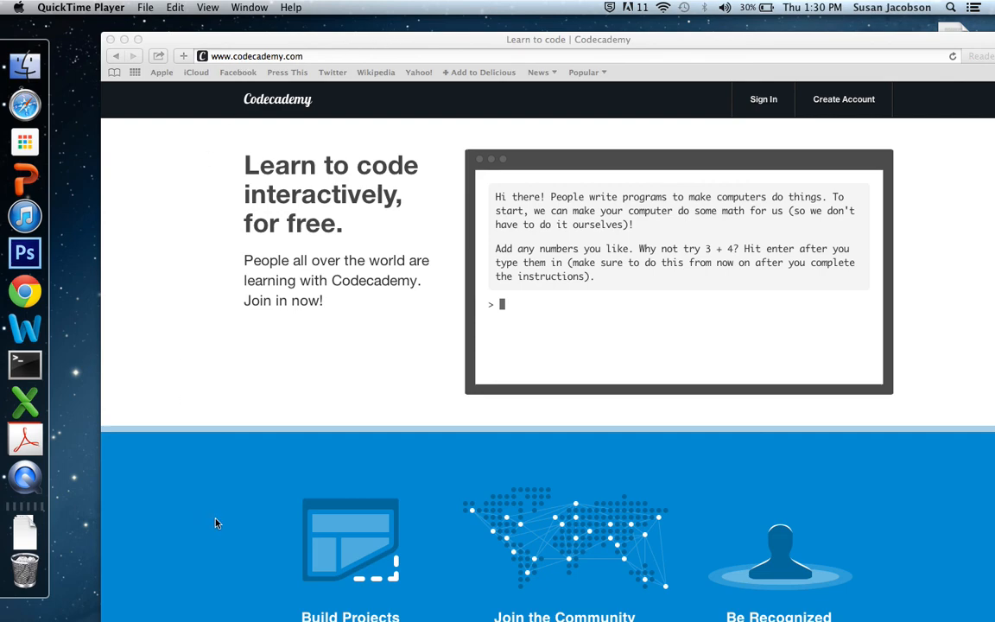
mouse_move(267, 200)
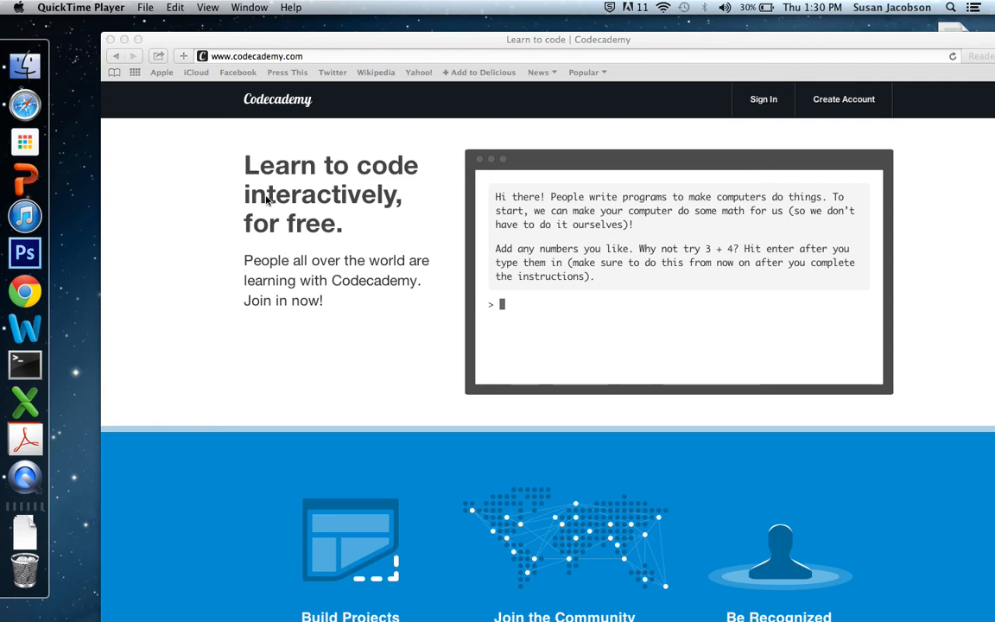
mouse_move(314, 48)
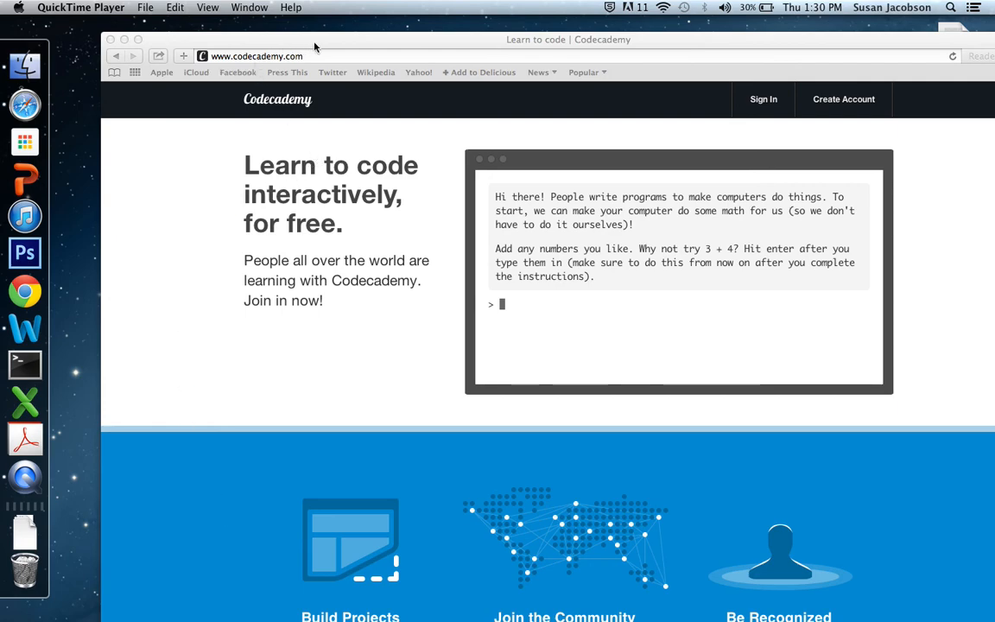
mouse_move(311, 59)
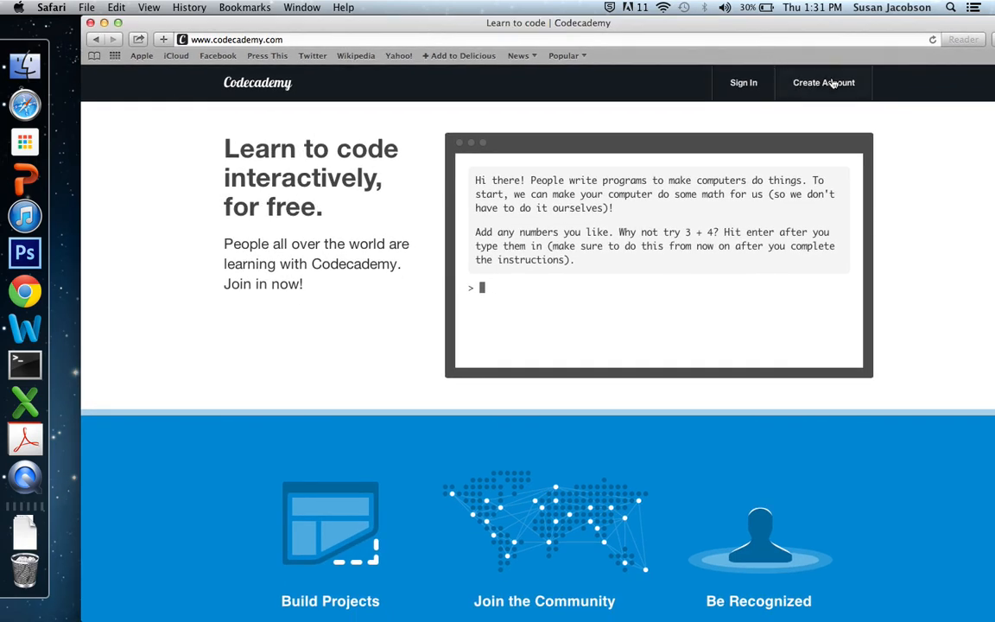
left_click(822, 83)
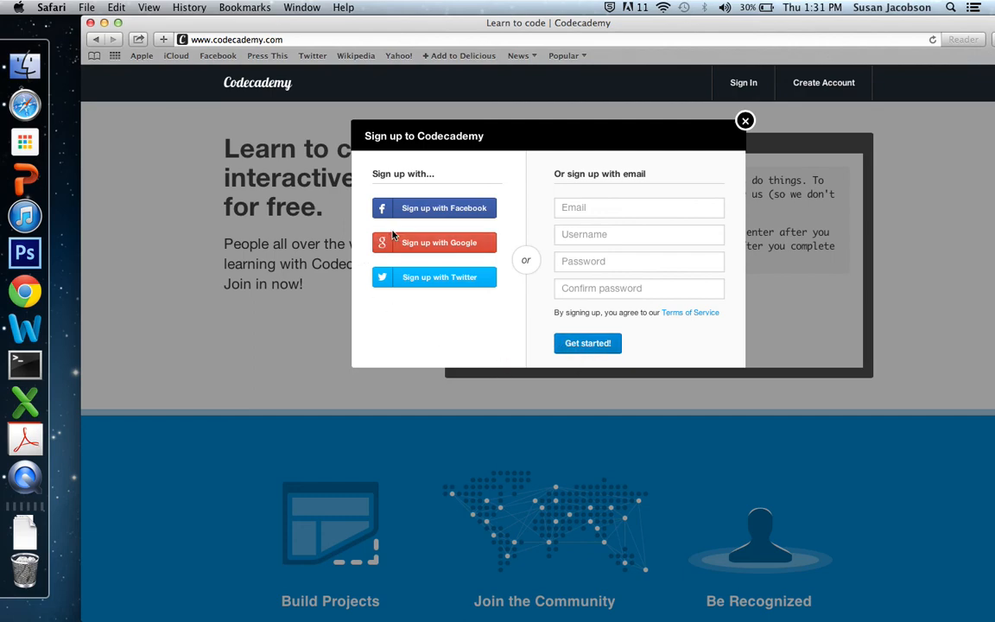
mouse_move(428, 266)
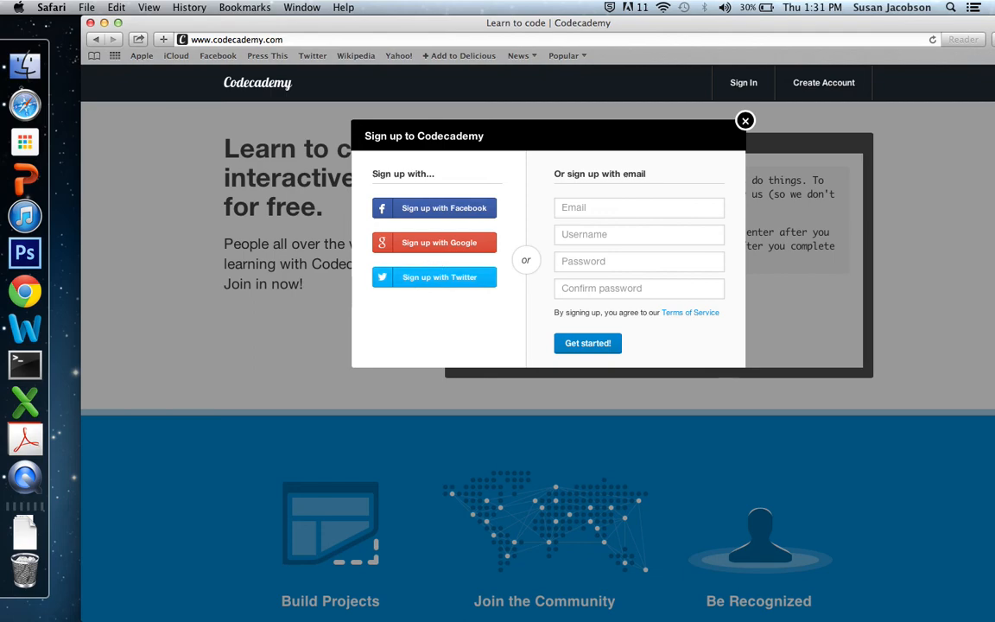
mouse_move(744, 128)
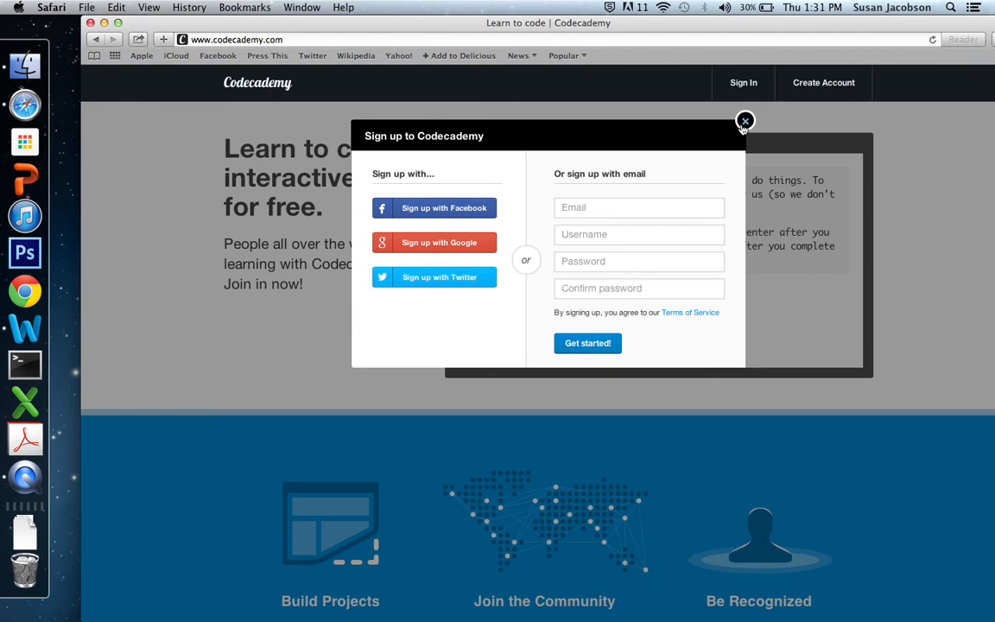
left_click(745, 121)
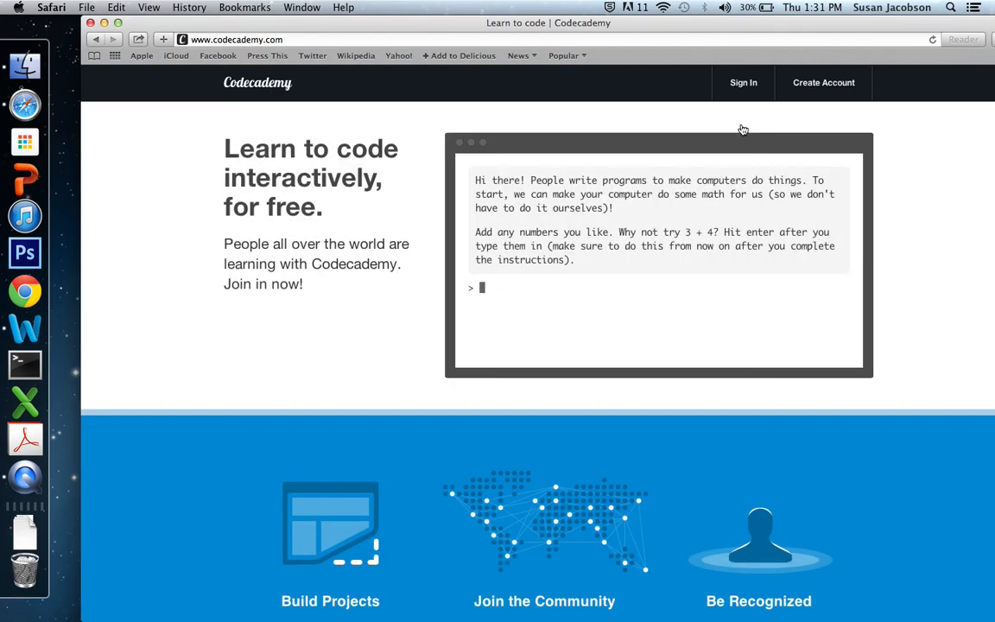
Sign in with the account name and password, declining to save the password
left_click(743, 82)
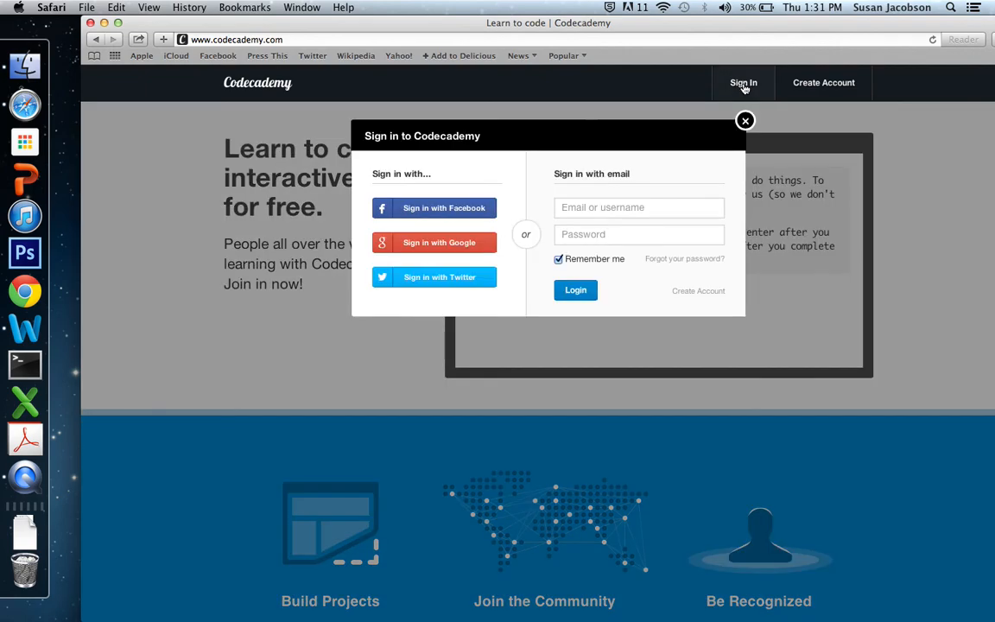
left_click(640, 207)
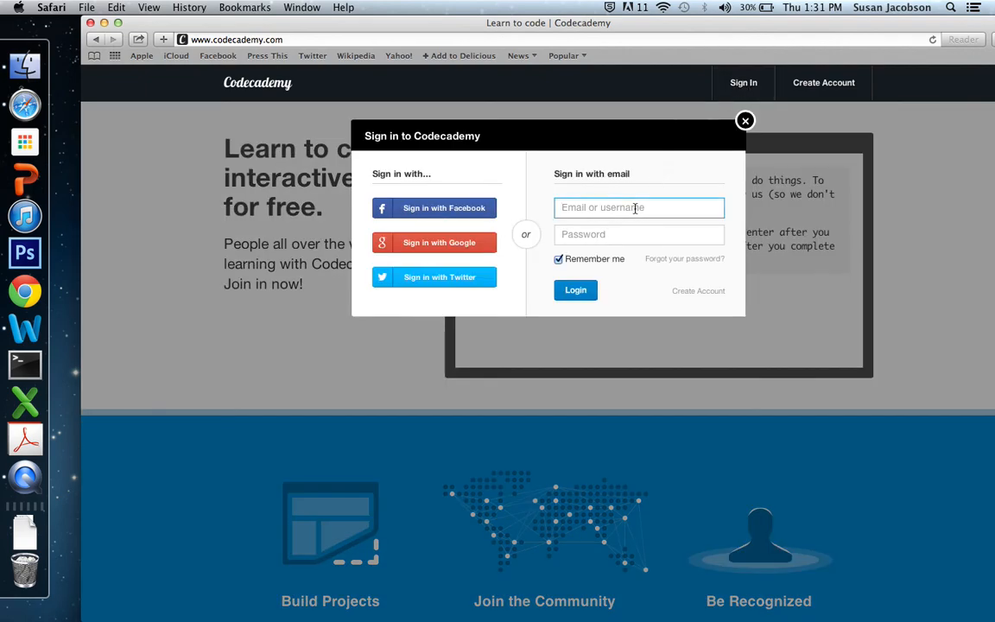
type("scrunchthecat")
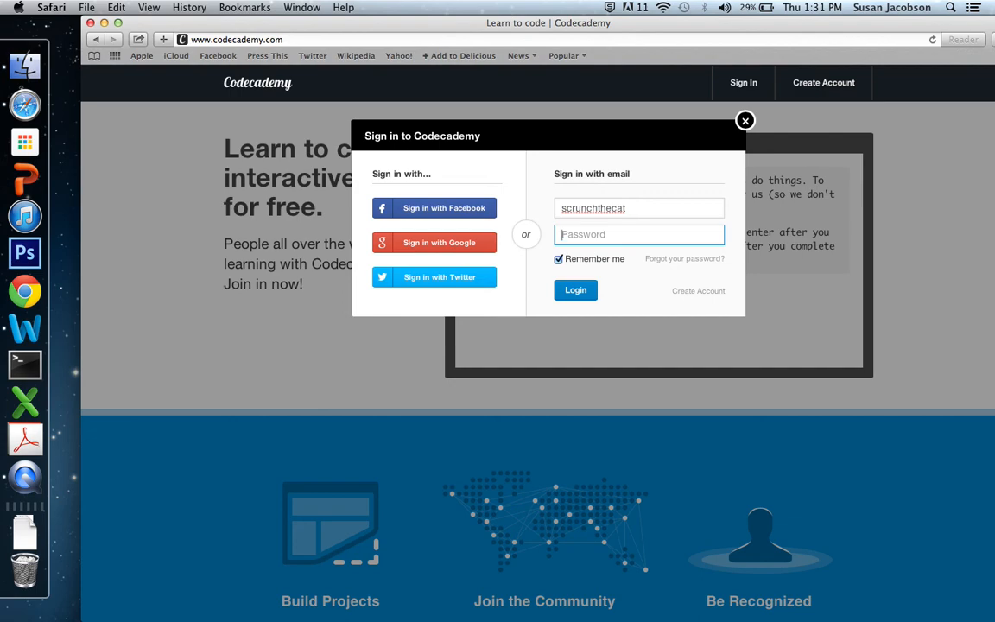
type("password")
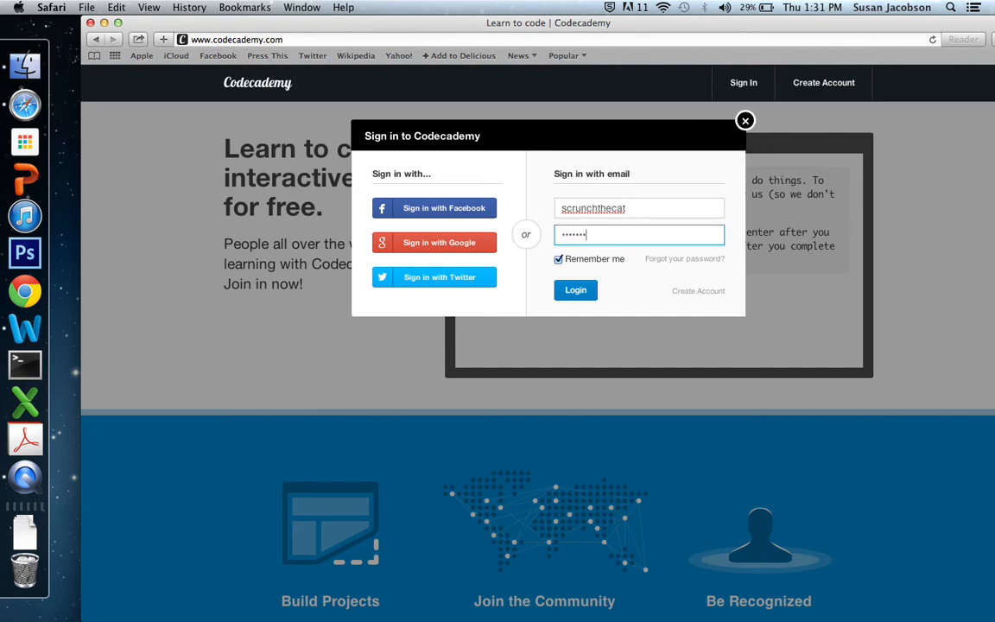
left_click(575, 290)
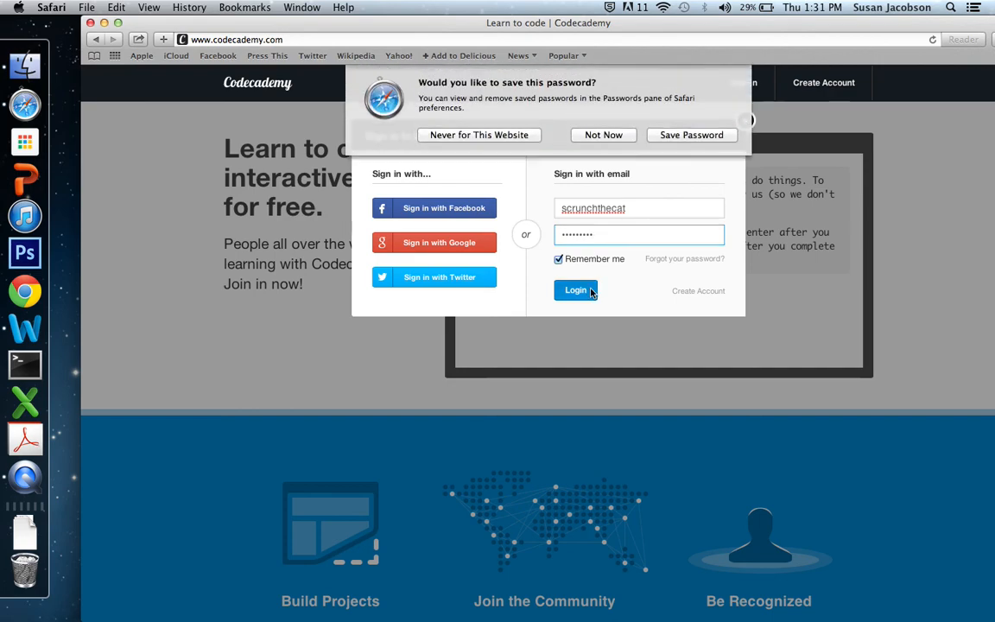
left_click(575, 290)
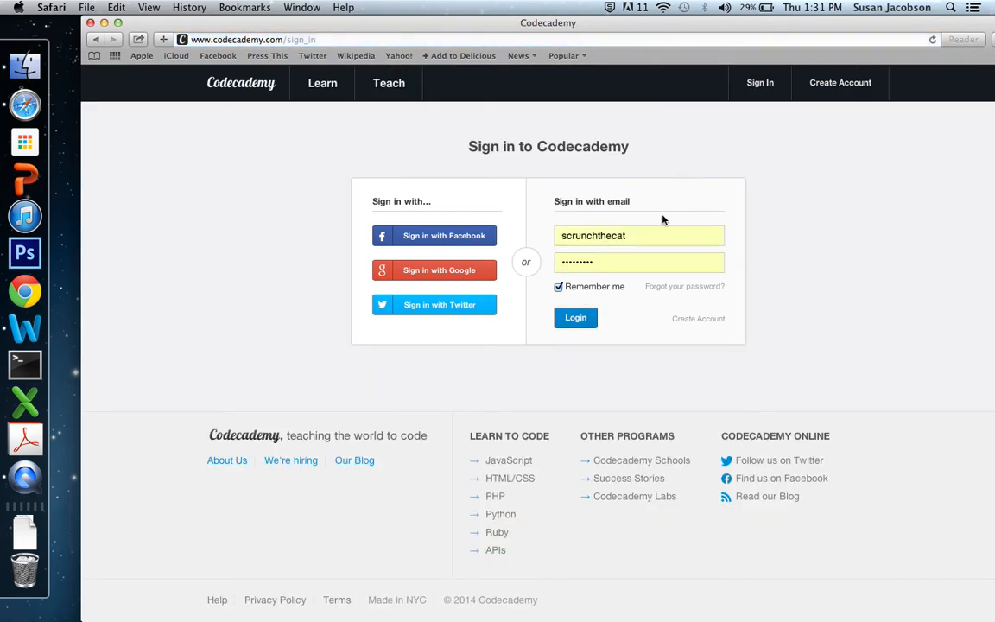
Re-enter the password, sign in again and let the browser update the saved password
left_click(640, 262)
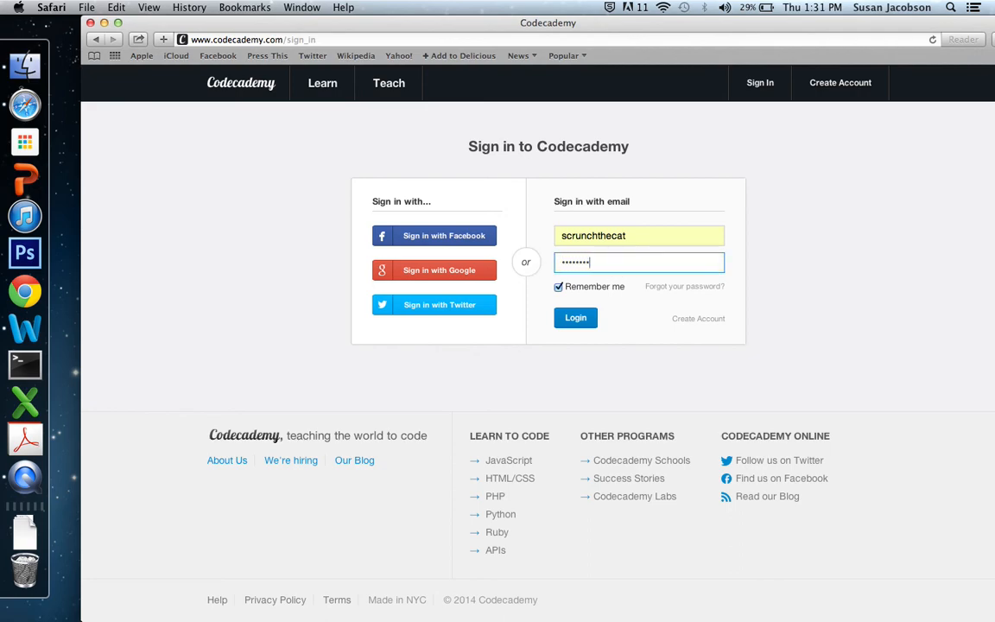
left_click(575, 318)
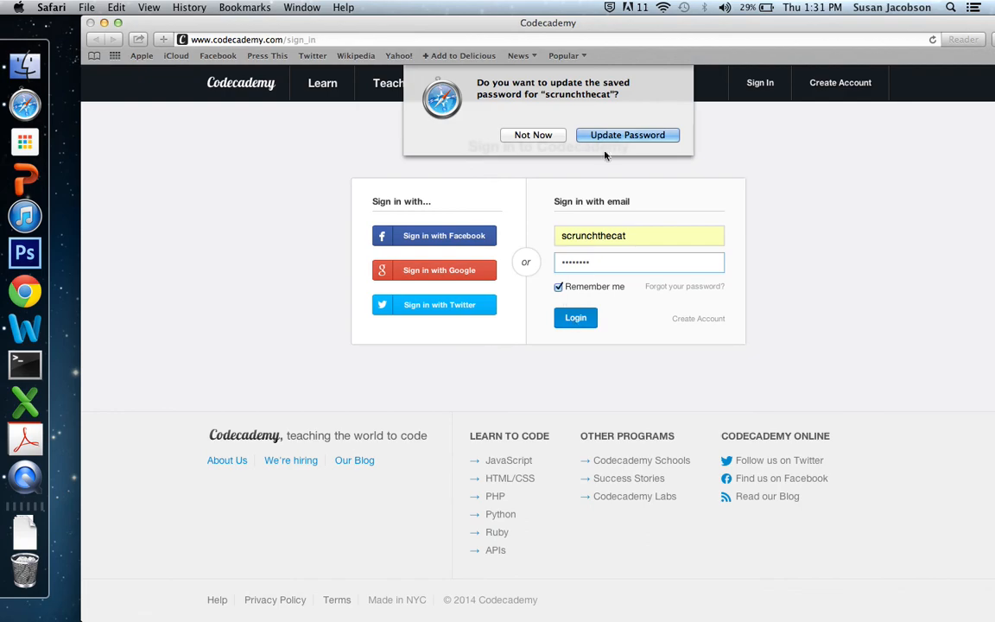
left_click(576, 318)
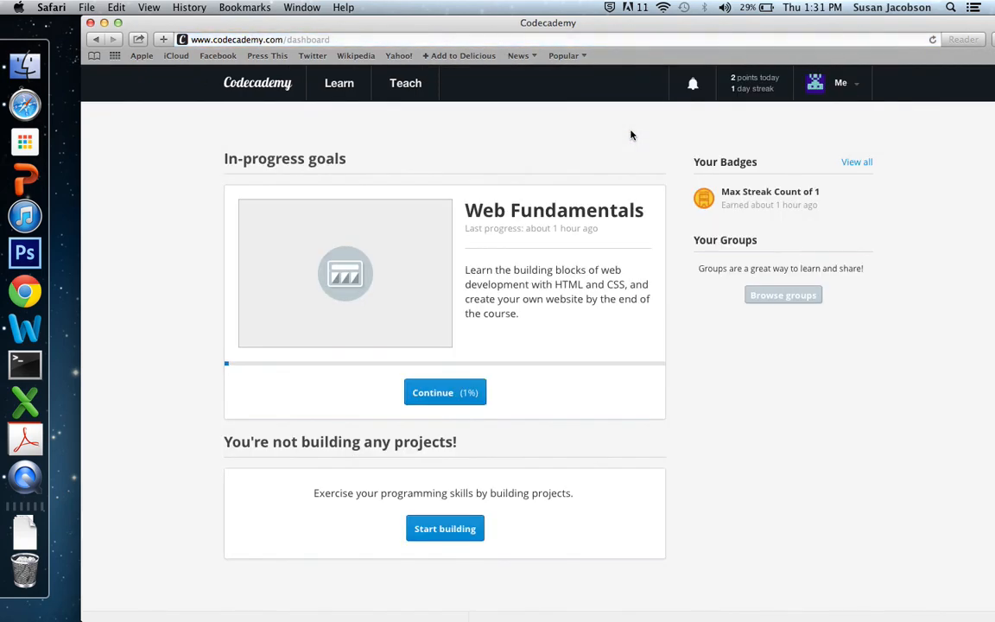
Browse the Learn catalogue of HTML & CSS projects and web development languages
left_click(338, 83)
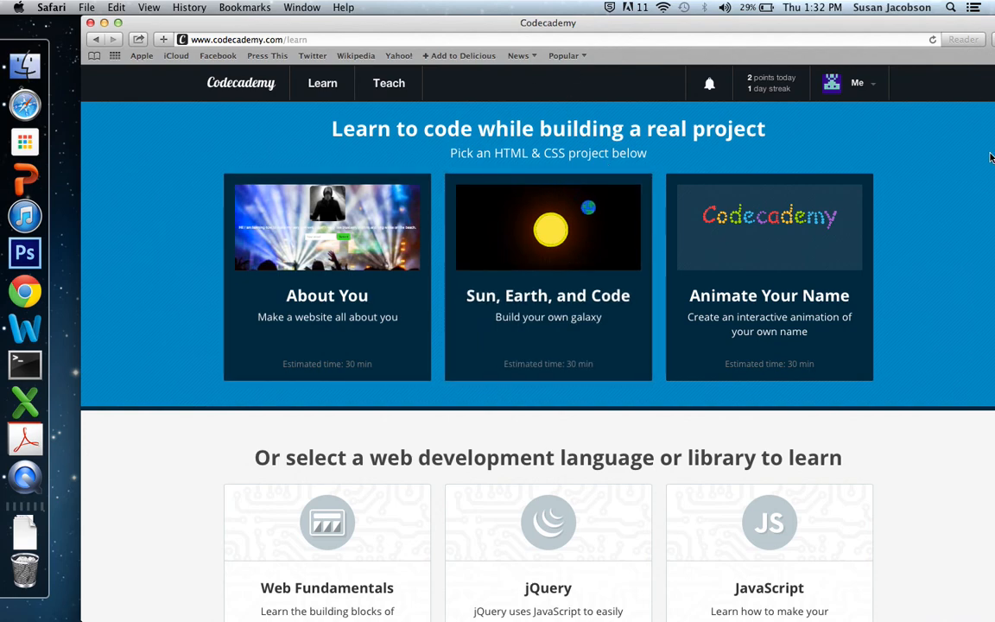
scroll("down", 3)
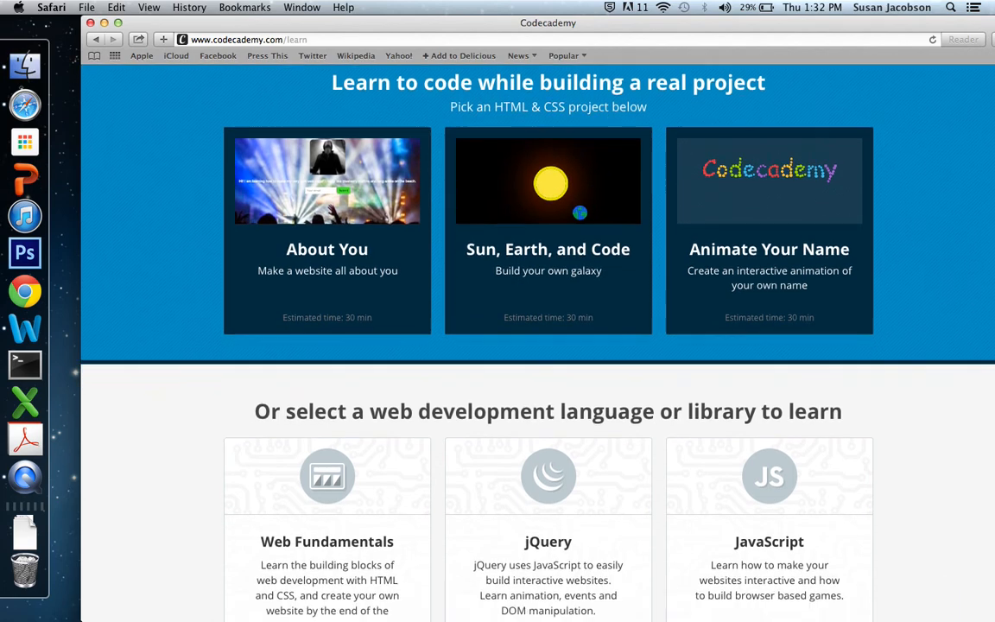
scroll("down", 3)
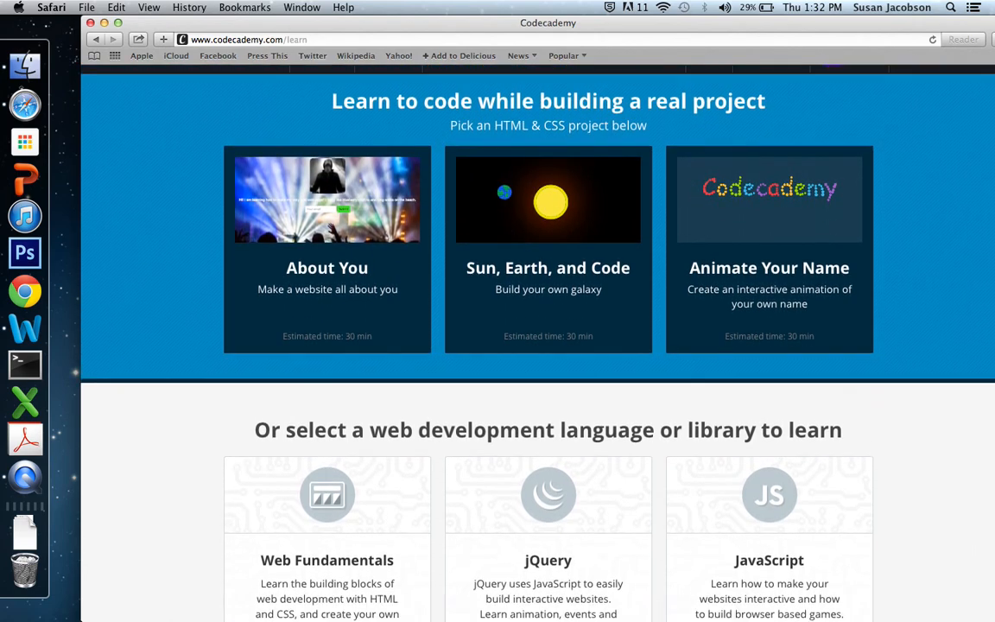
scroll("down", 3)
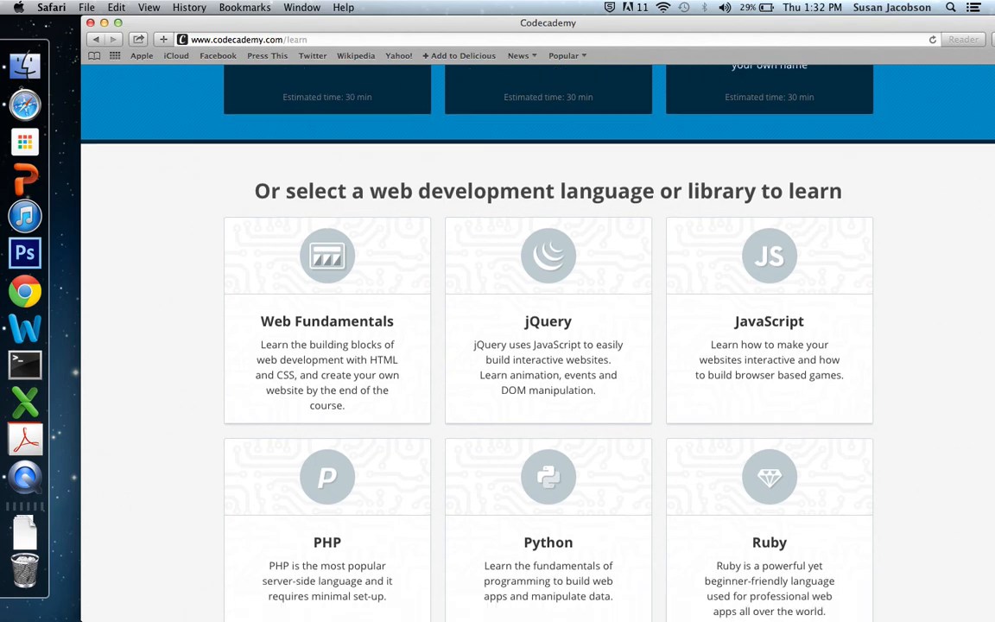
scroll("down", 3)
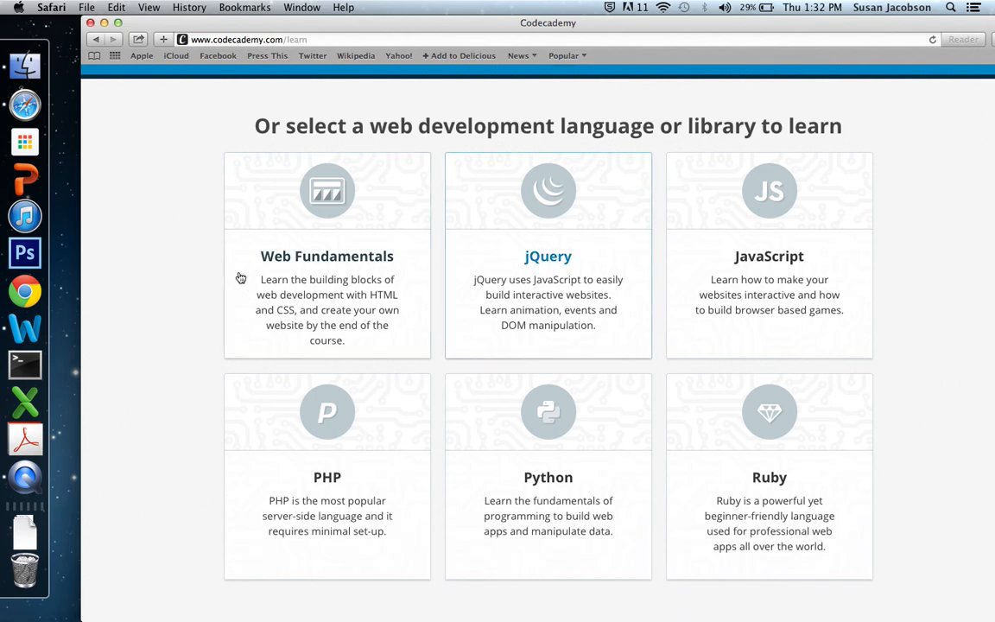
mouse_move(326, 264)
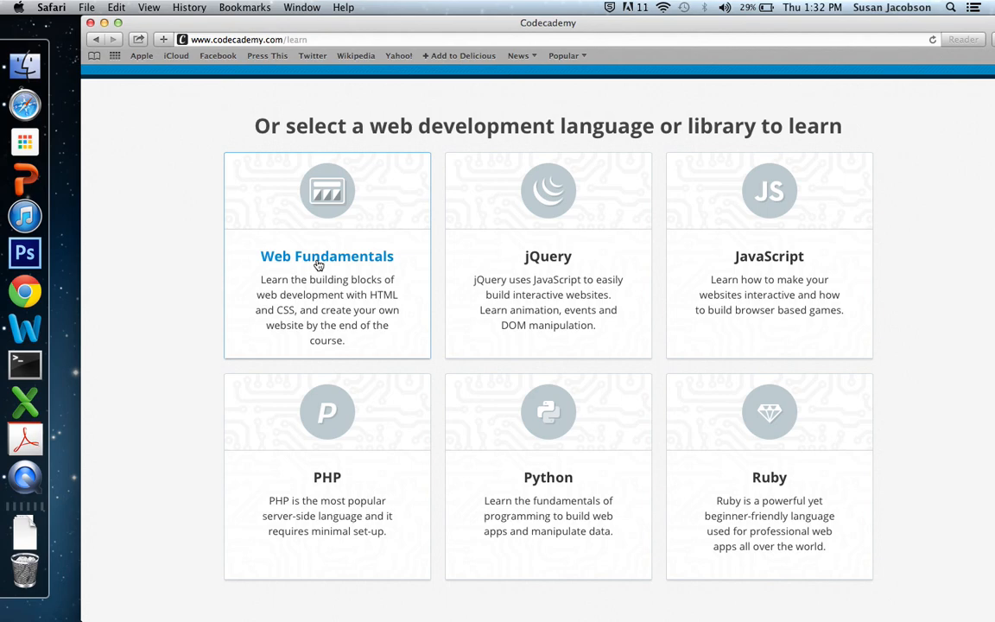
mouse_move(611, 117)
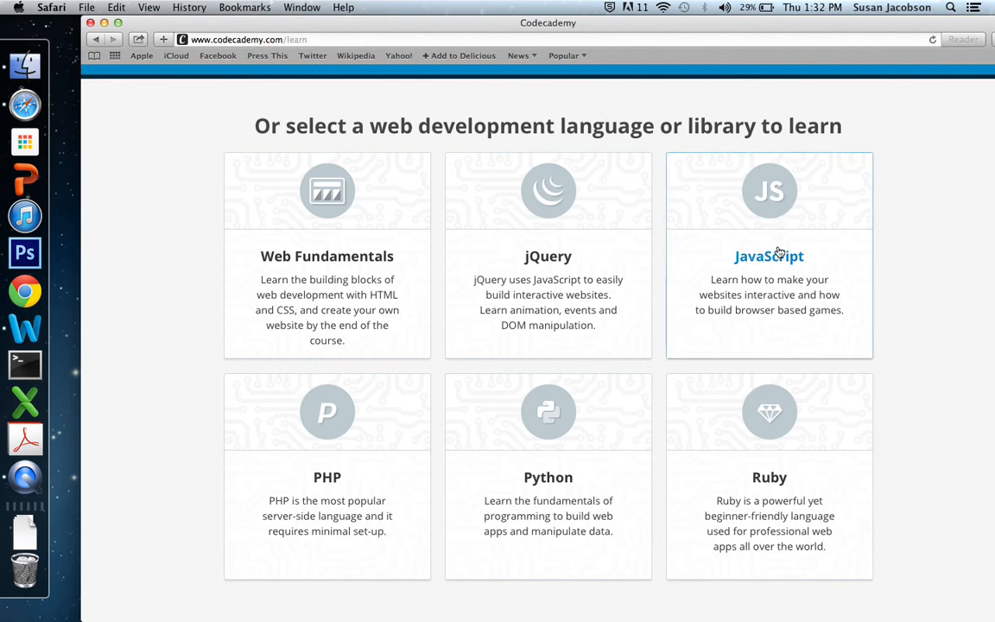
mouse_move(556, 208)
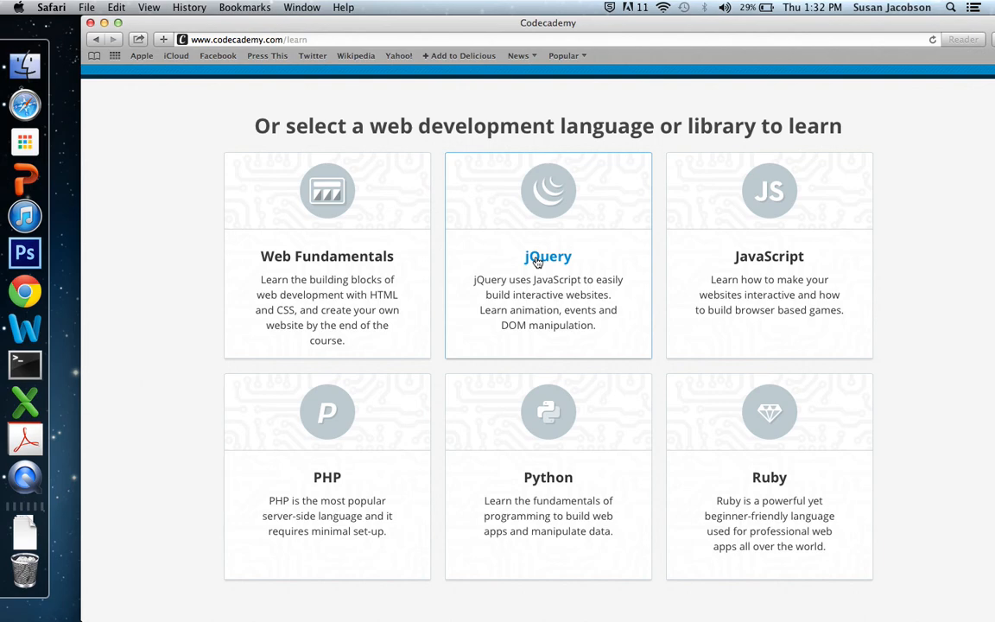
mouse_move(328, 262)
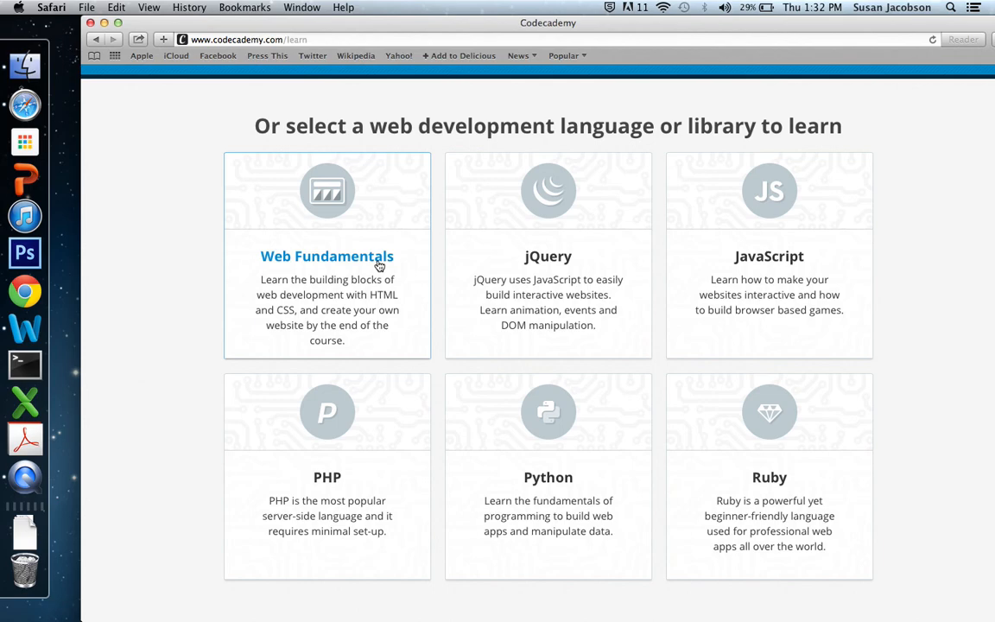
Enter the Web Fundamentals course and start lesson 1, HTML Basics
left_click(326, 256)
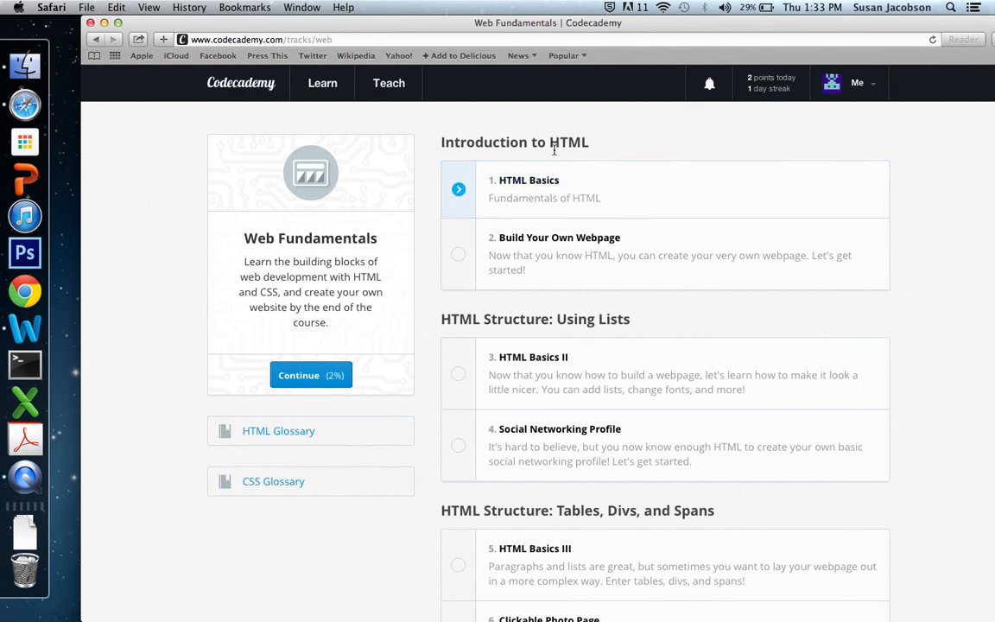
mouse_move(529, 179)
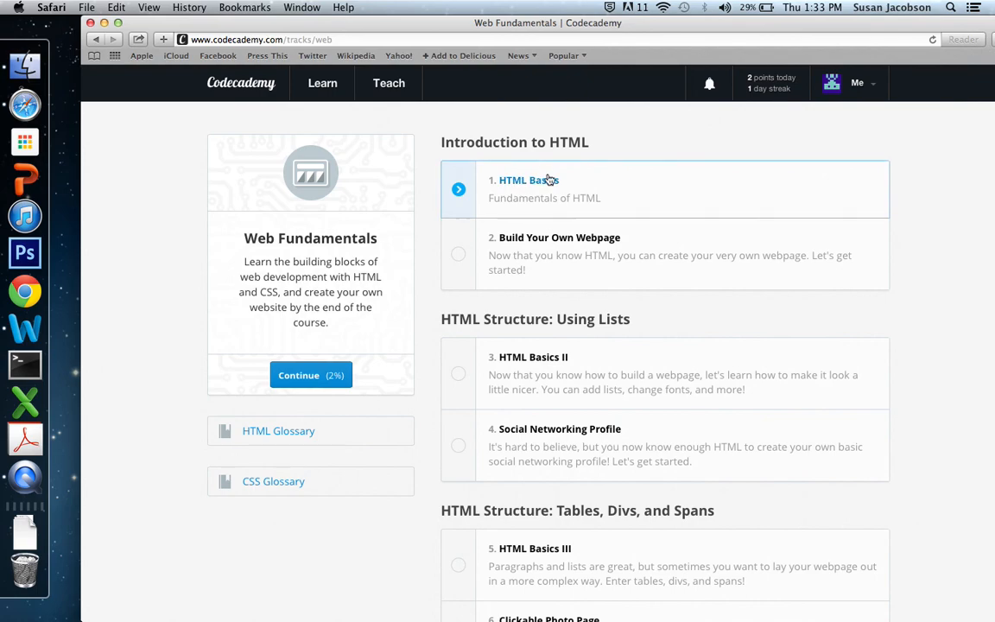
mouse_move(515, 239)
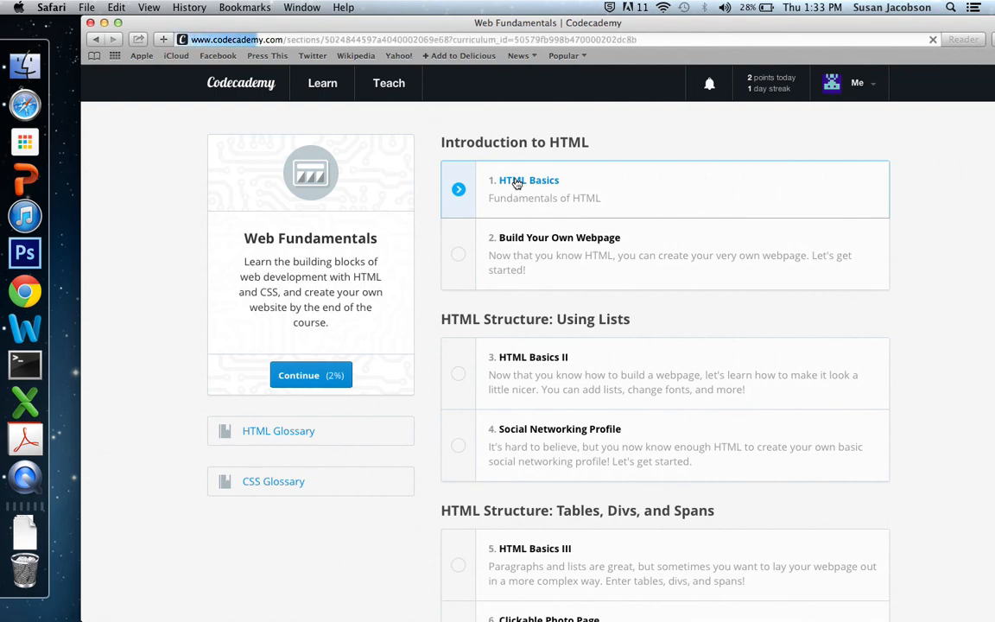
left_click(529, 179)
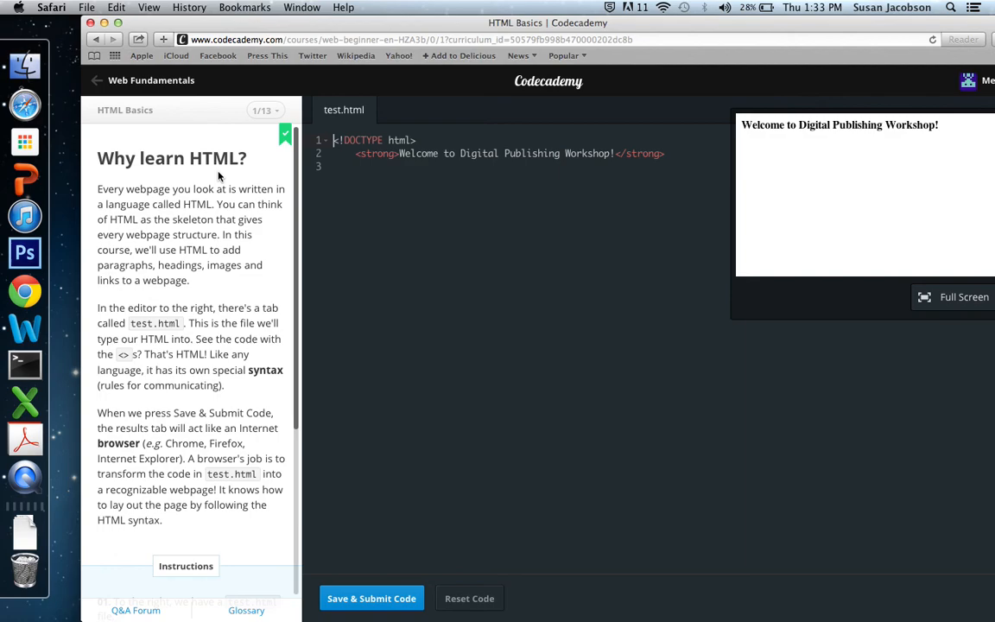
mouse_move(137, 279)
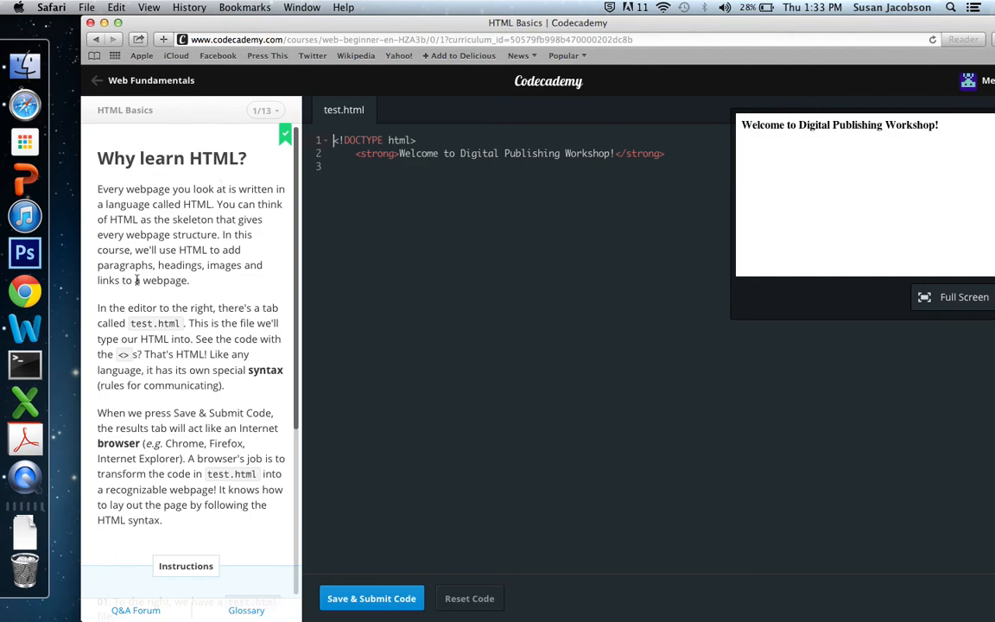
mouse_move(301, 242)
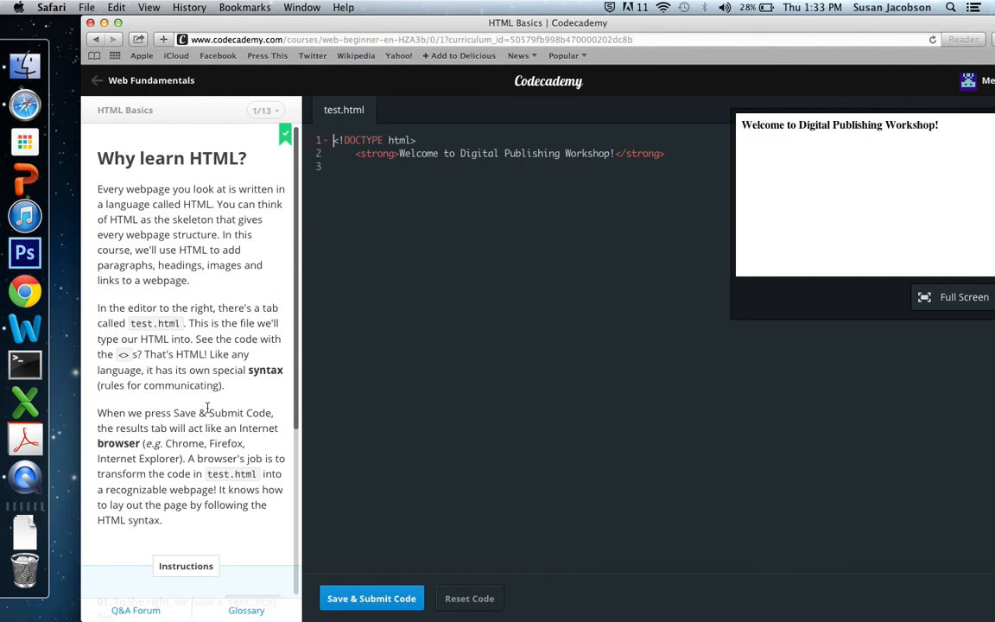
mouse_move(297, 266)
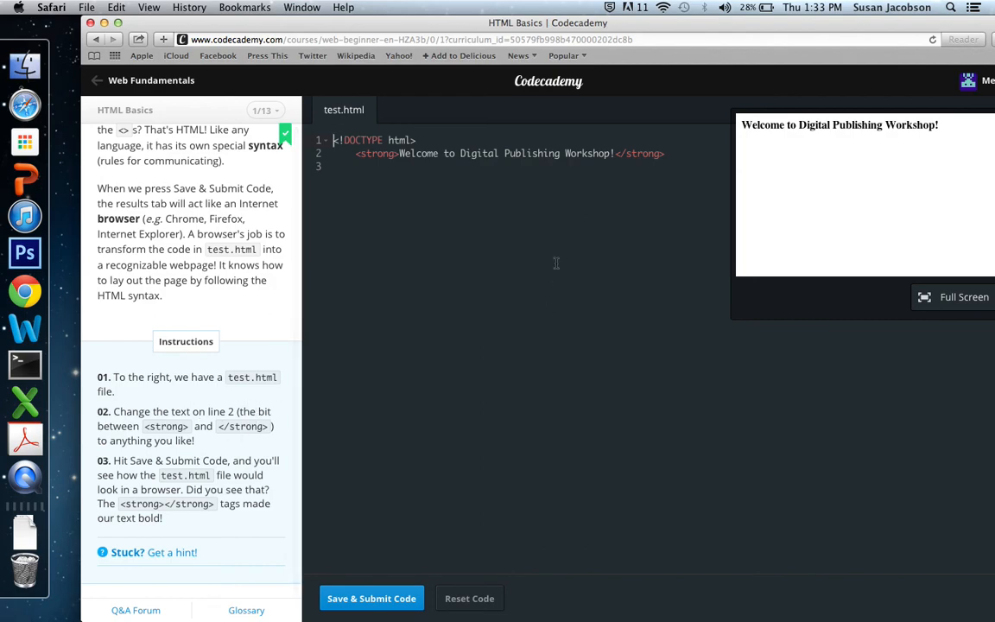
mouse_move(400, 340)
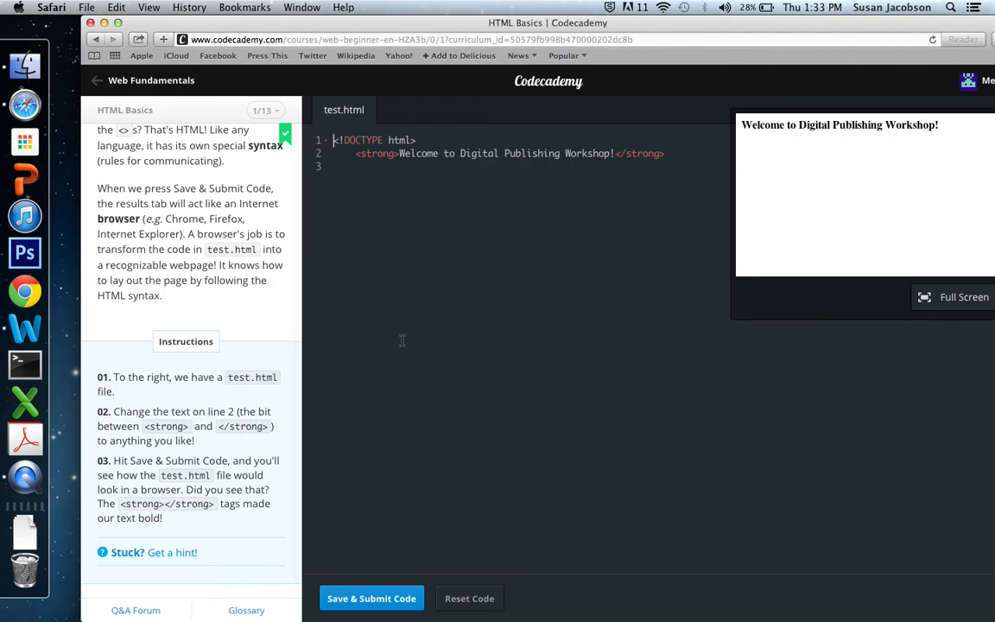
mouse_move(411, 121)
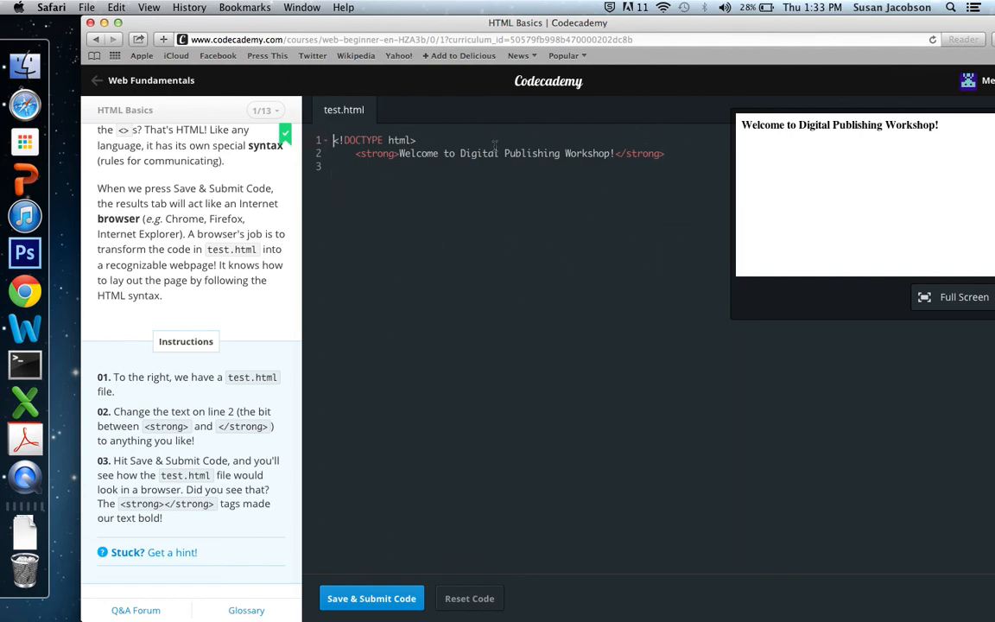
mouse_move(543, 219)
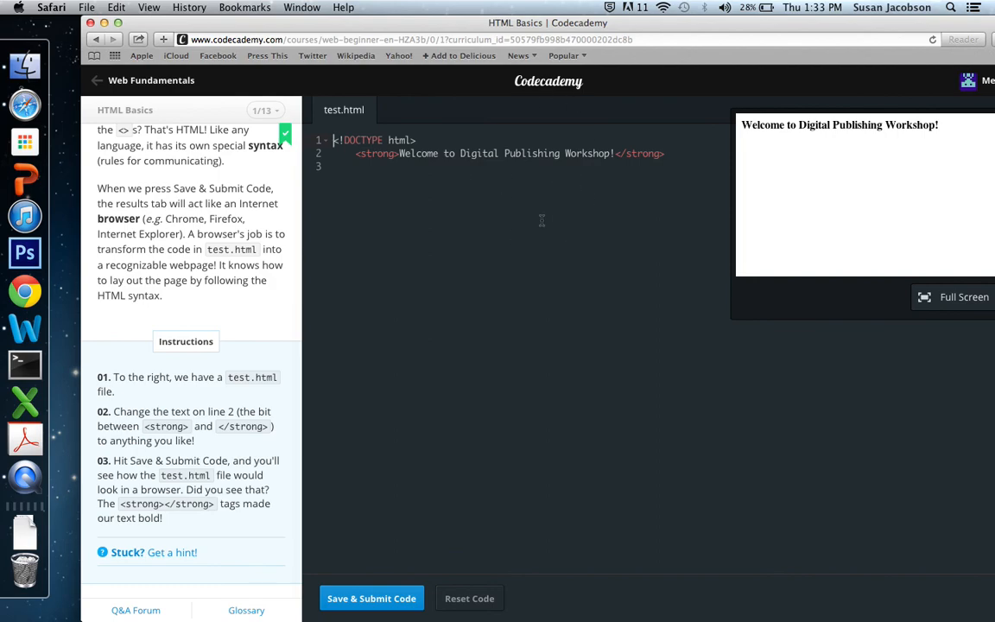
mouse_move(933, 204)
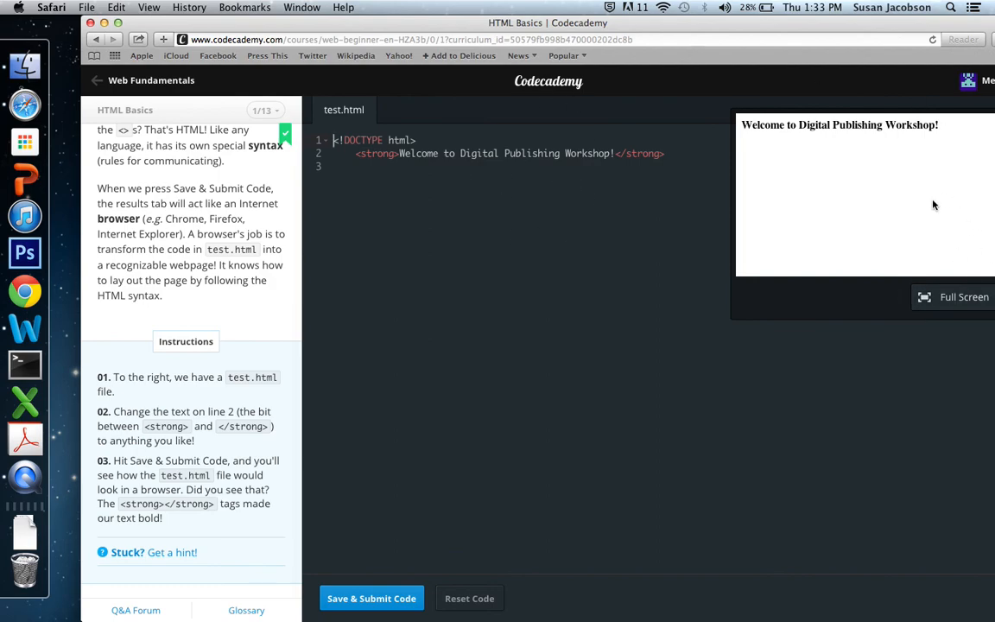
mouse_move(478, 270)
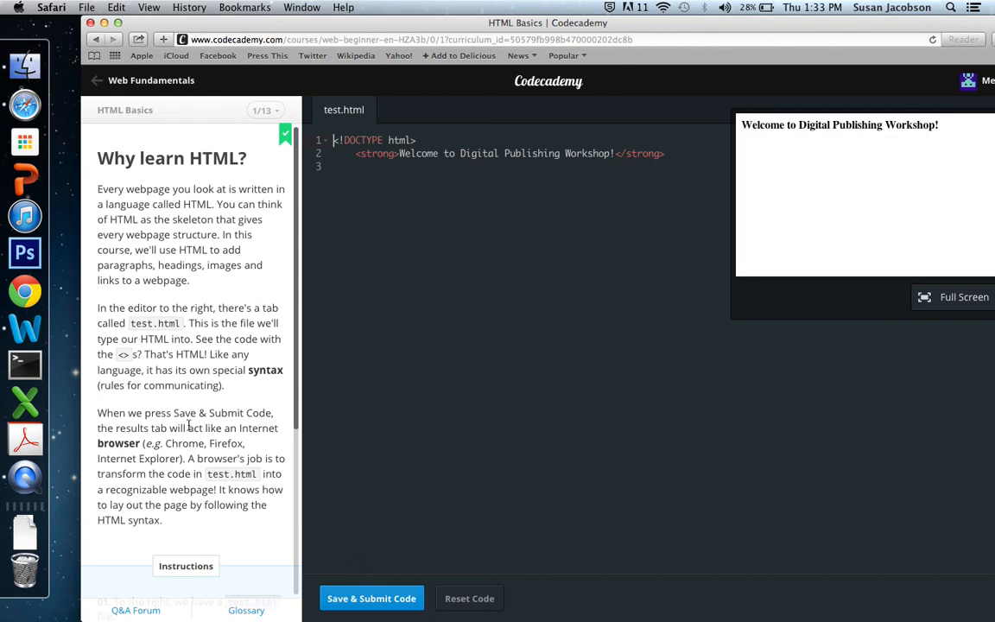
mouse_move(96, 251)
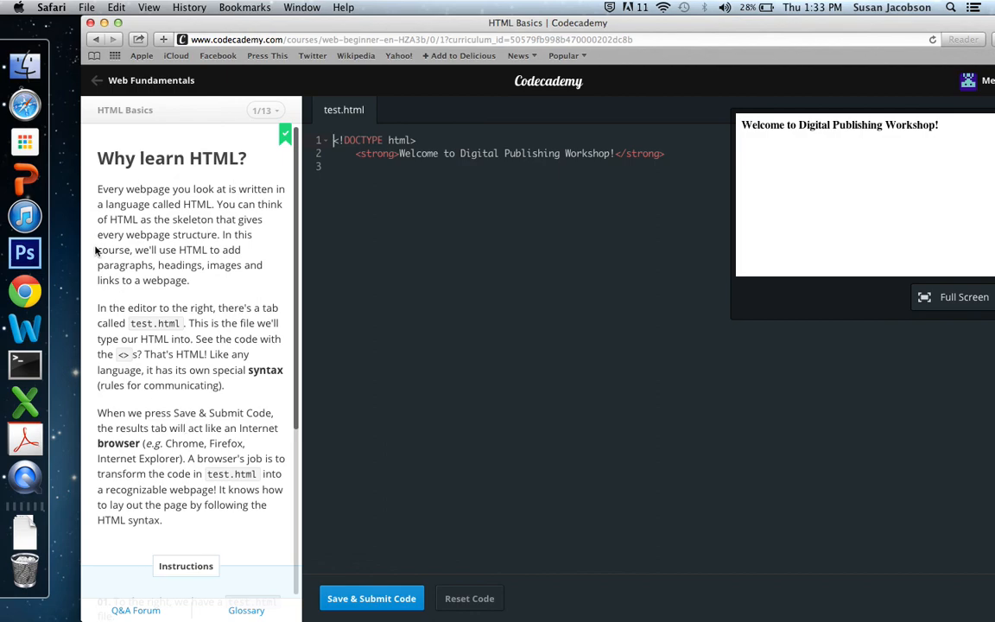
mouse_move(272, 228)
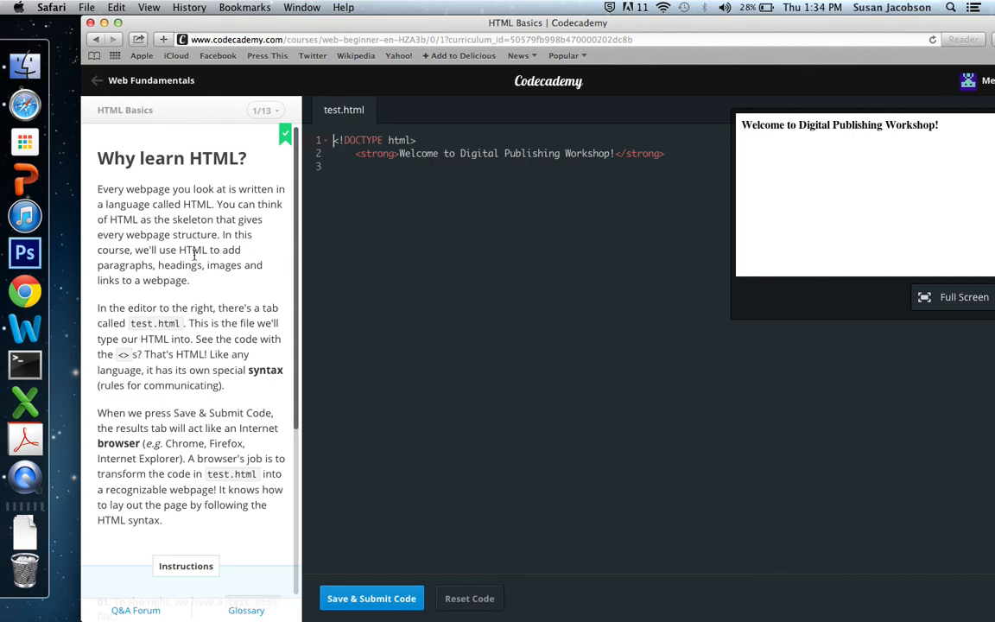
mouse_move(168, 223)
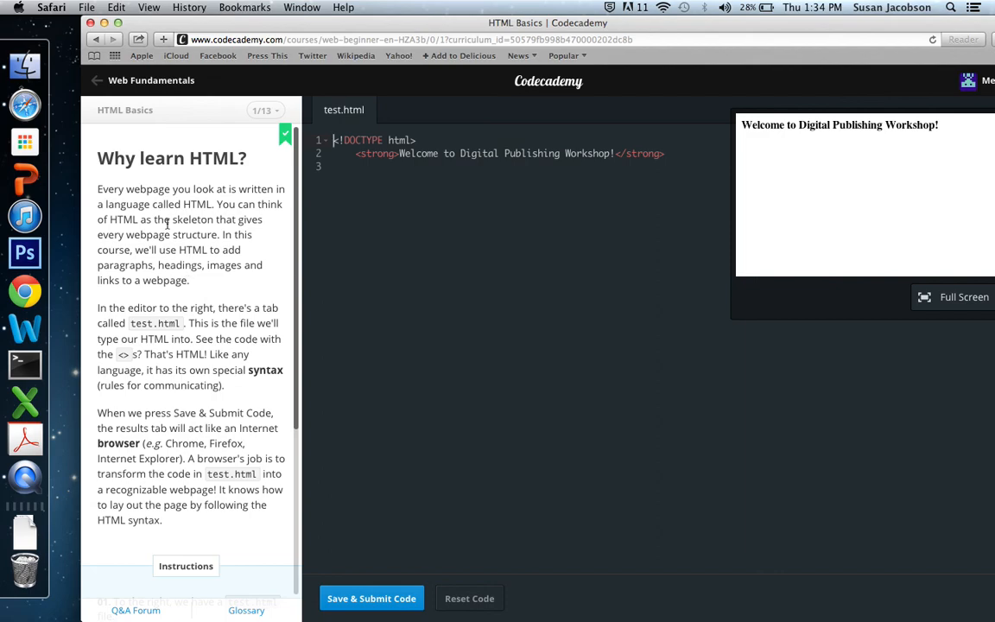
mouse_move(256, 200)
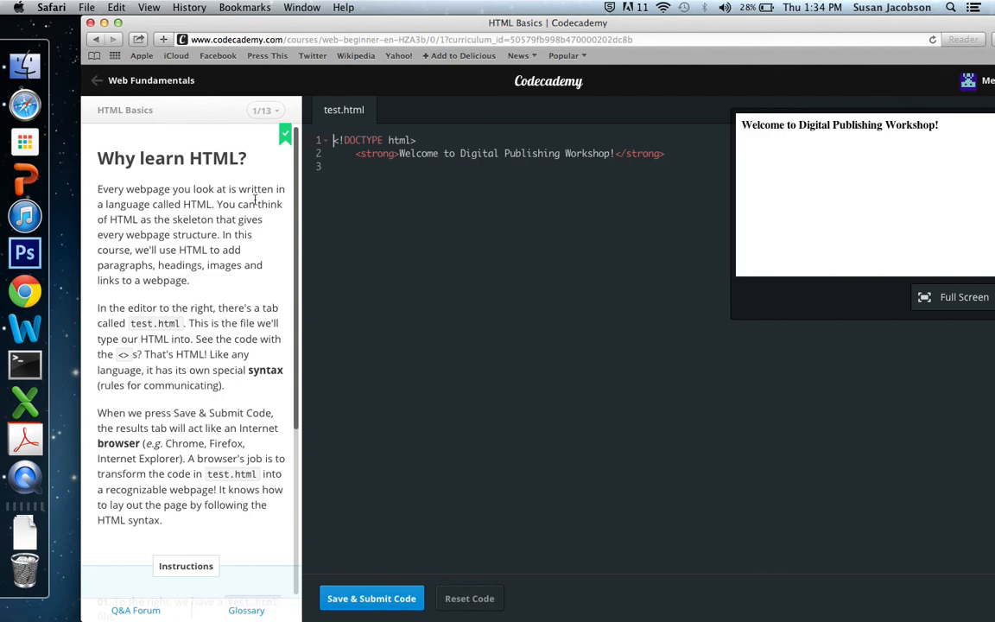
Read down the Why learn HTML? lesson text to its editing instructions
scroll("down", 3)
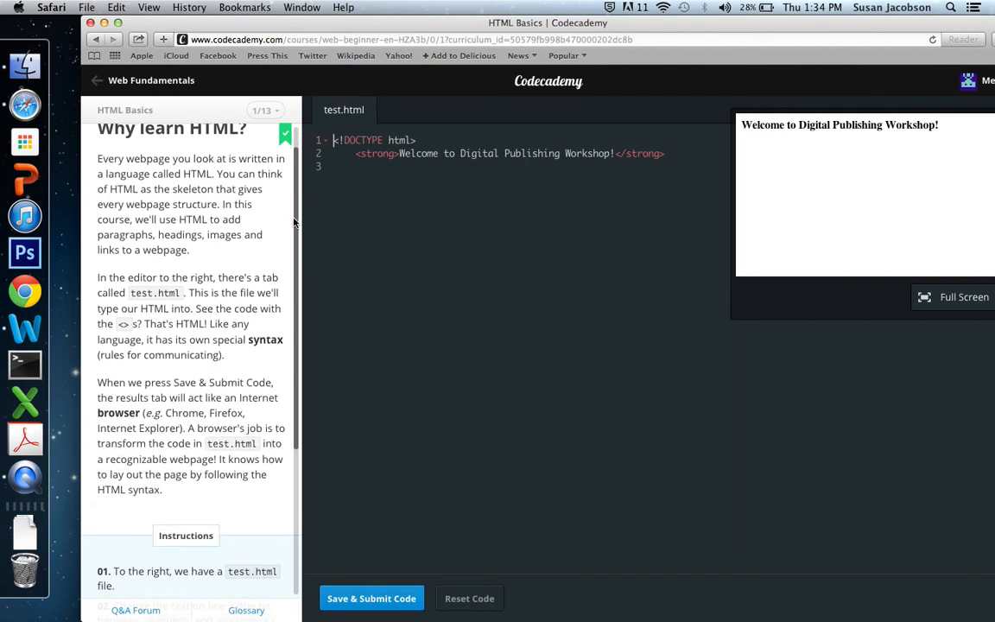
scroll("down", 3)
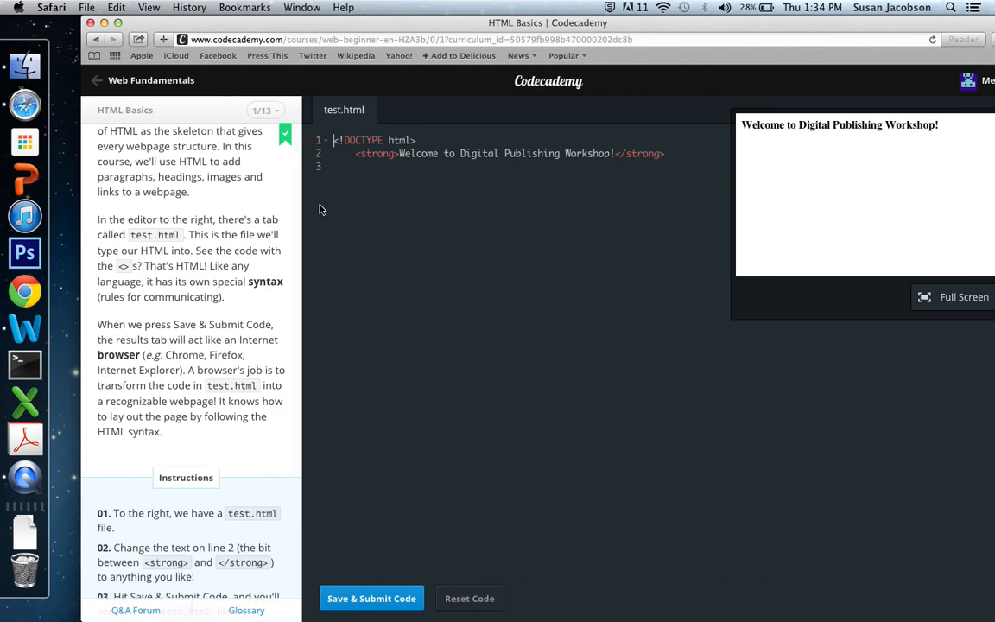
scroll("down", 3)
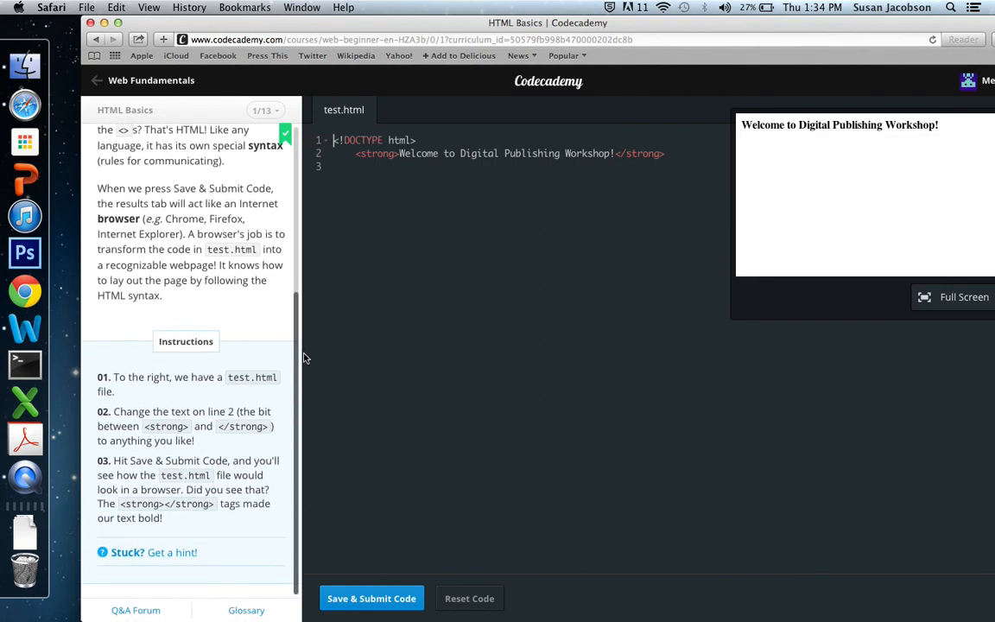
mouse_move(228, 514)
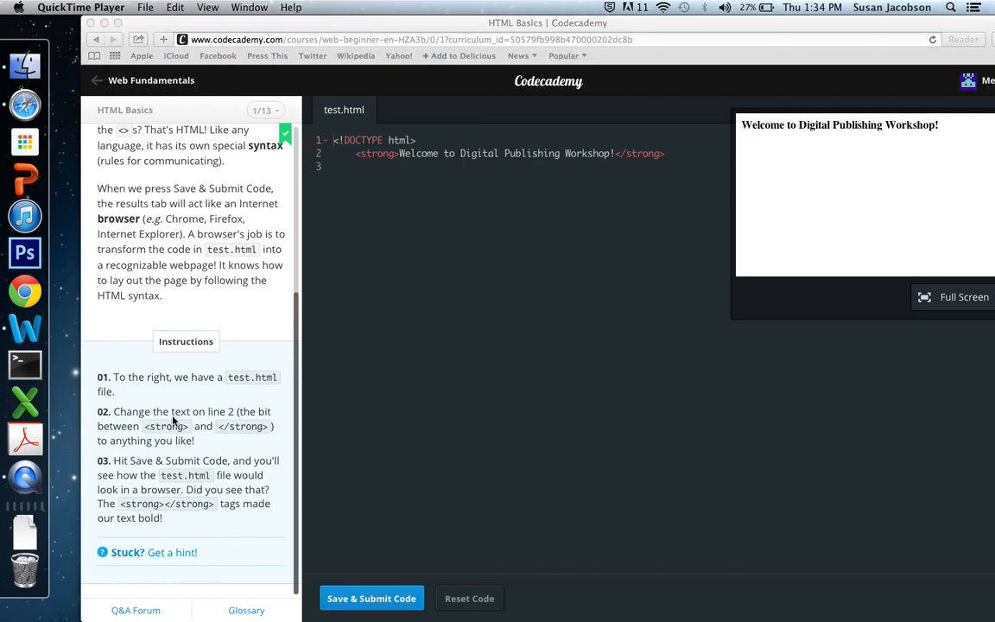
mouse_move(553, 307)
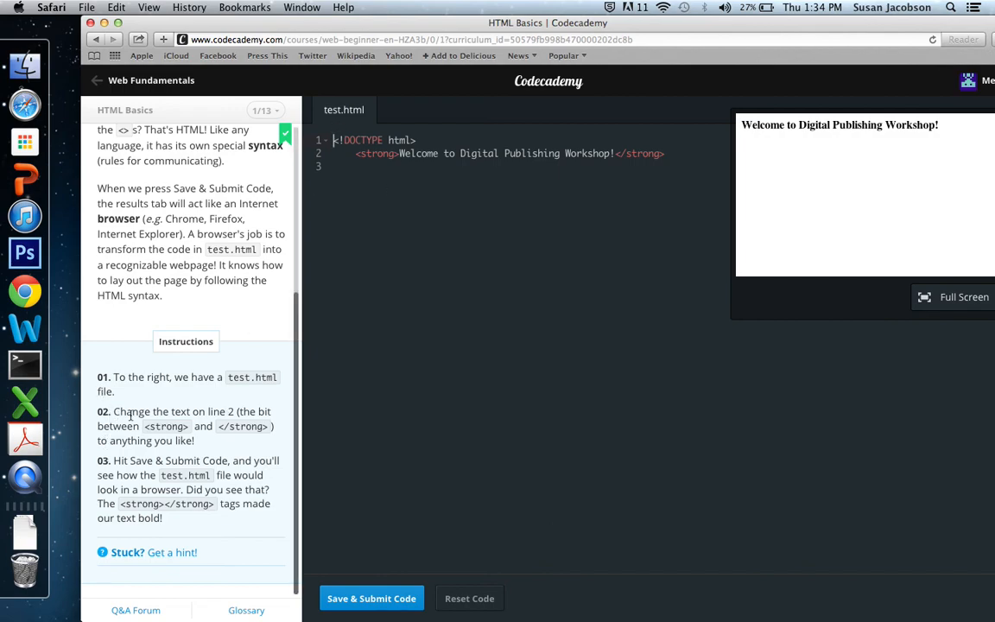
mouse_move(284, 423)
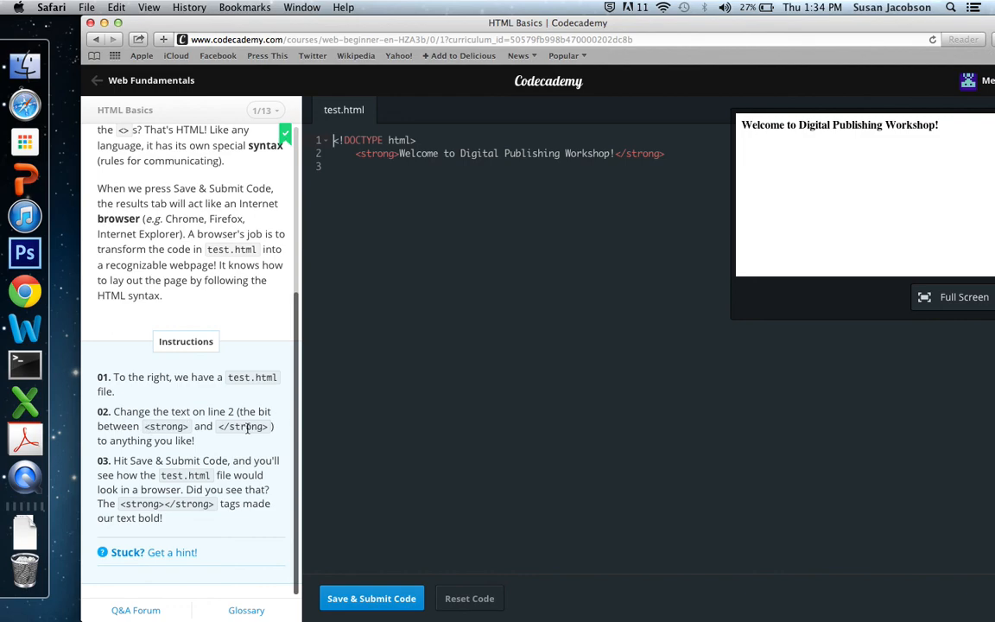
mouse_move(207, 438)
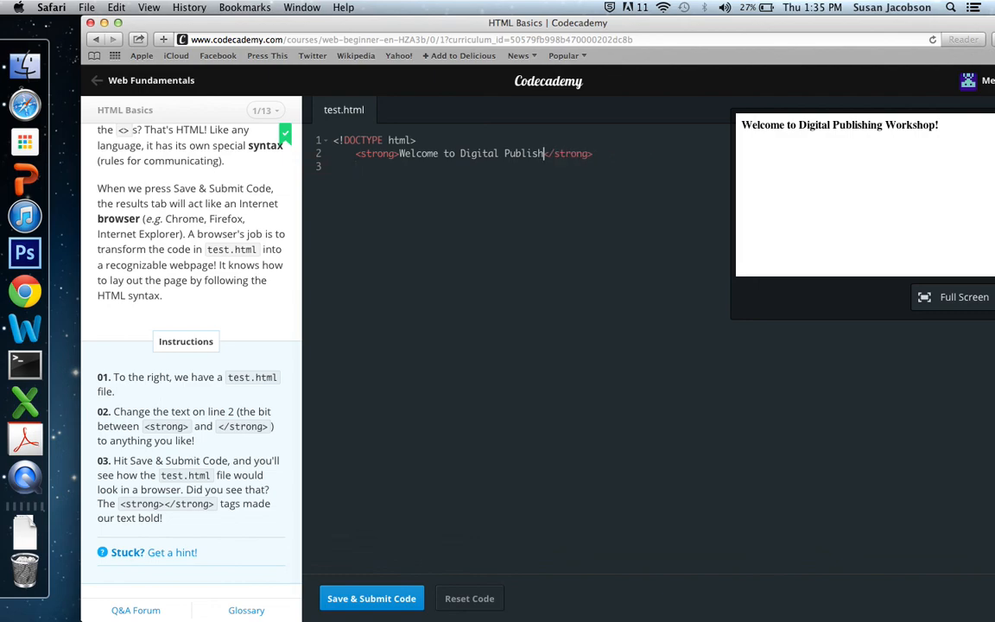
Replace the bold line 2 message with 'Welcome to our class!'
key("Backspace")
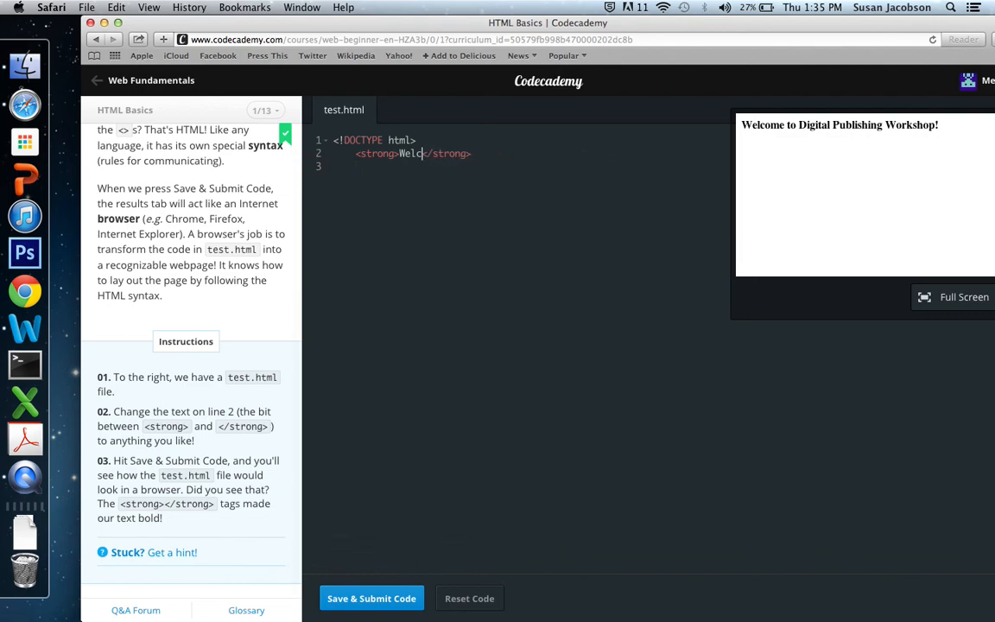
type("ome to our class")
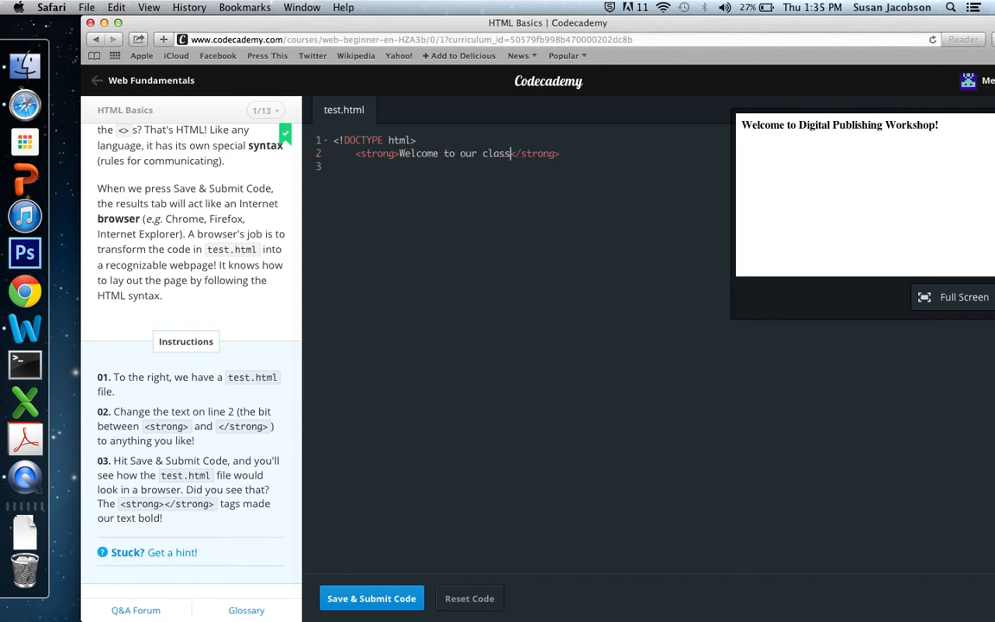
type("!")
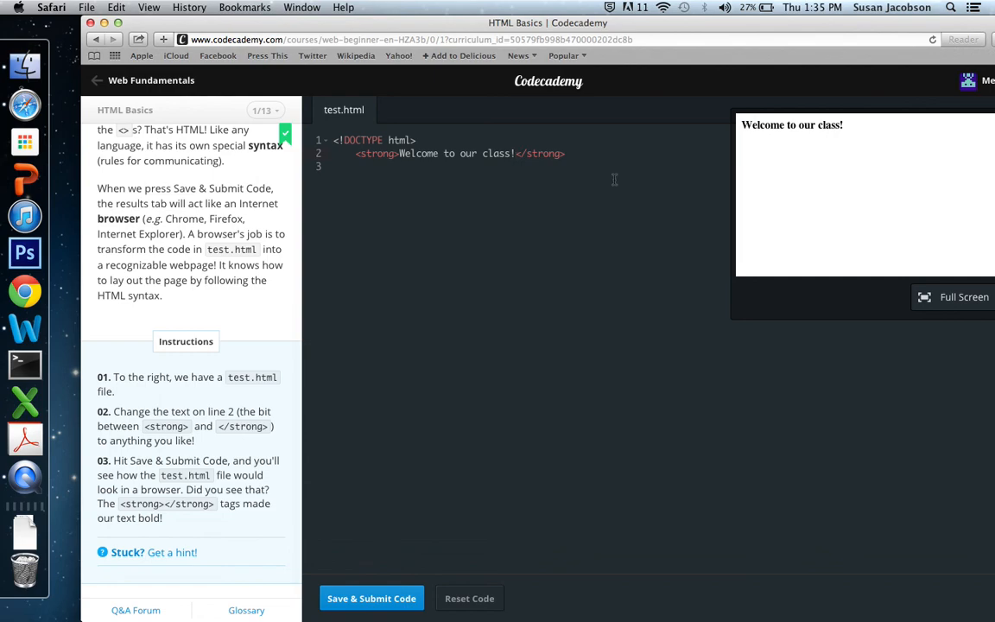
mouse_move(588, 173)
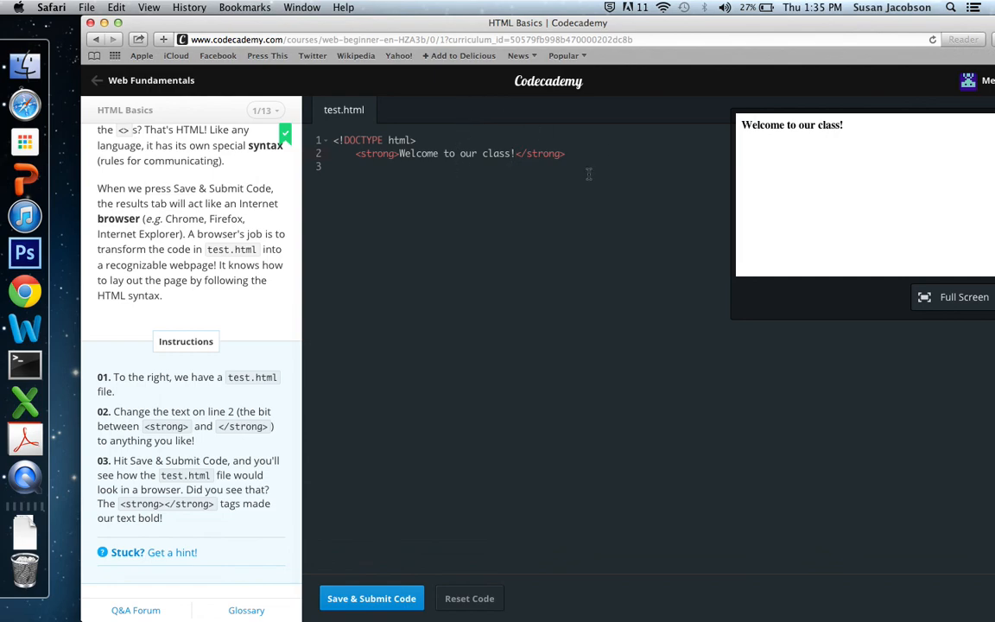
mouse_move(746, 171)
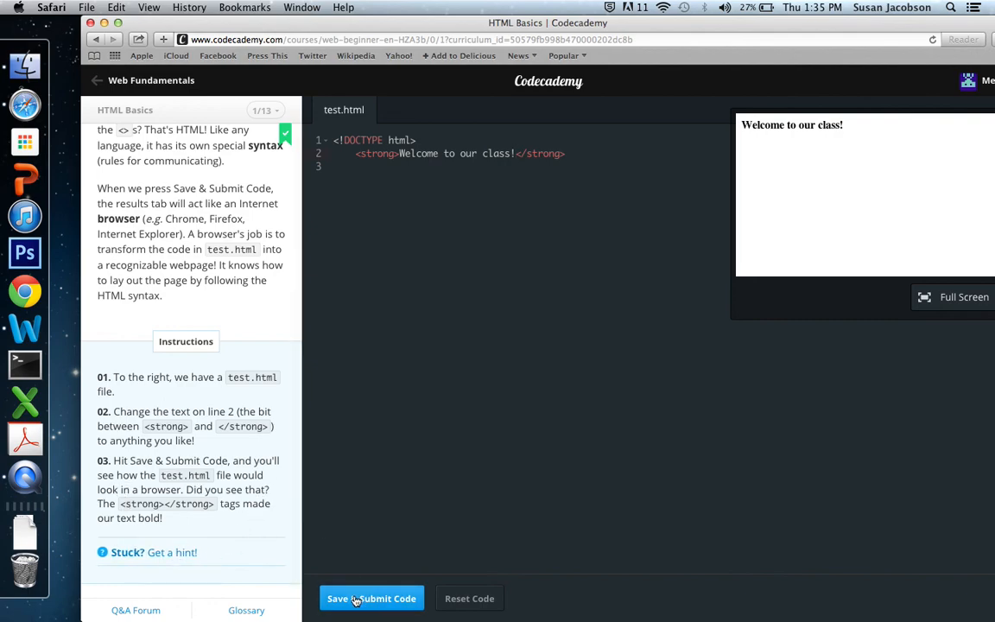
Submit the code, return from the full-screen result and reveal the exercise hint
left_click(372, 598)
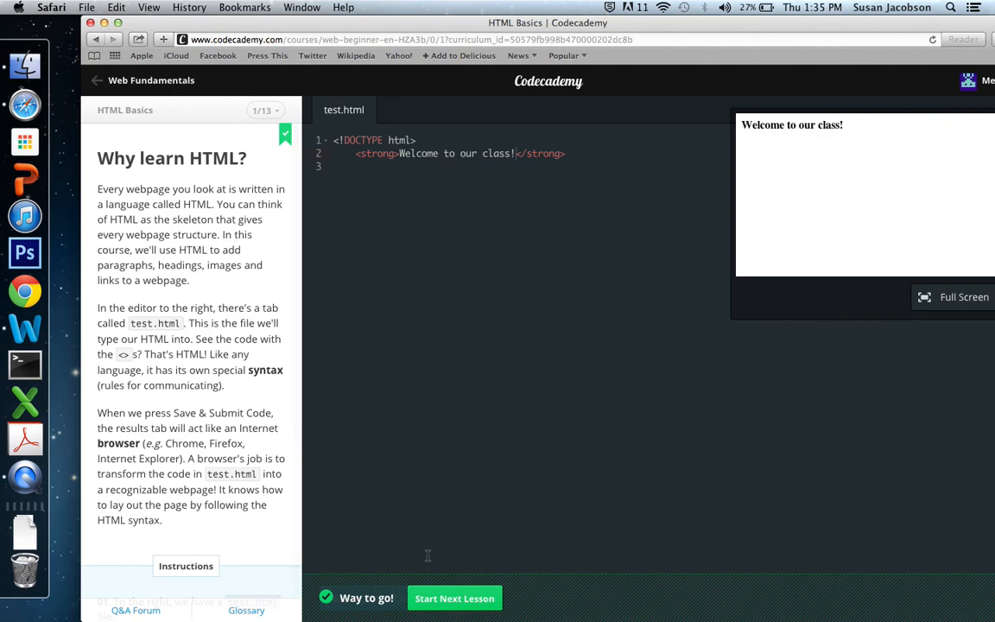
mouse_move(940, 263)
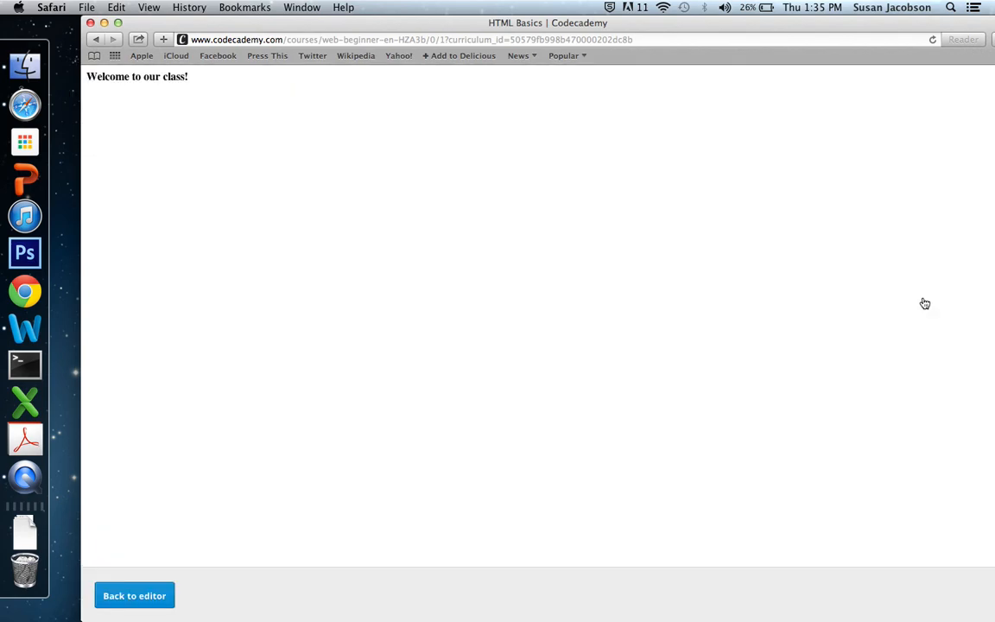
left_click(135, 594)
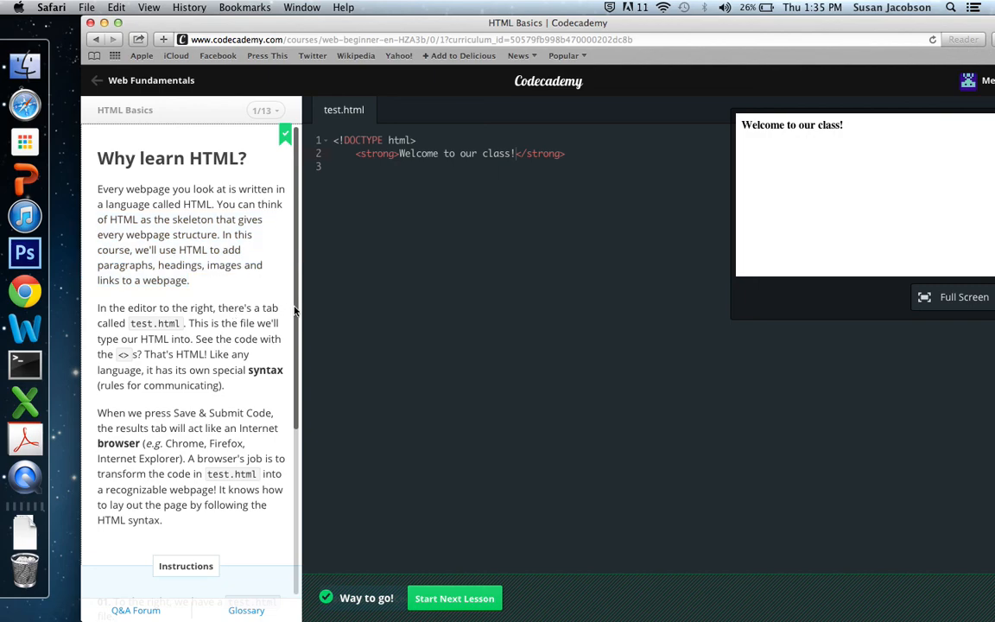
scroll("down", 3)
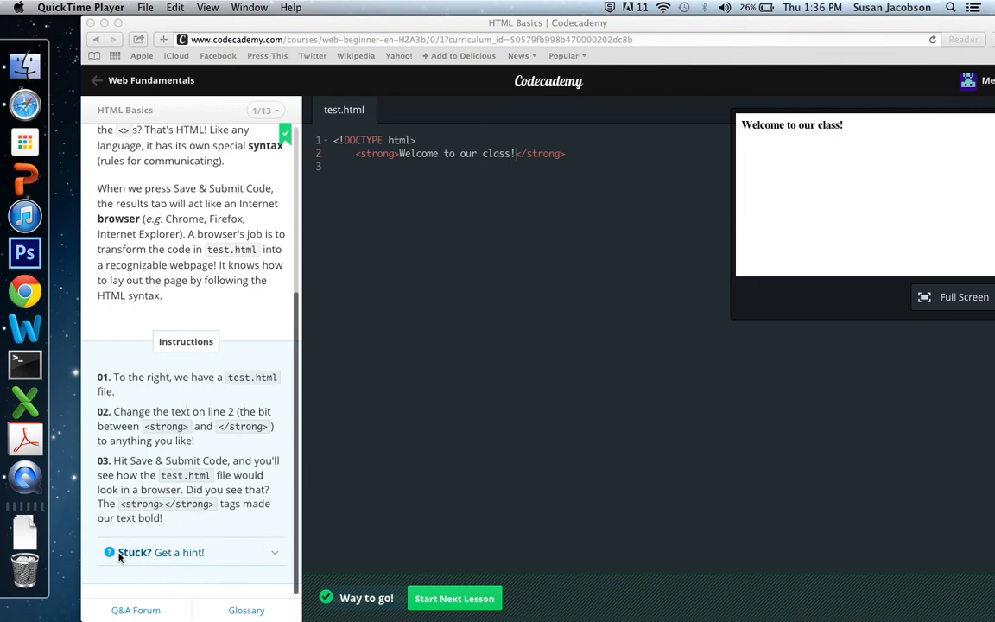
mouse_move(200, 176)
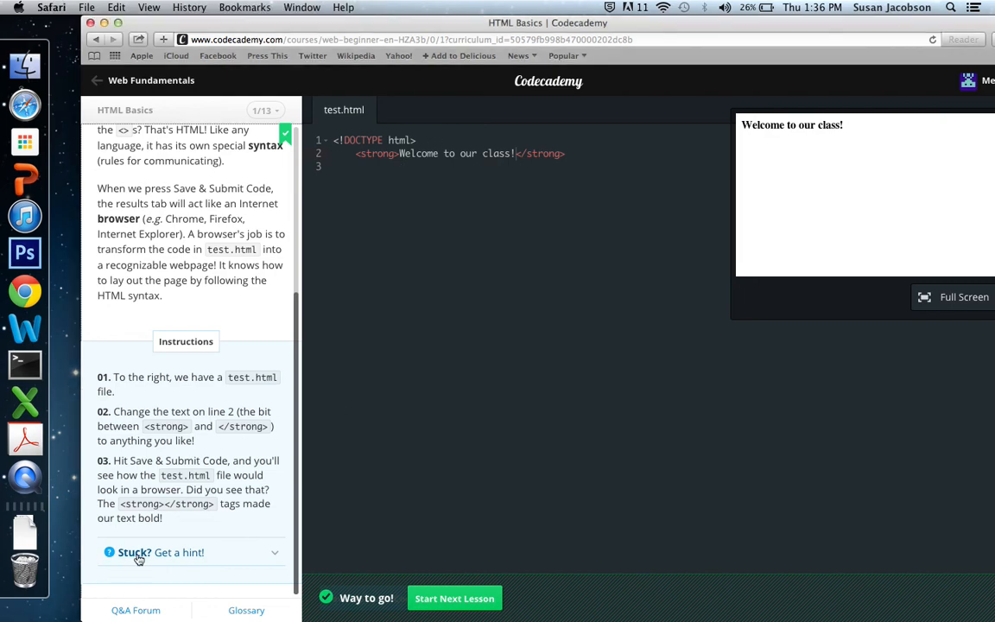
left_click(160, 553)
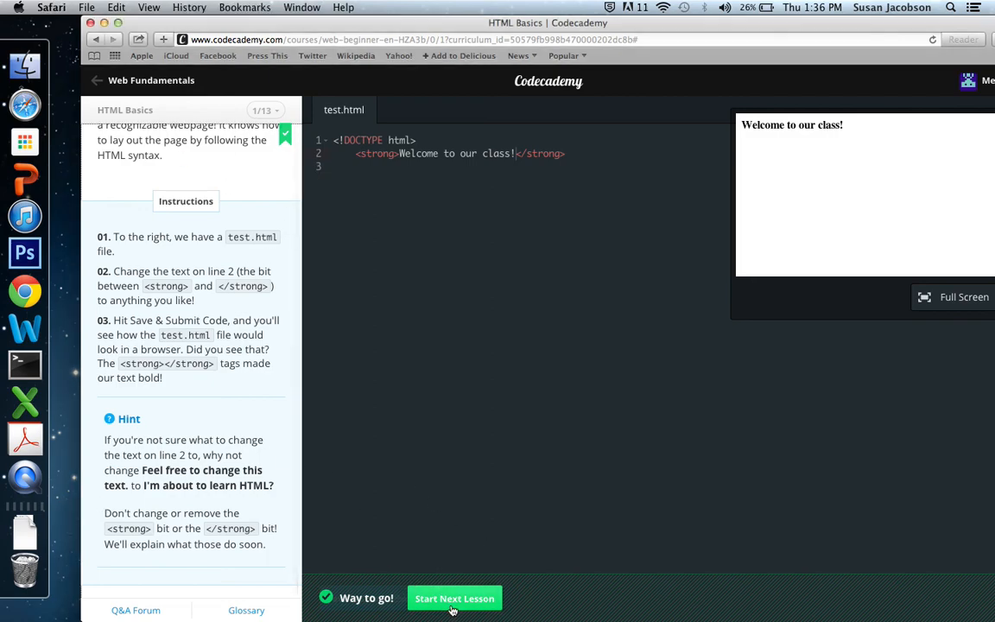
Move on to lesson 2, HTML and CSS, and read its page-skeleton instructions
left_click(454, 597)
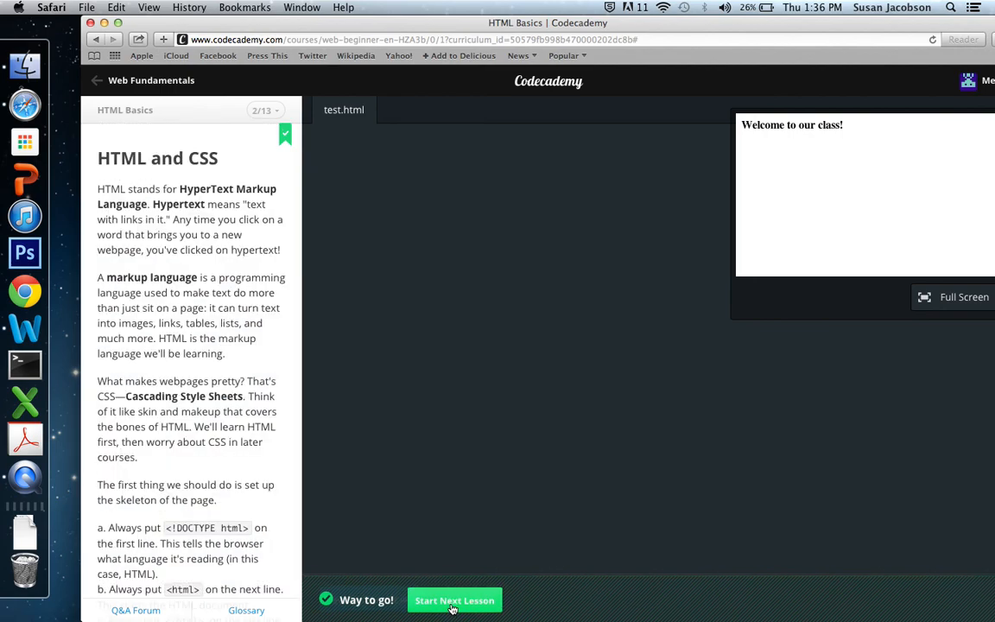
left_click(455, 601)
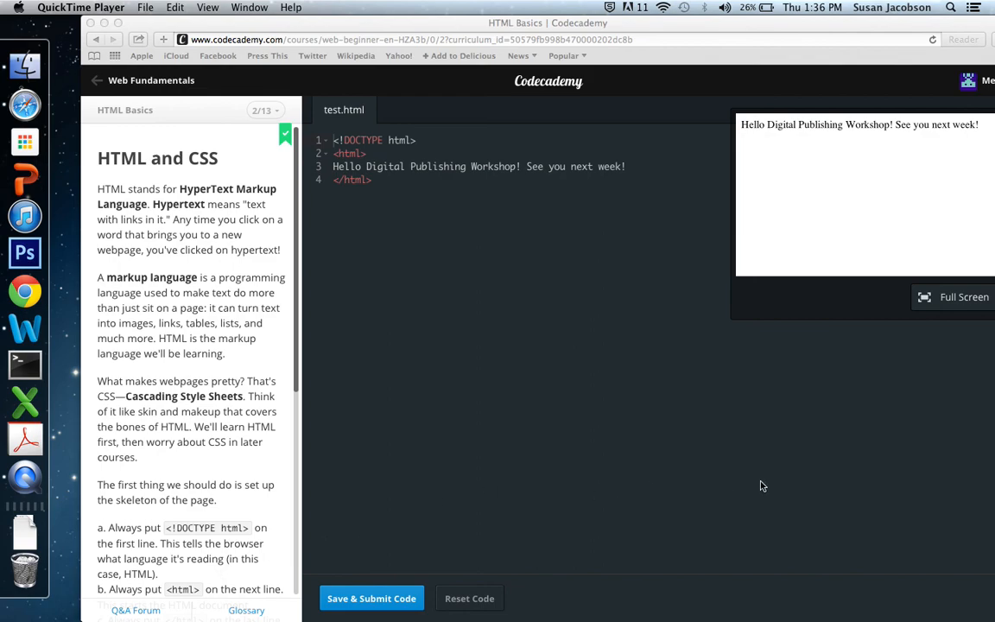
mouse_move(235, 214)
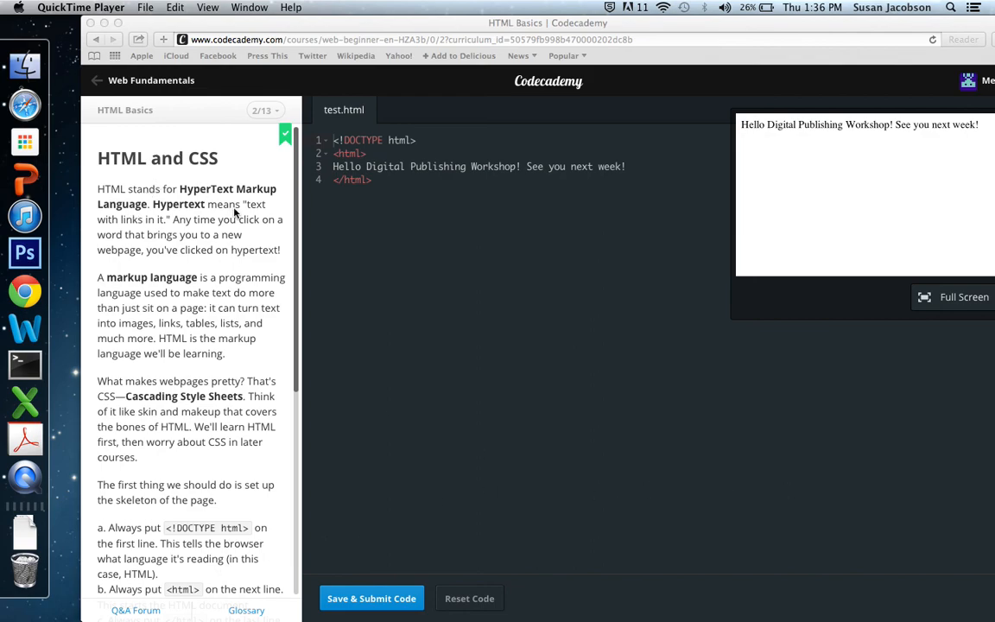
mouse_move(225, 223)
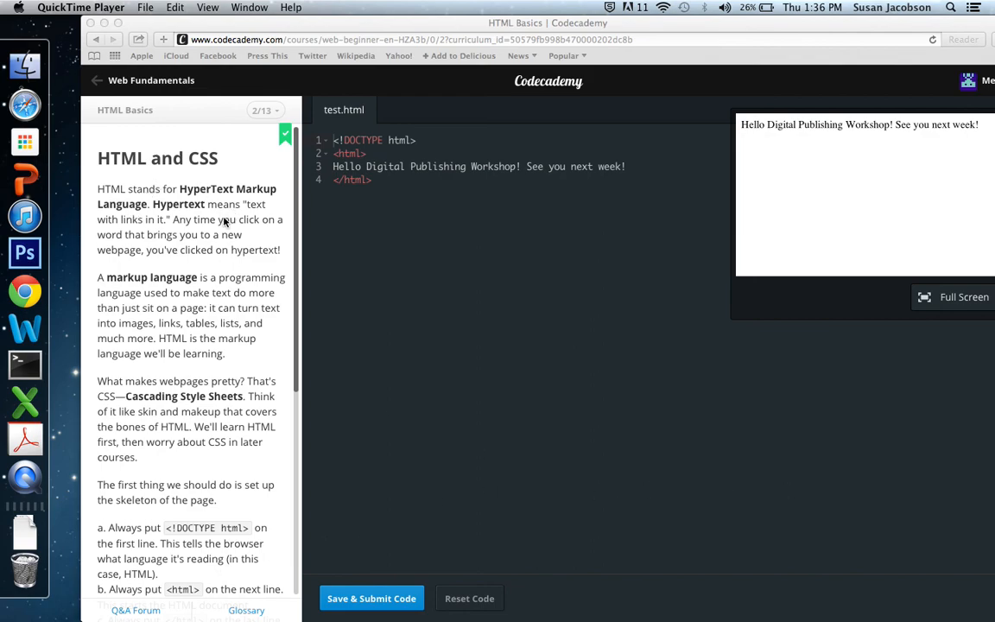
mouse_move(147, 268)
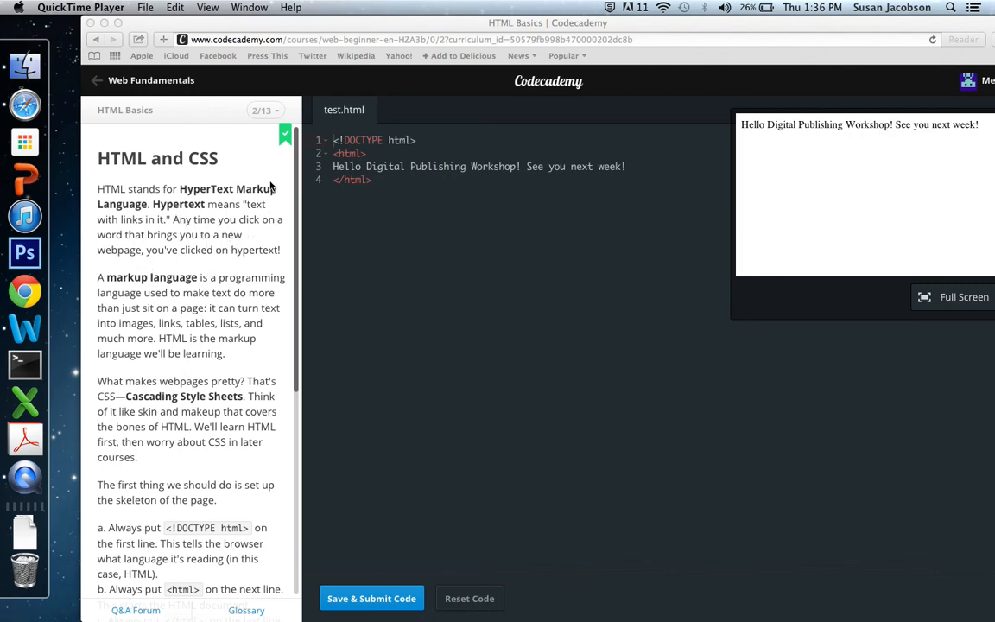
mouse_move(226, 313)
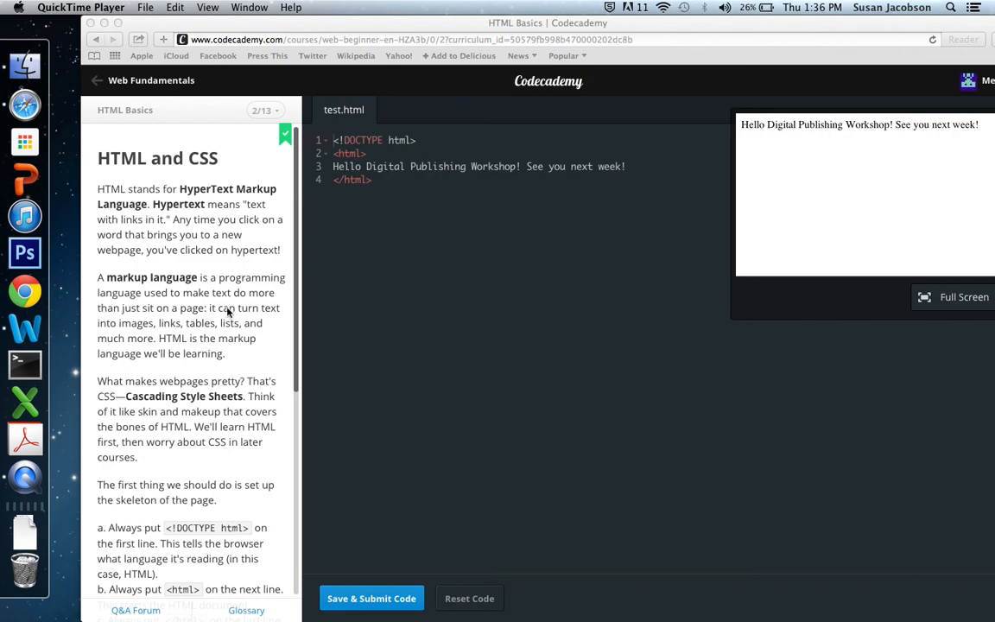
mouse_move(211, 387)
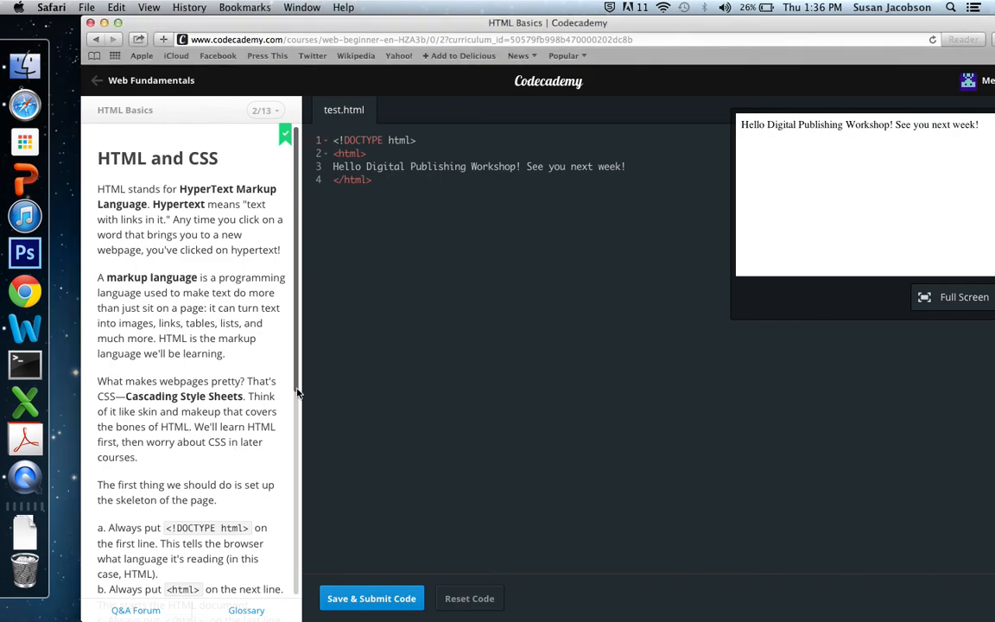
scroll("down", 3)
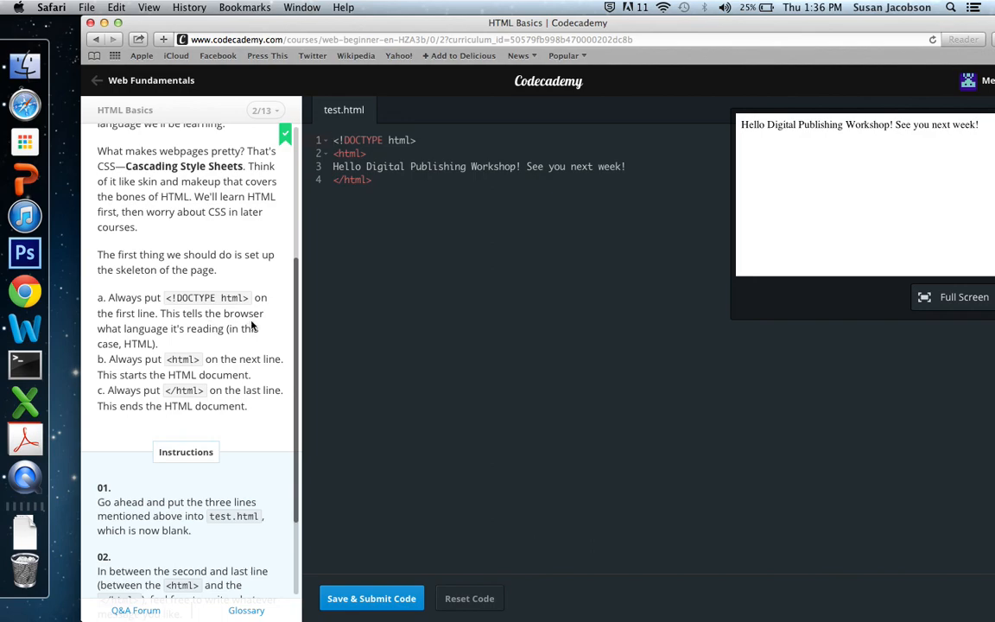
mouse_move(214, 340)
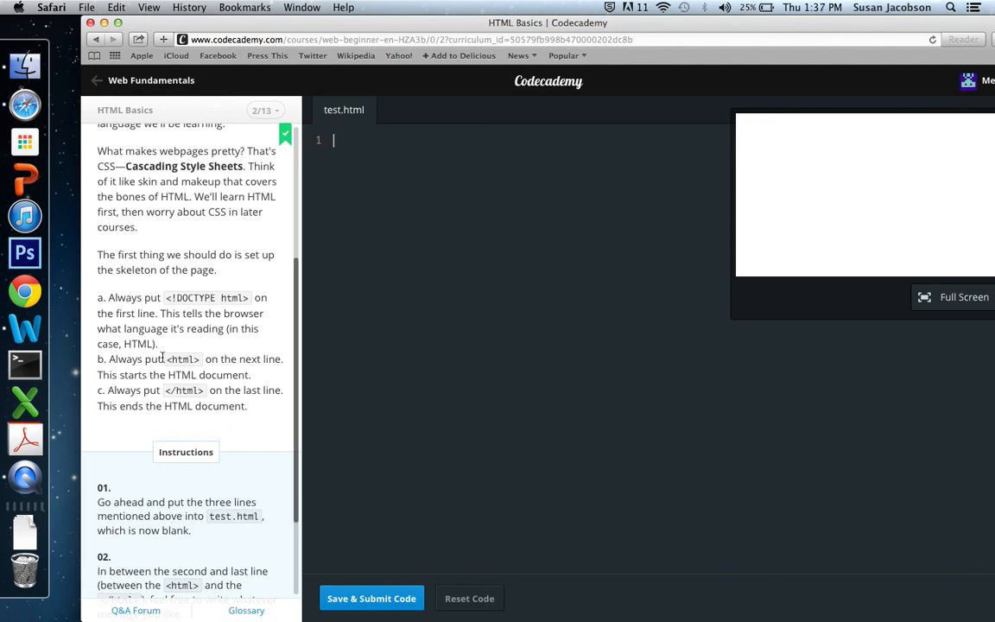
scroll("down", 3)
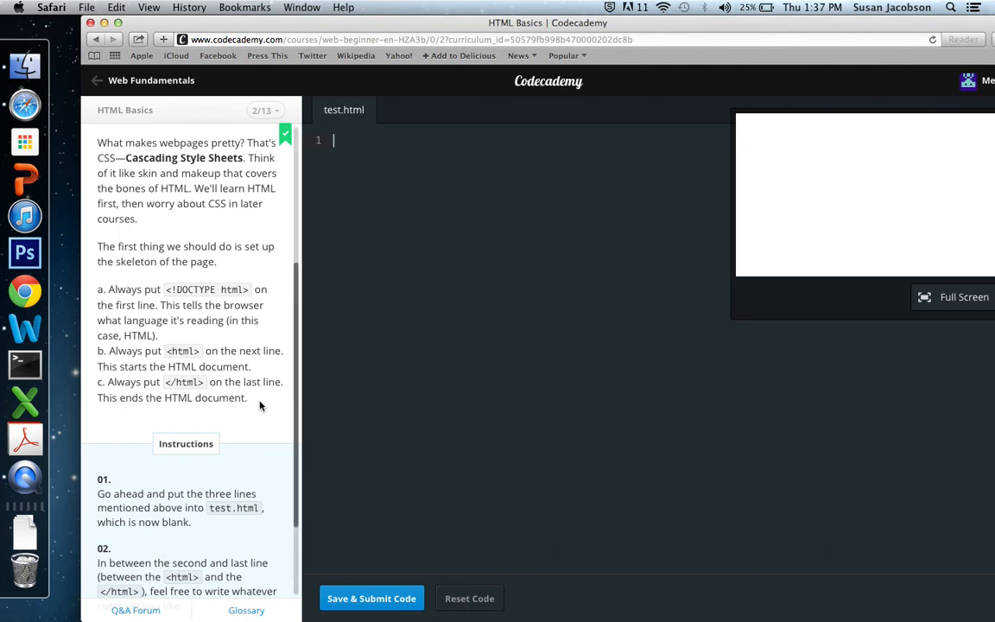
mouse_move(296, 308)
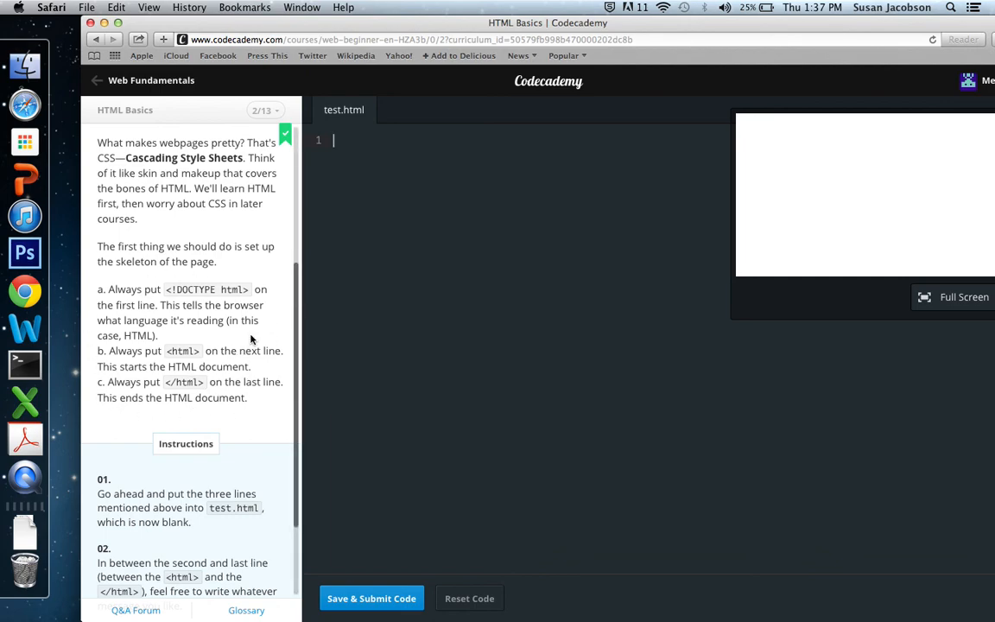
mouse_move(238, 377)
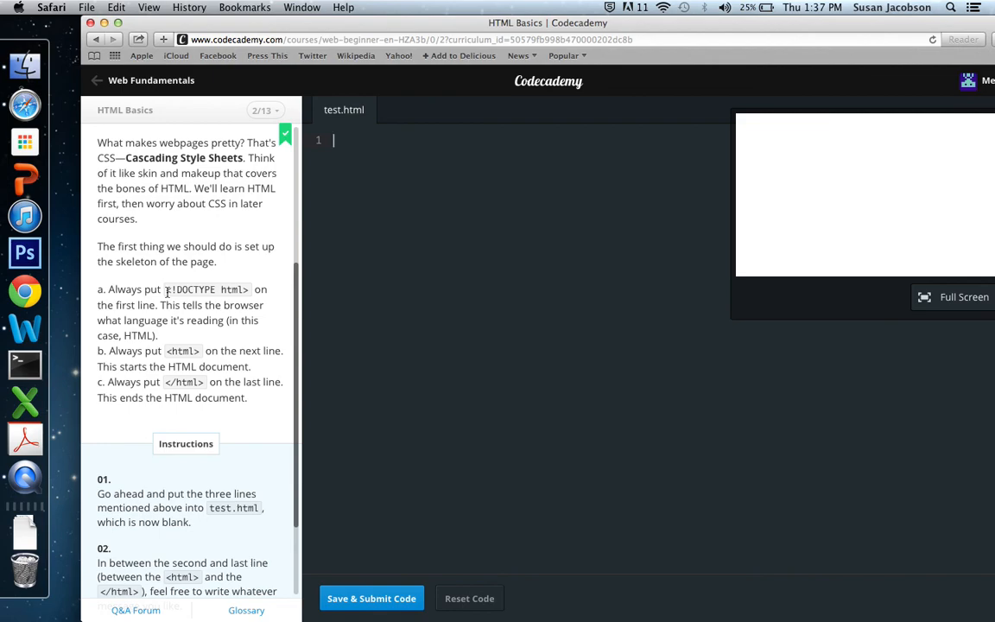
double_click(208, 290)
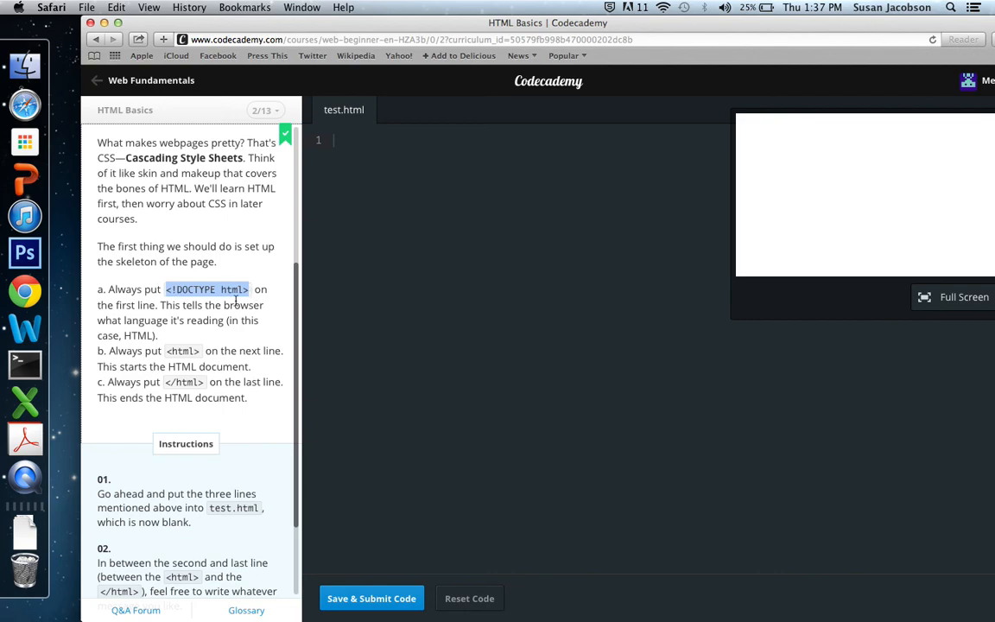
mouse_move(250, 301)
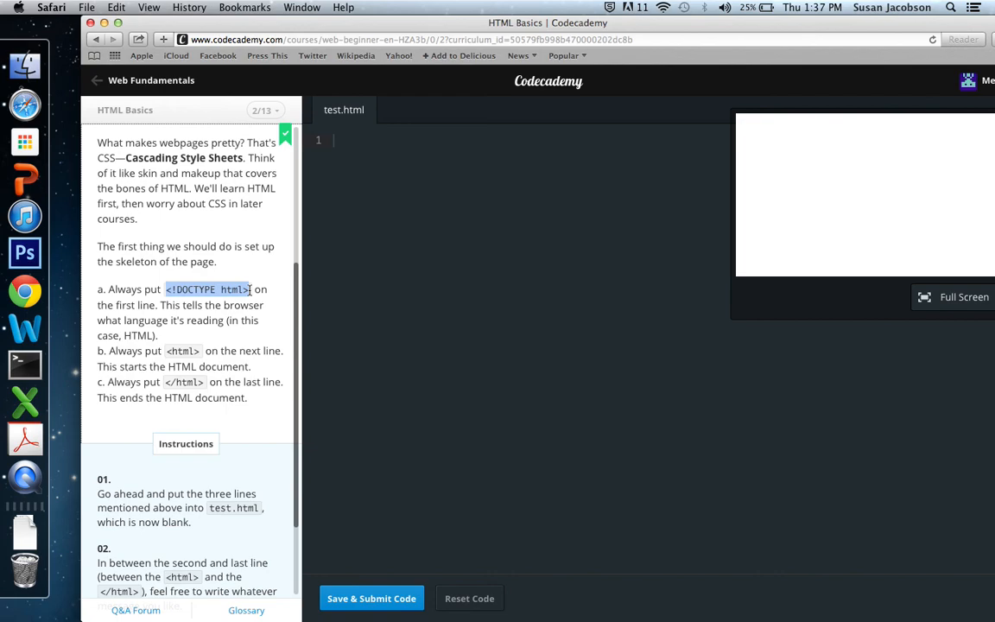
mouse_move(233, 302)
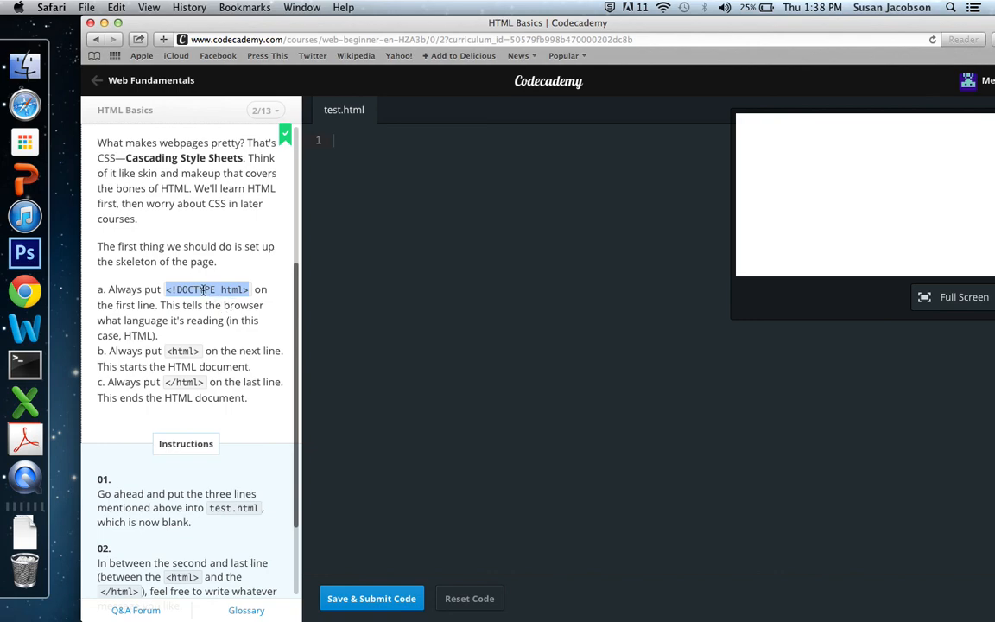
mouse_move(297, 304)
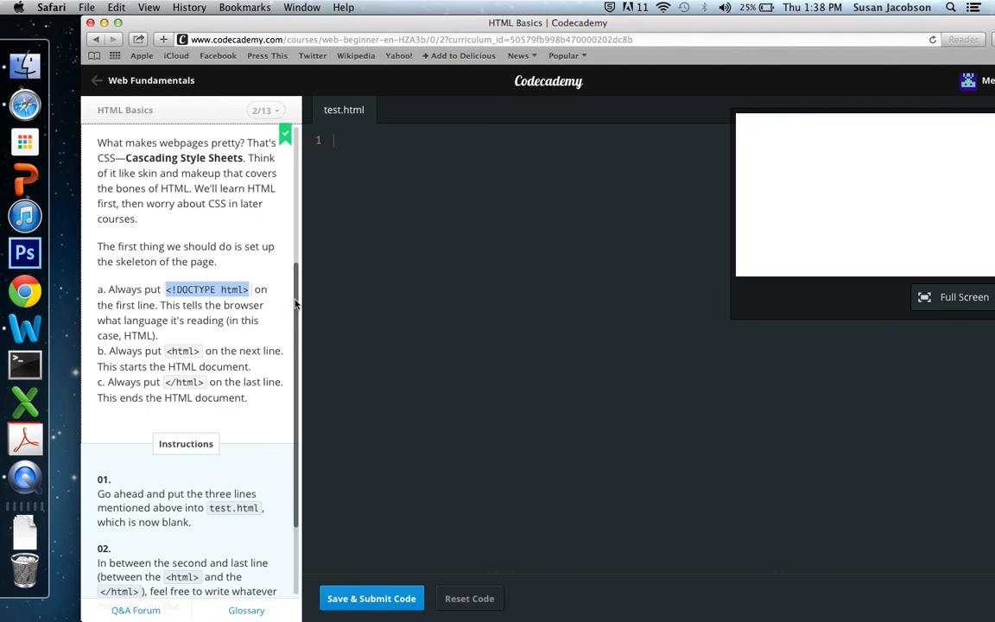
scroll("down", 3)
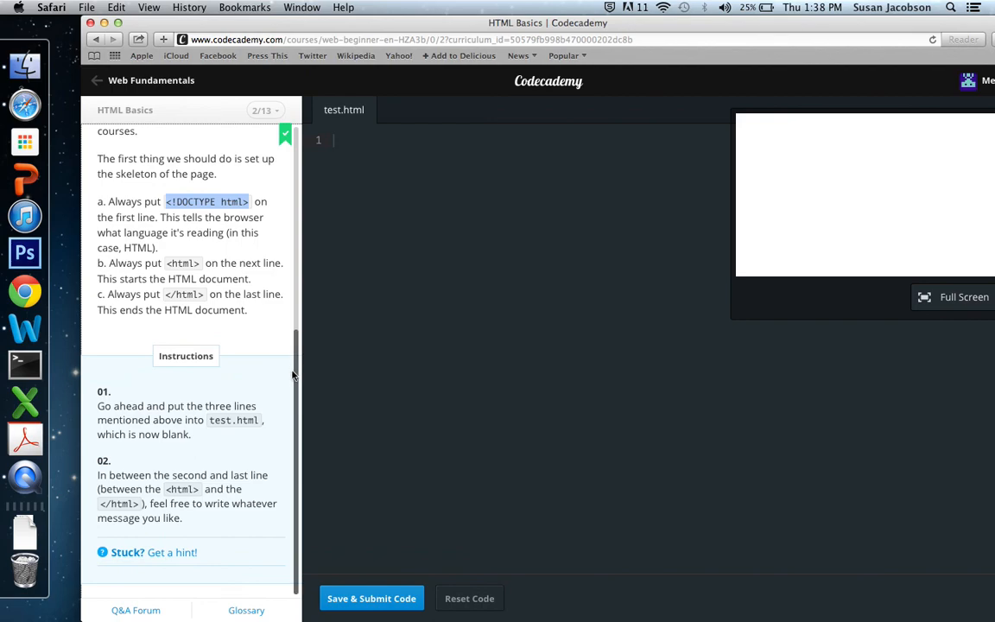
mouse_move(90, 414)
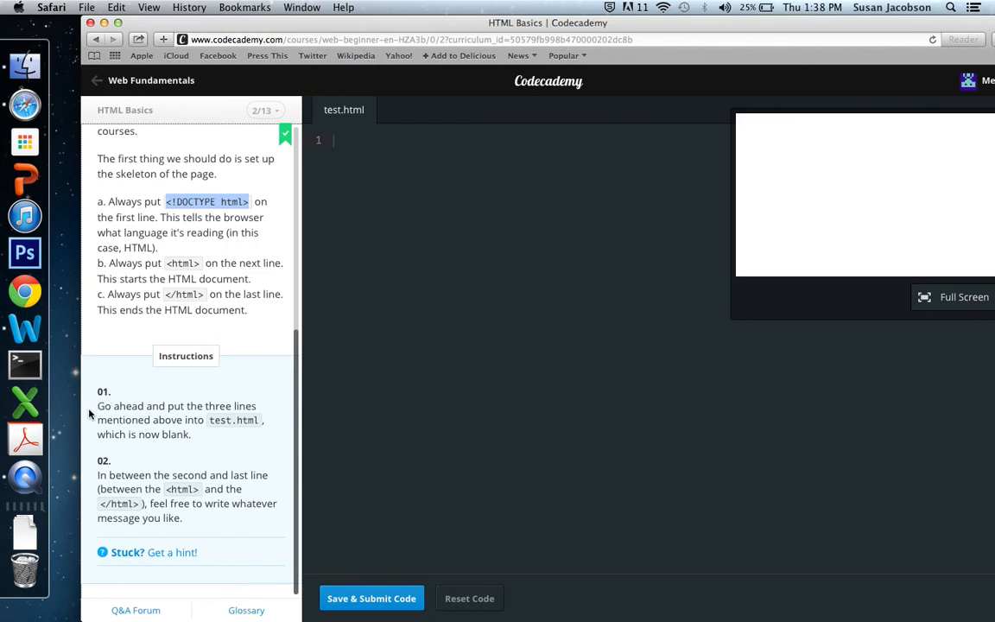
mouse_move(245, 418)
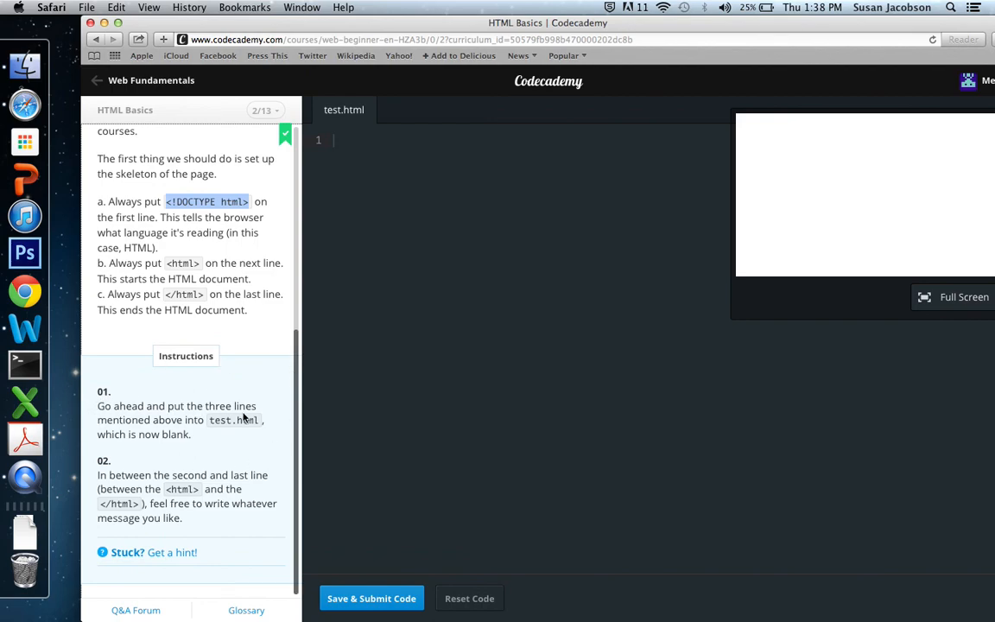
mouse_move(205, 442)
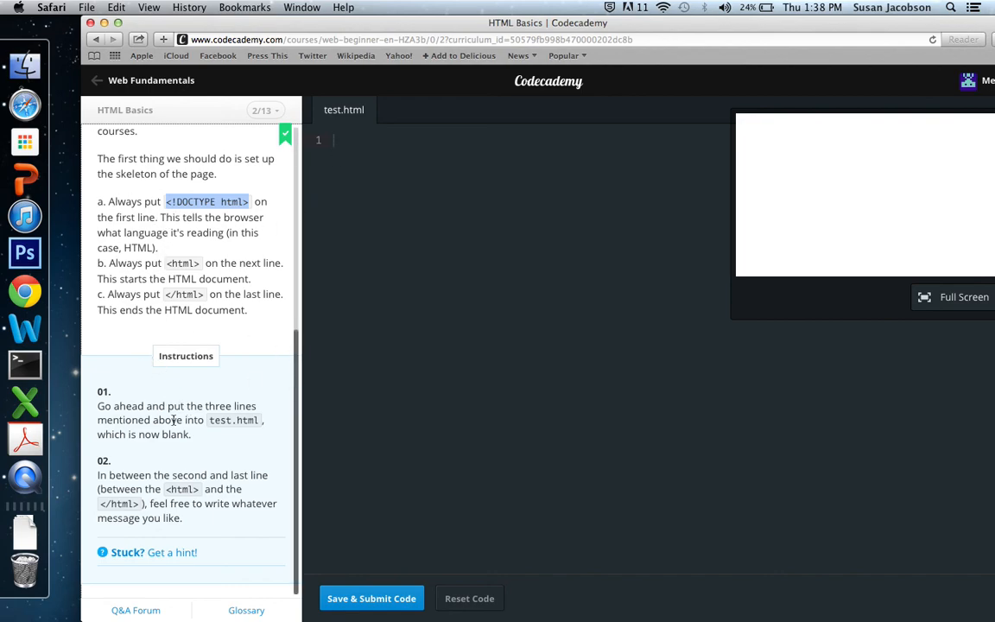
mouse_move(124, 160)
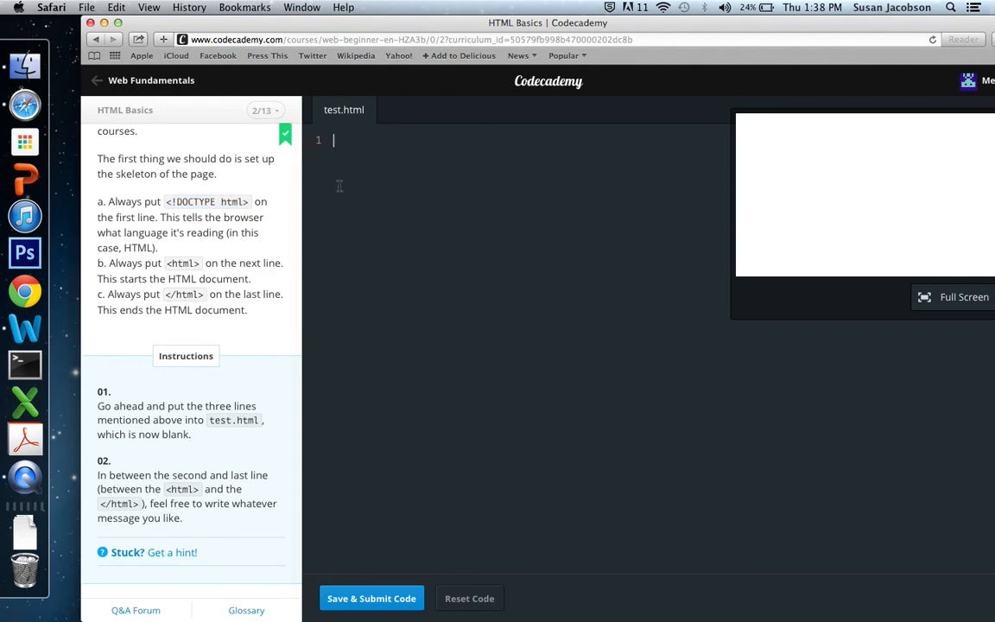
Write the <!DOCTYPE html> declaration on the first line of test.html
type("<")
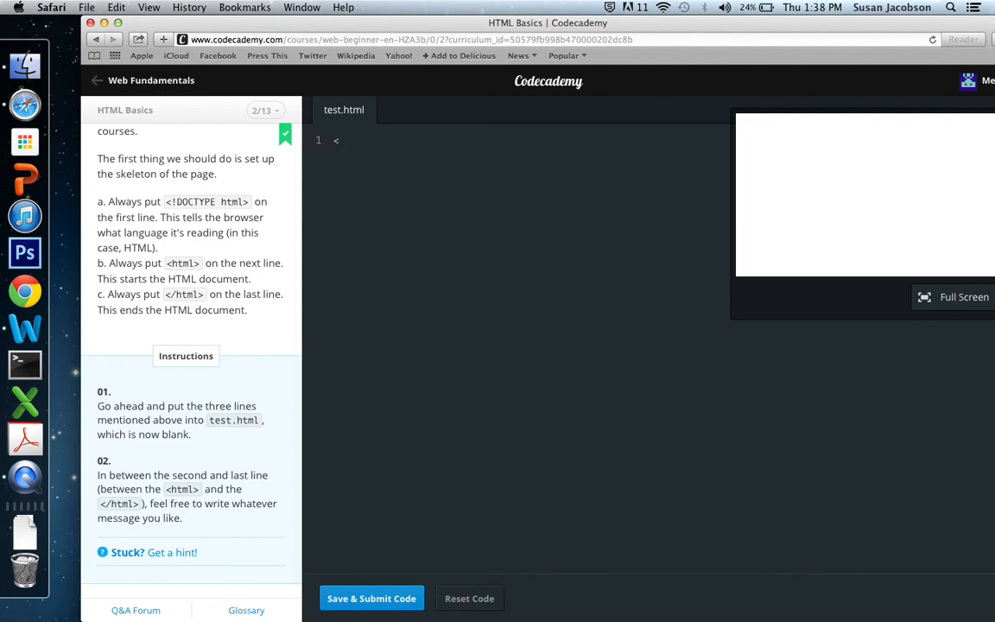
type("!")
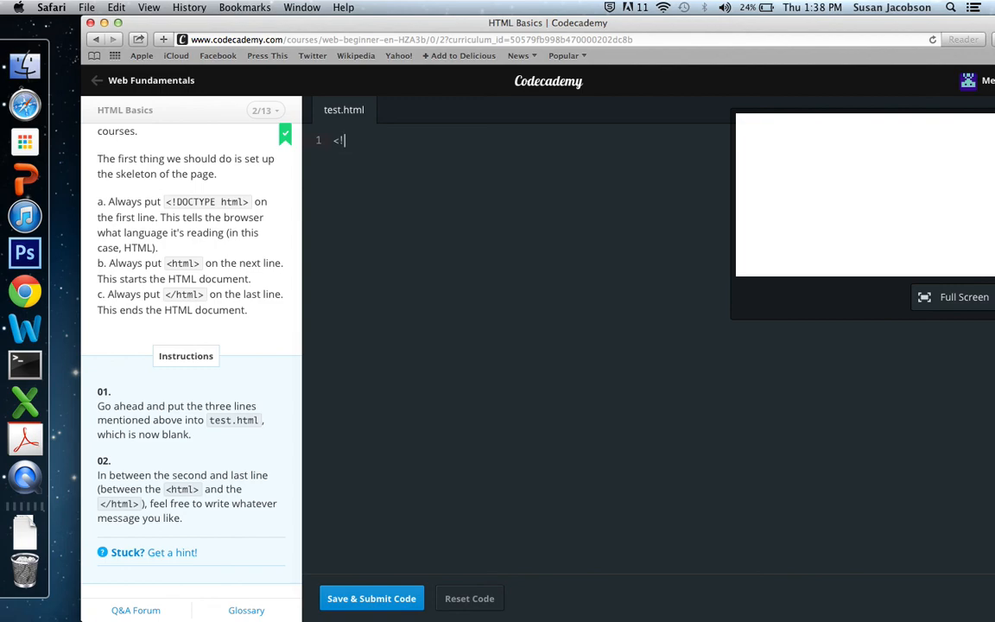
type("DOCTYPE")
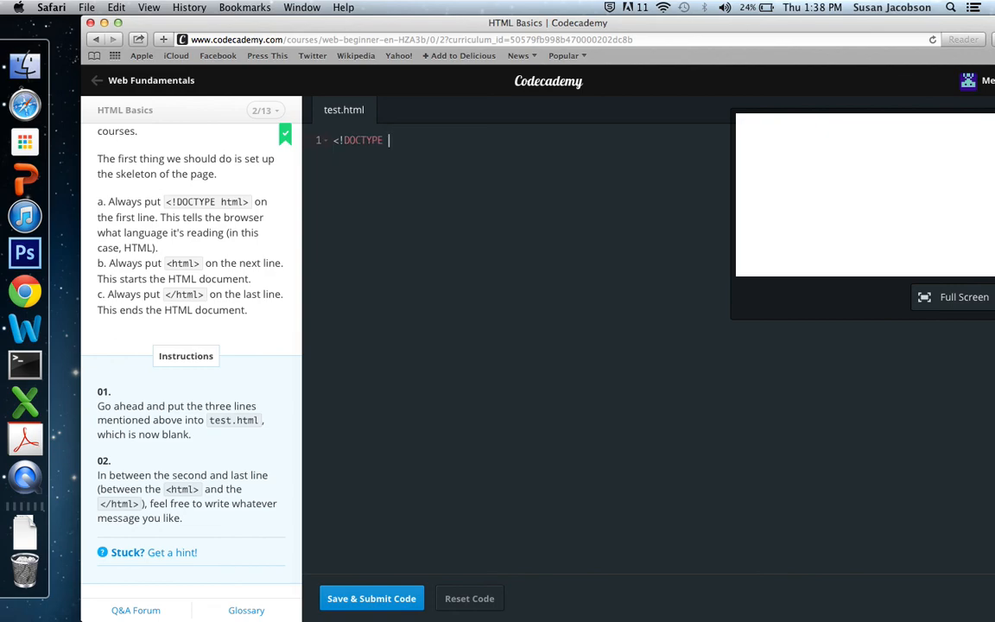
type("html")
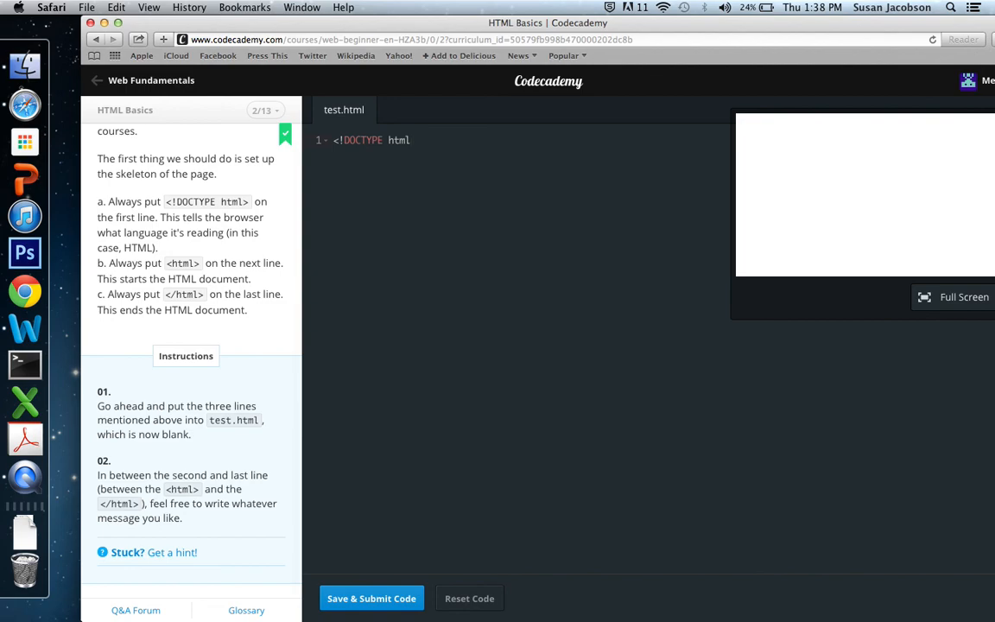
type(">")
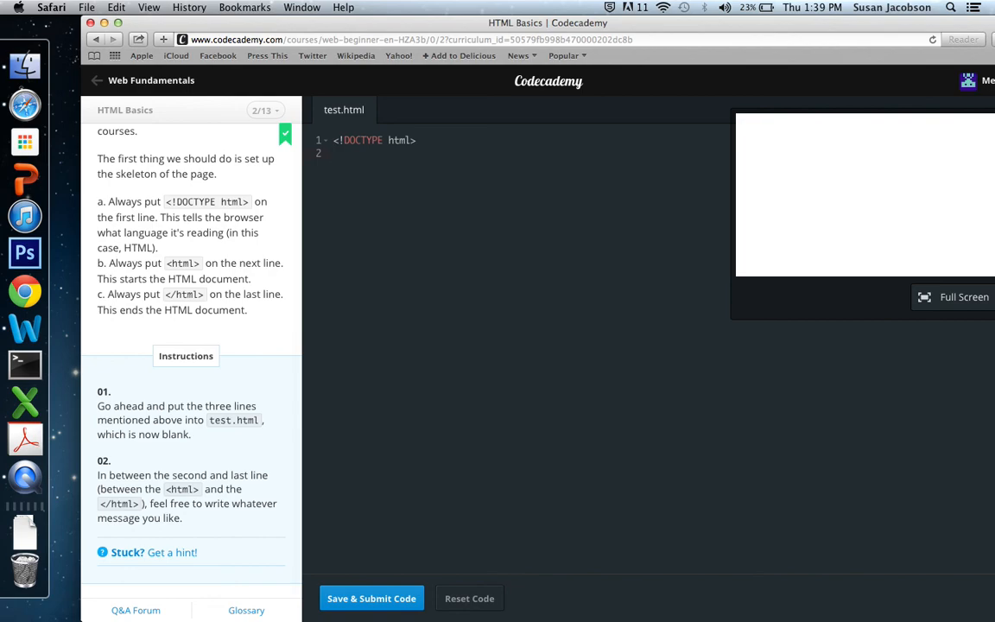
mouse_move(328, 249)
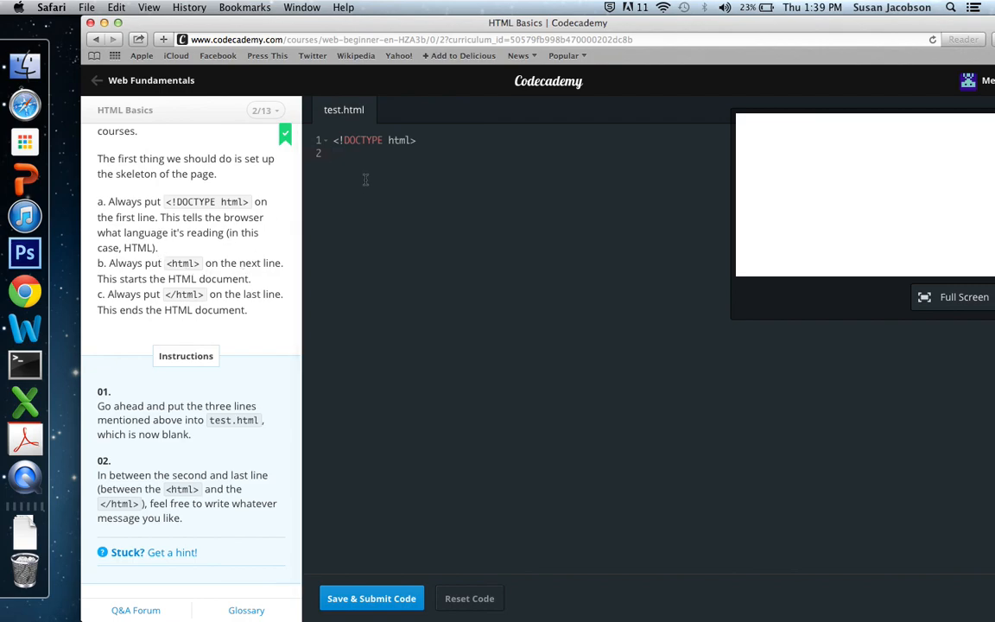
Add the <html> and </html> tags with 'Did I write my html tags correctly?' between them
type("<html>")
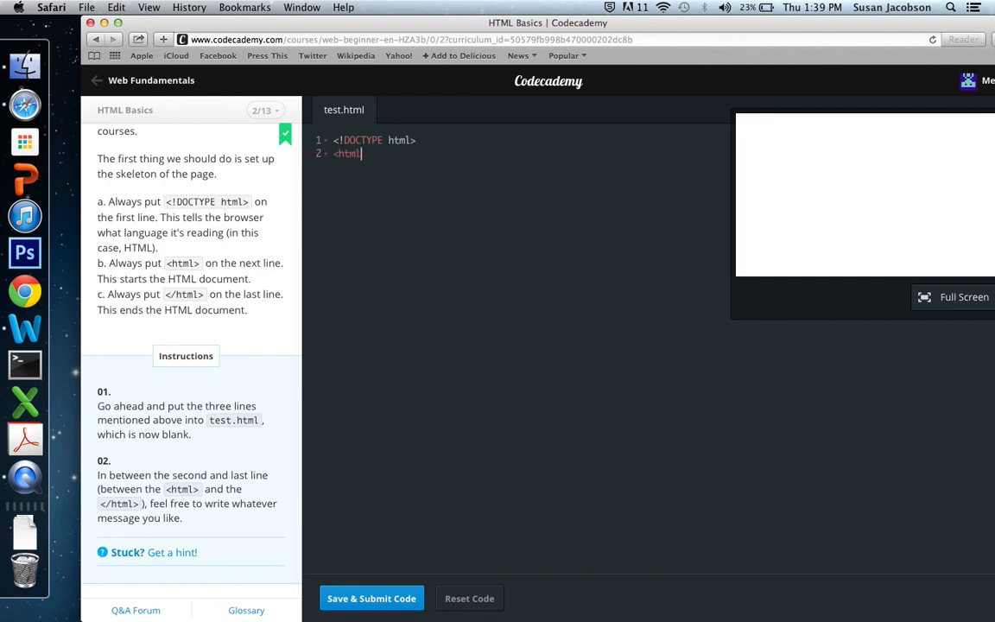
type(">")
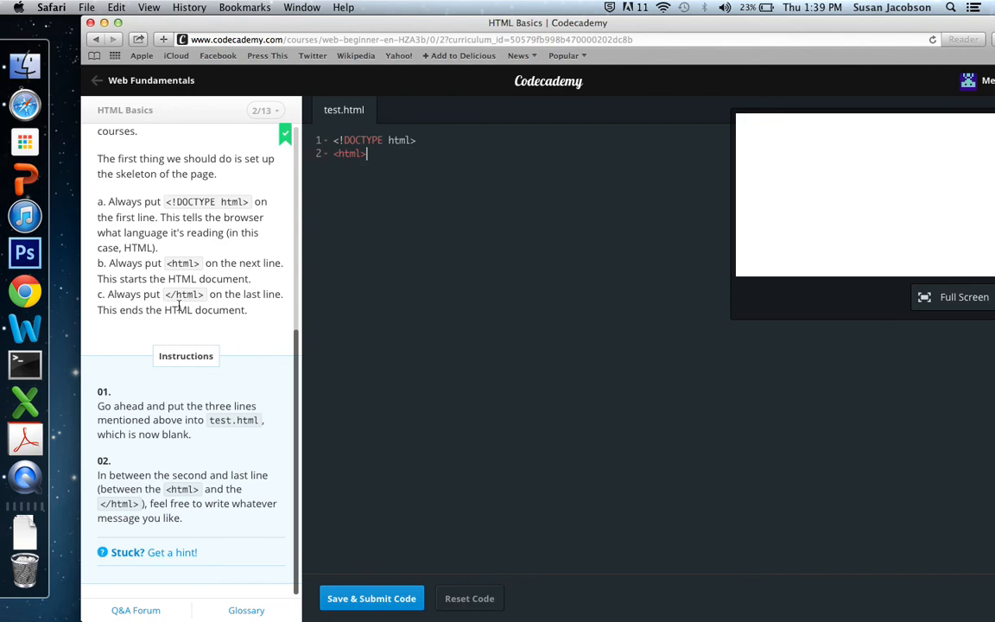
mouse_move(273, 297)
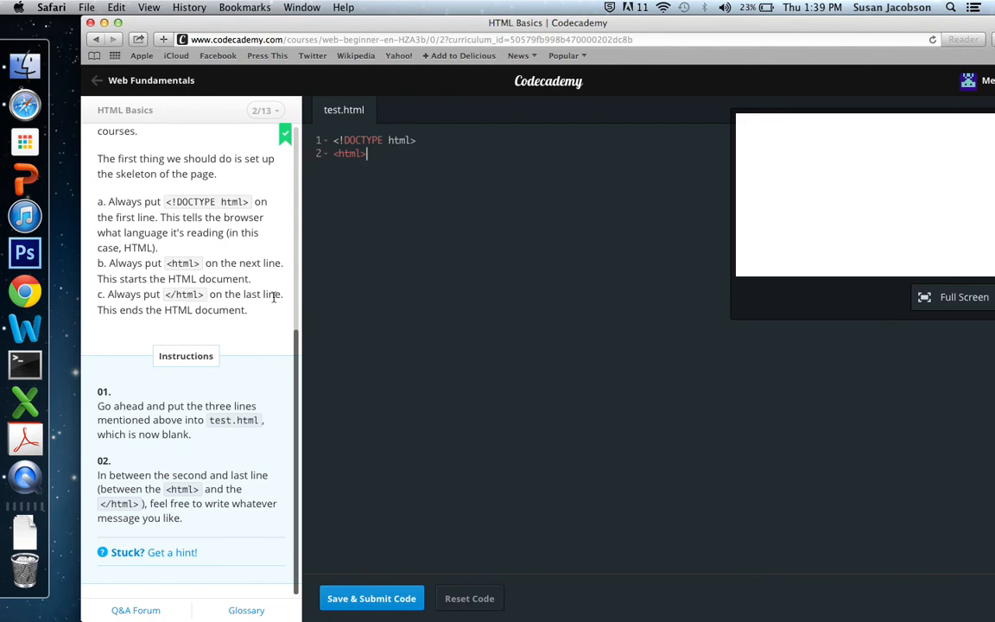
mouse_move(280, 308)
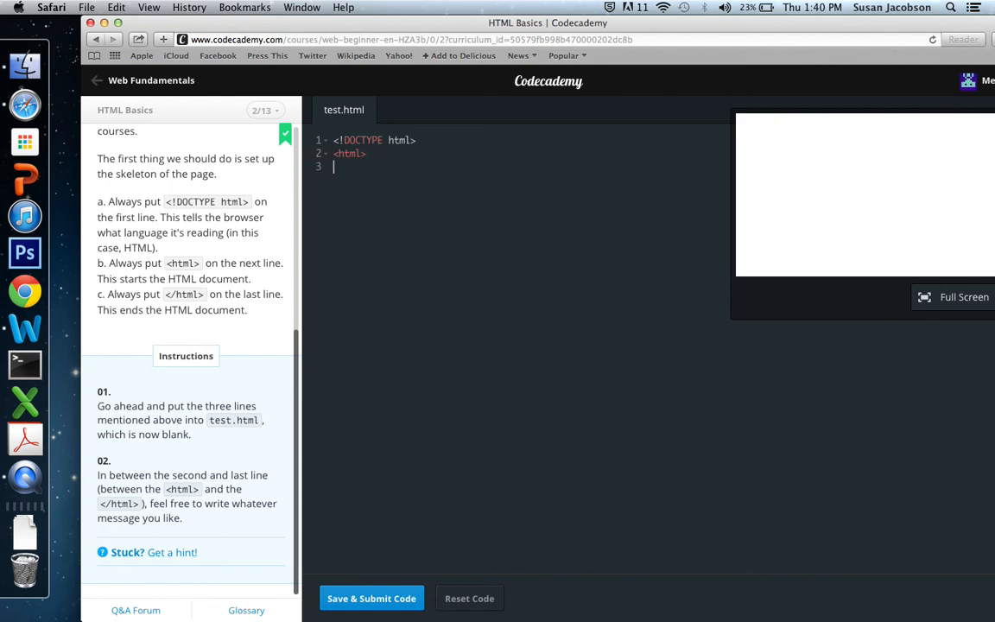
type("</")
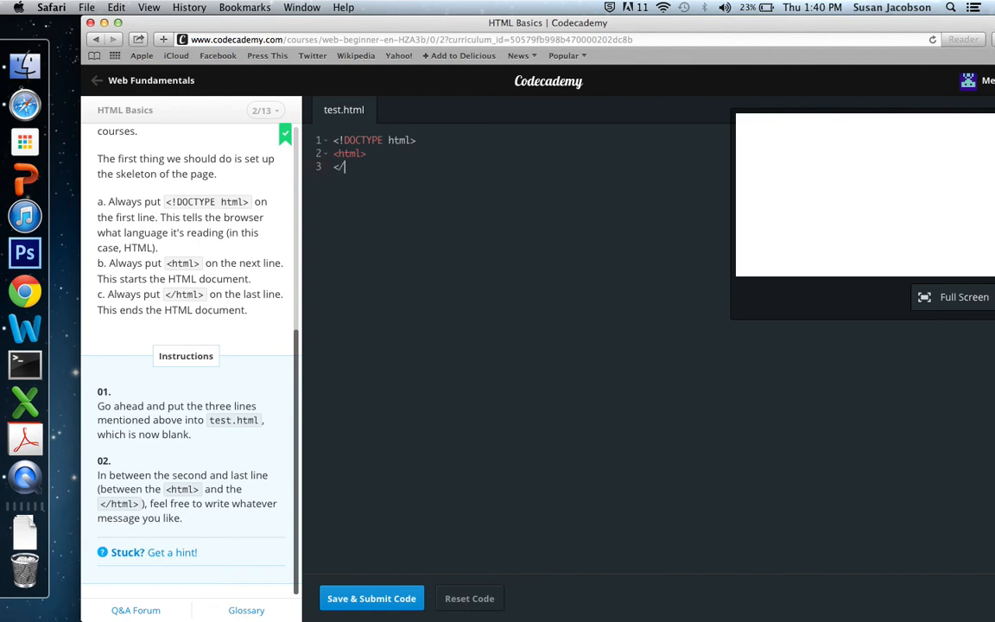
type("html>")
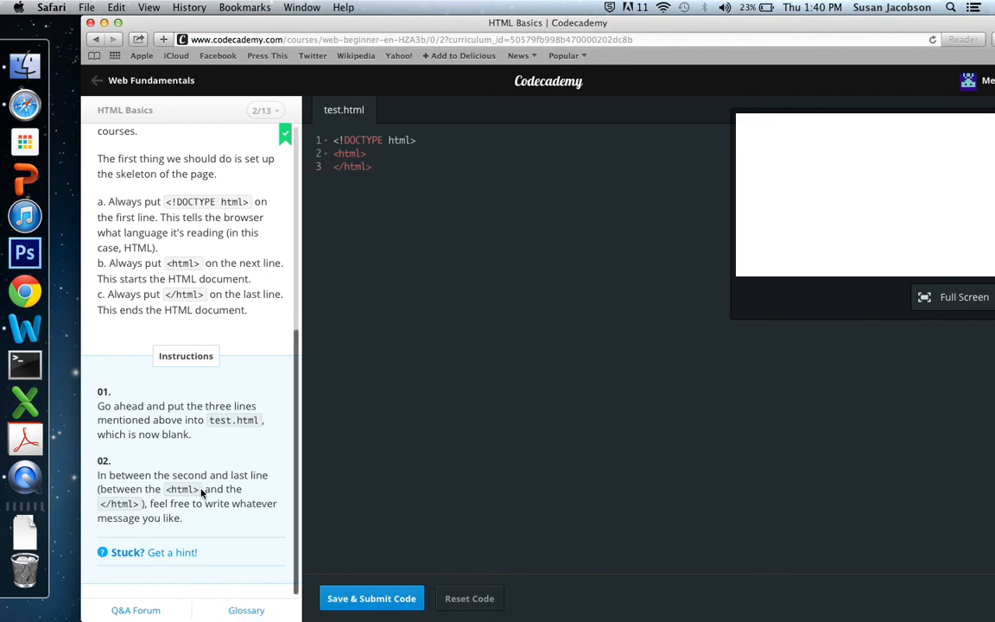
mouse_move(270, 488)
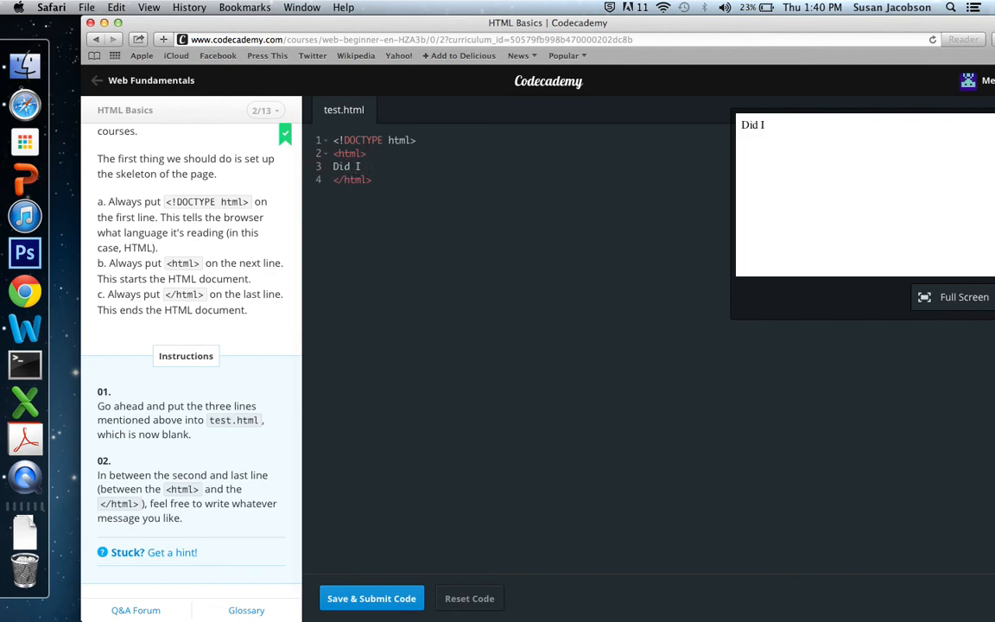
type("write my html tags co")
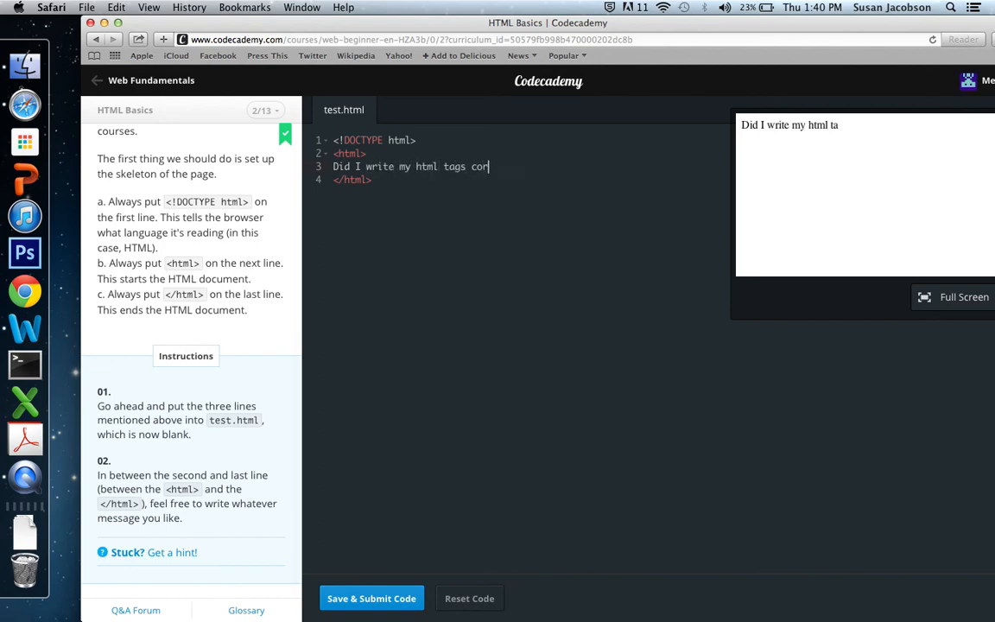
type("rectly?")
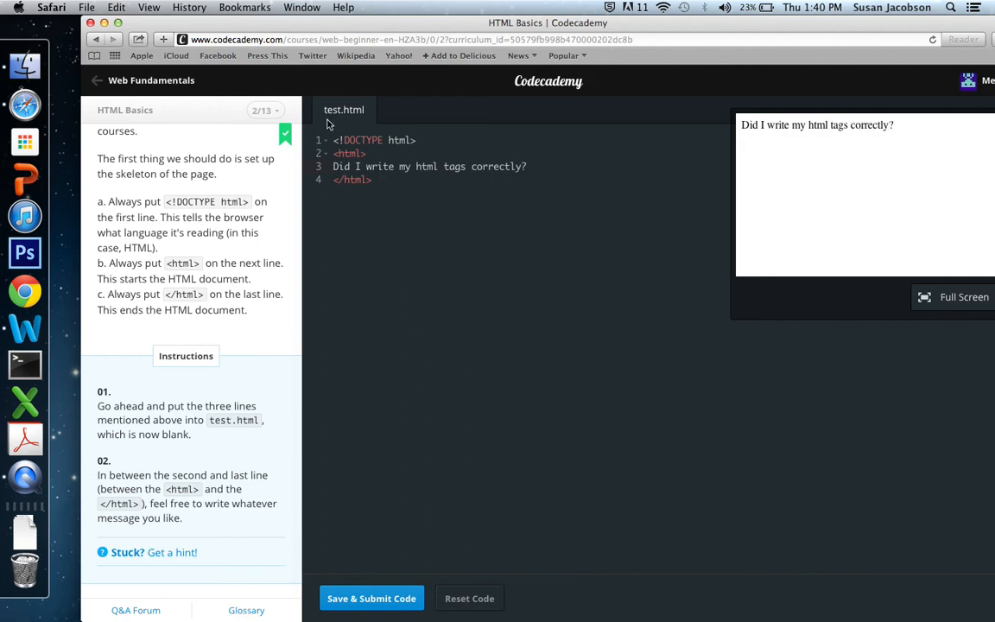
mouse_move(387, 128)
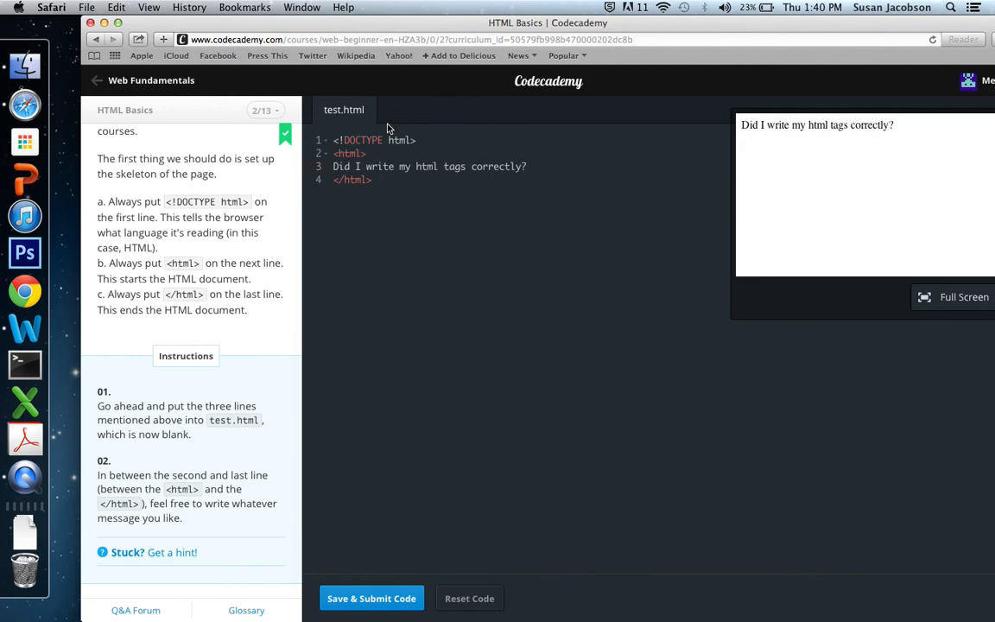
mouse_move(377, 139)
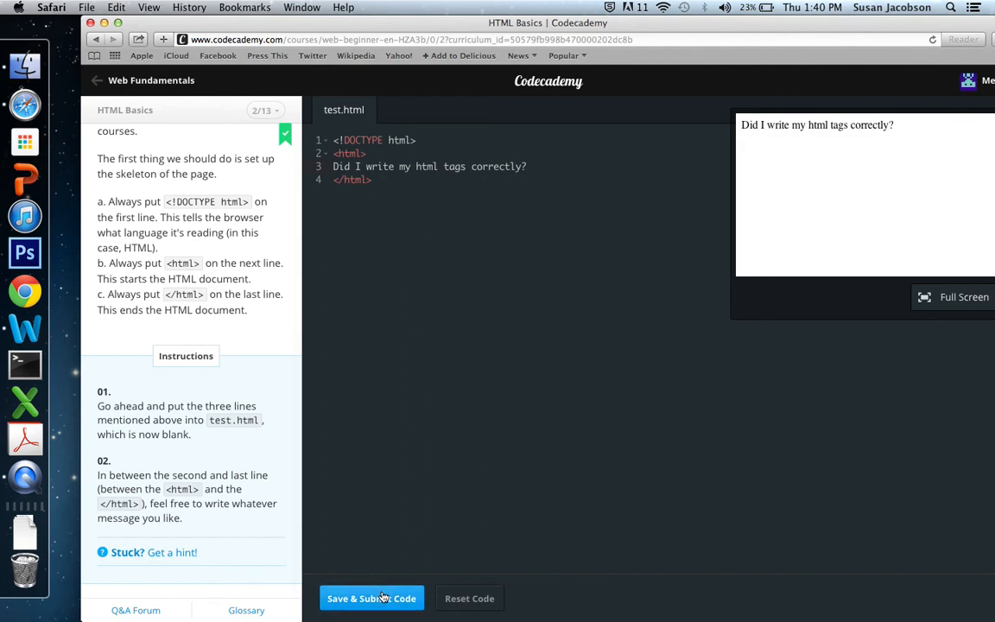
left_click(372, 598)
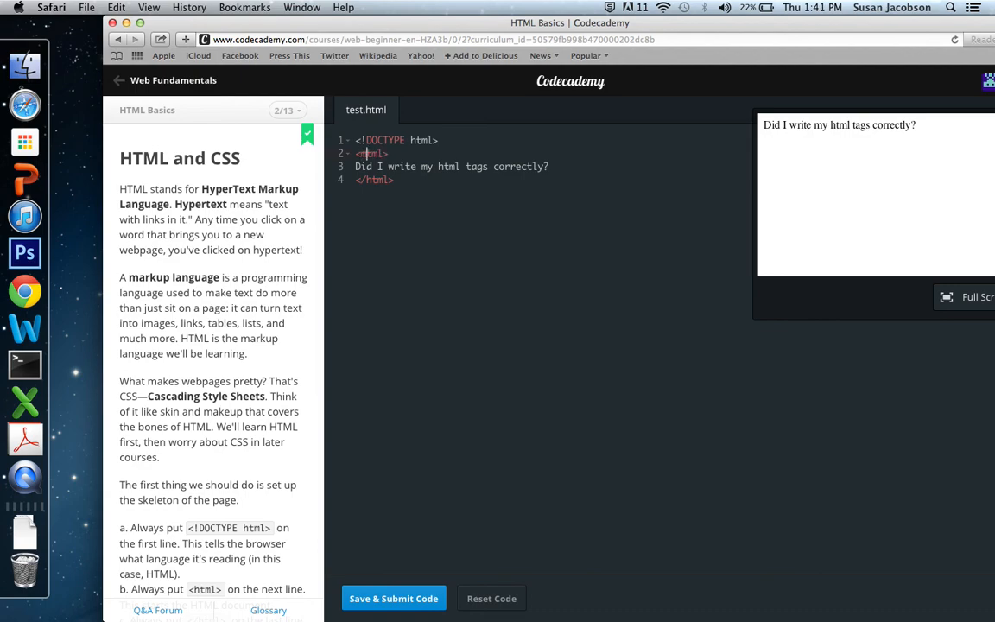
mouse_move(439, 320)
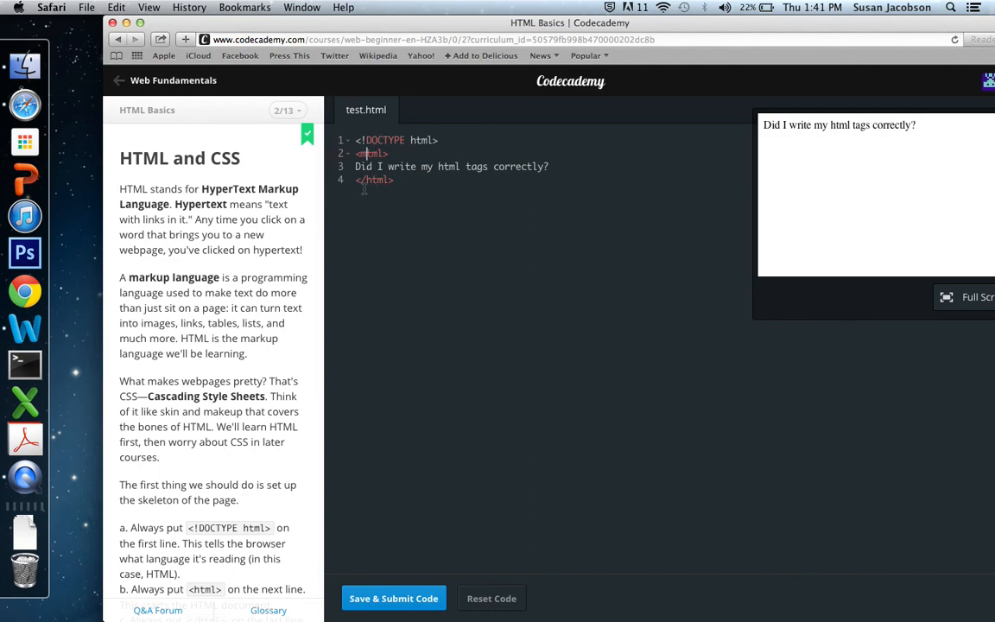
mouse_move(570, 200)
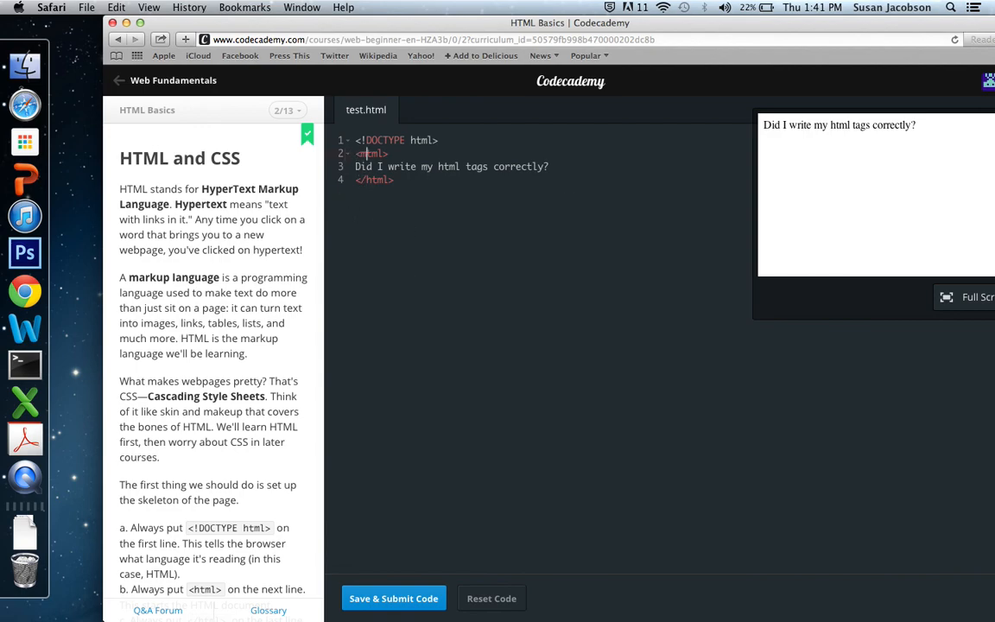
mouse_move(394, 598)
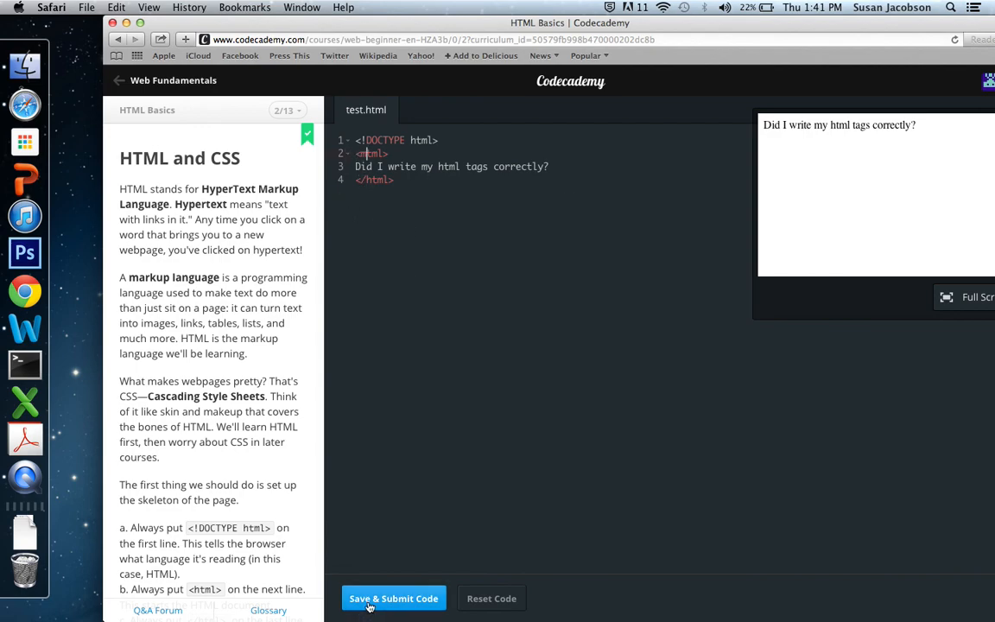
Submit the skeleton, fix the opening html tag after 'Oops, try again', and resubmit successfully
left_click(393, 598)
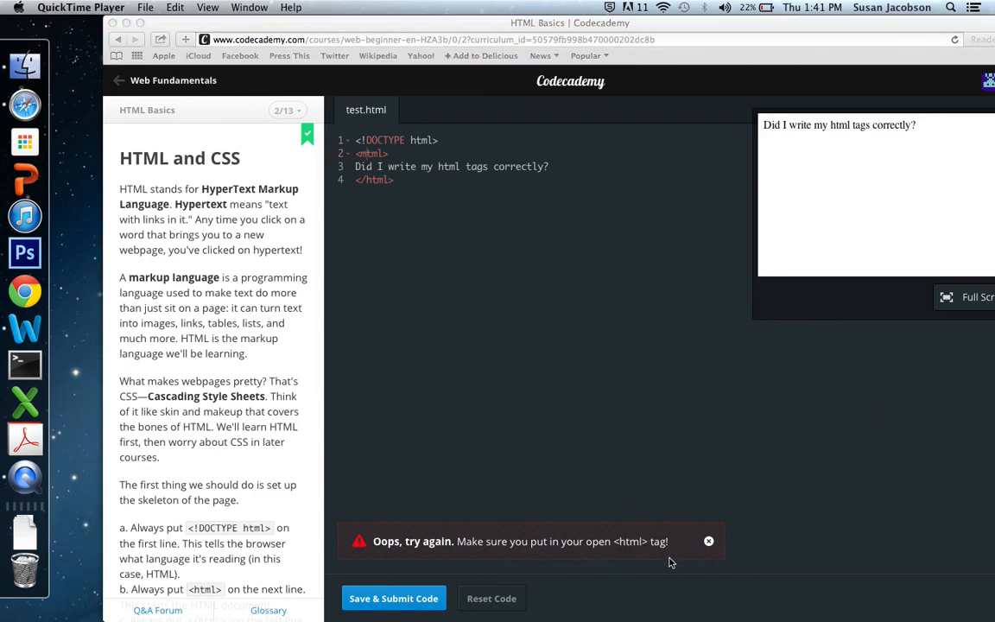
mouse_move(539, 541)
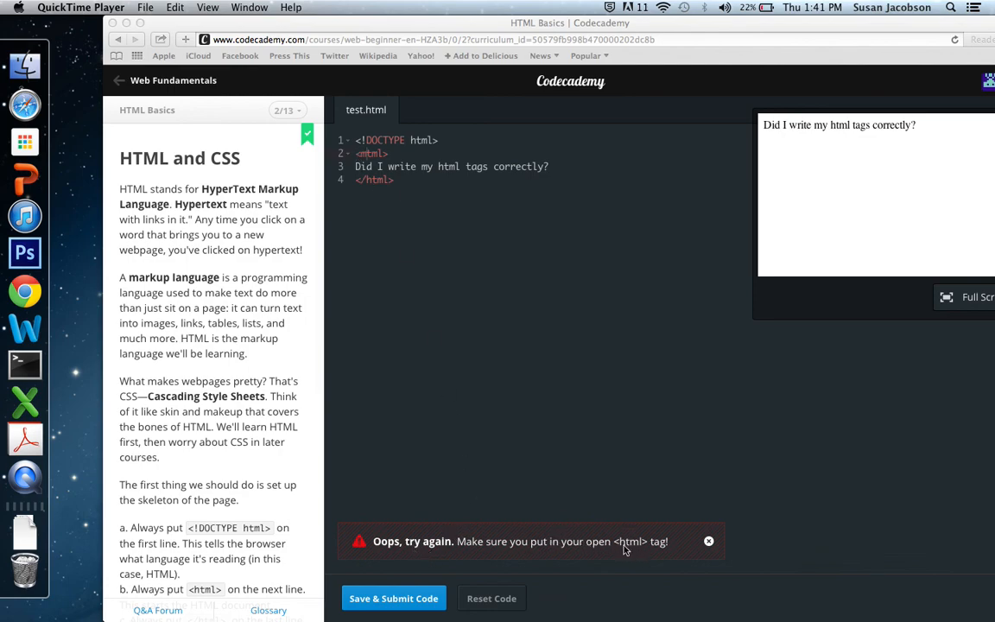
mouse_move(660, 549)
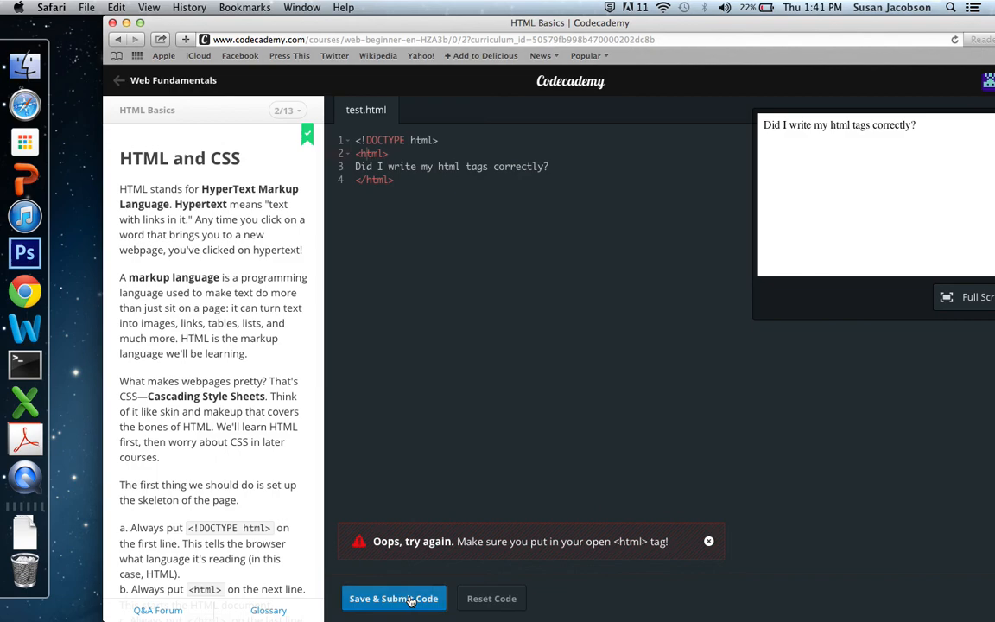
left_click(394, 597)
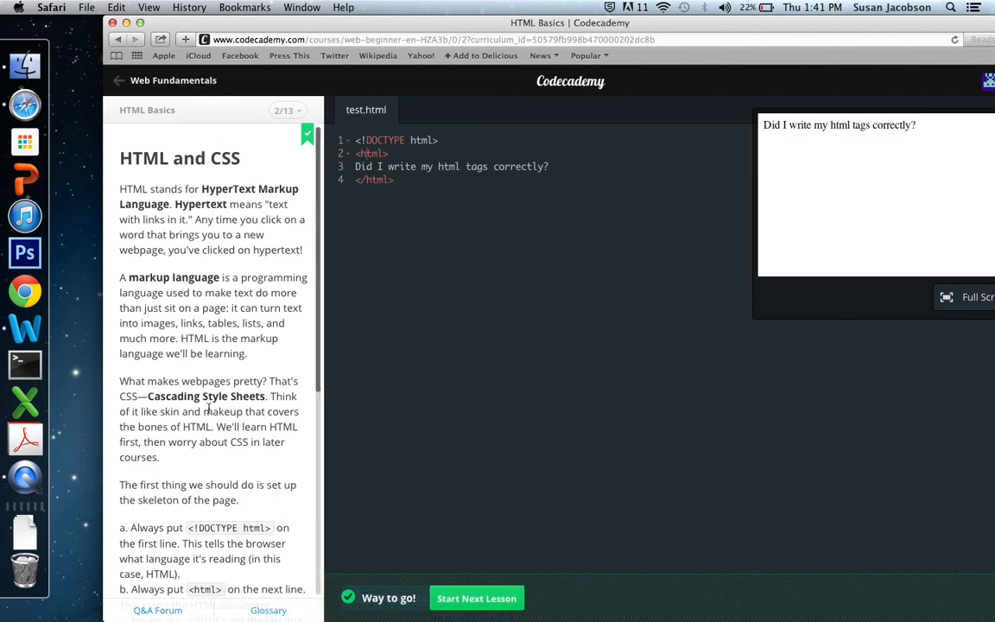
mouse_move(293, 145)
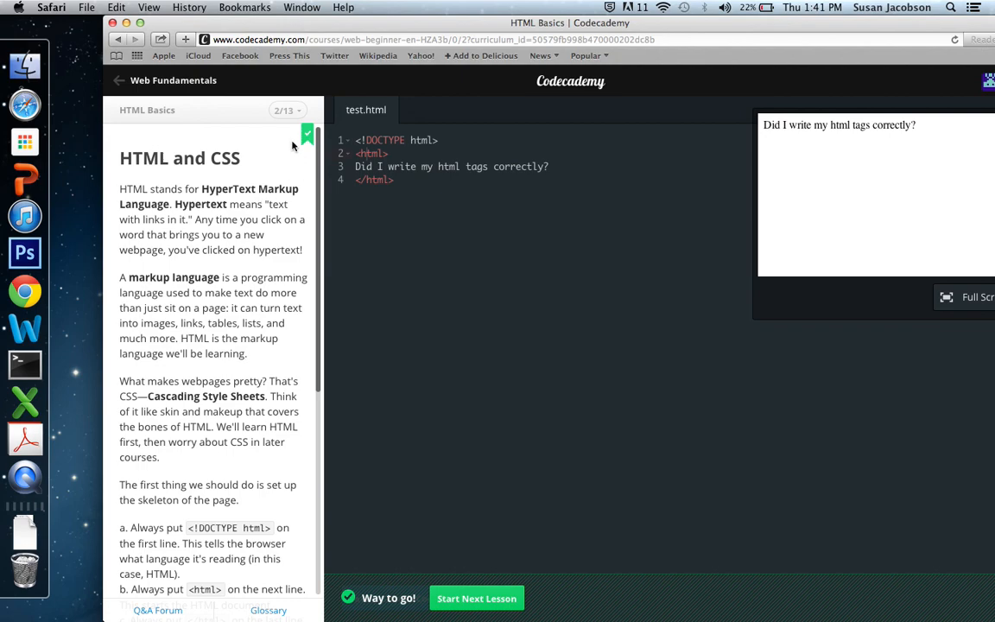
mouse_move(313, 249)
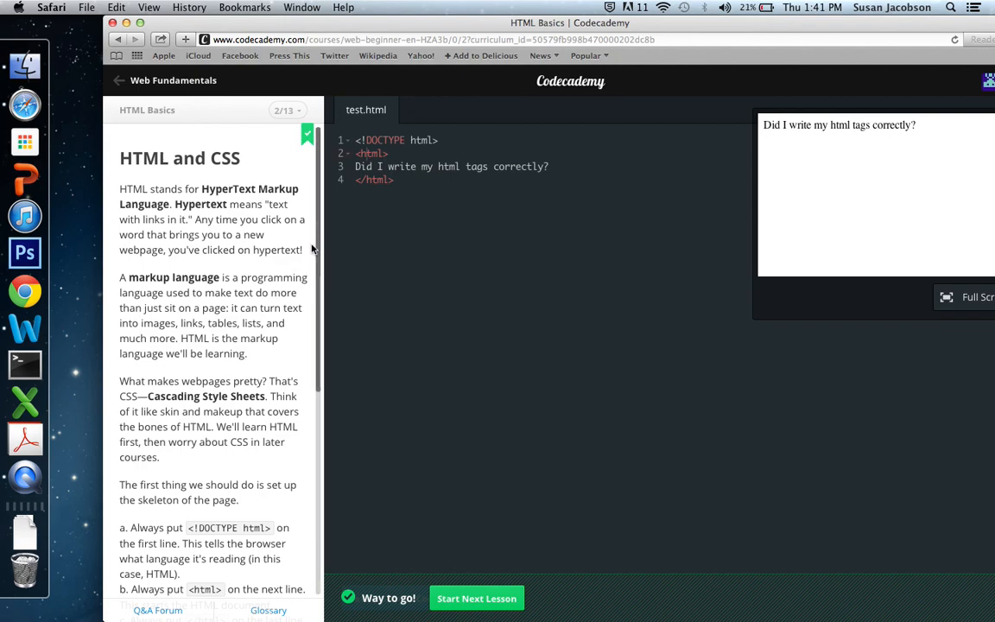
scroll("down", 3)
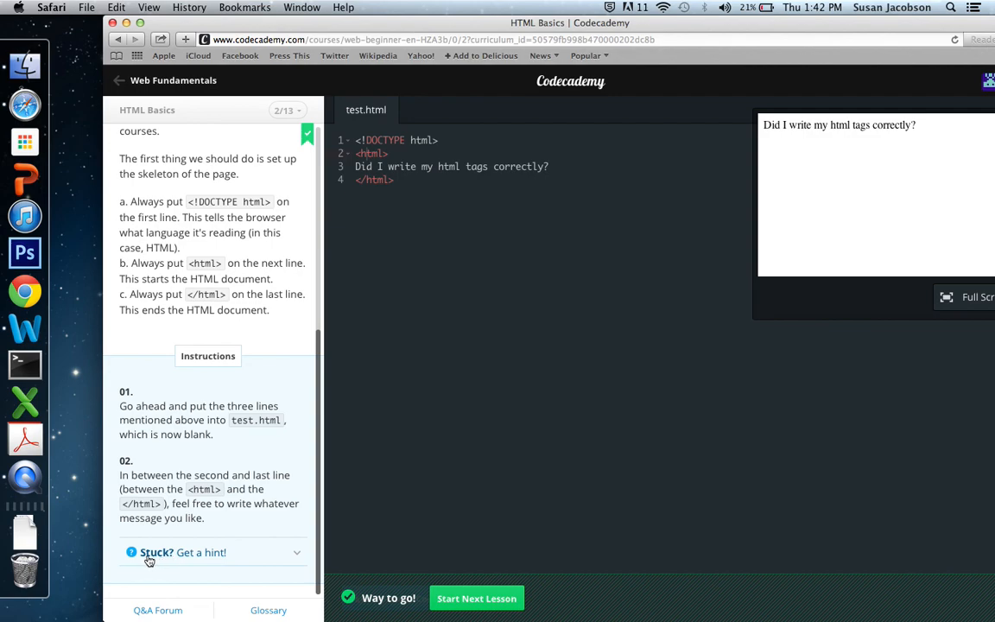
Reveal the lesson 2 hint on ordering and indentation, and open the section's Q&A forum
left_click(155, 553)
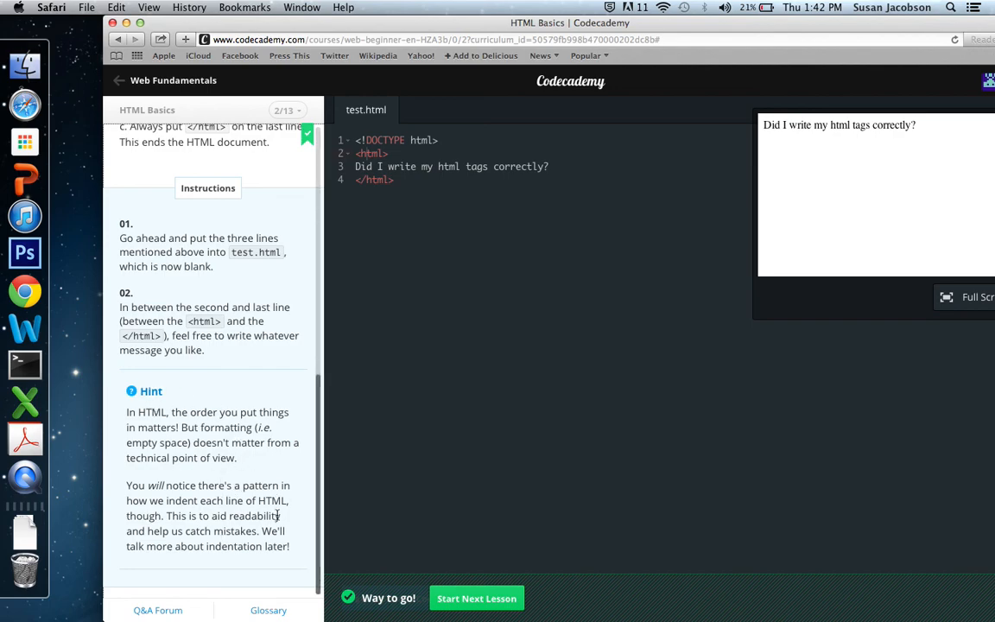
mouse_move(266, 373)
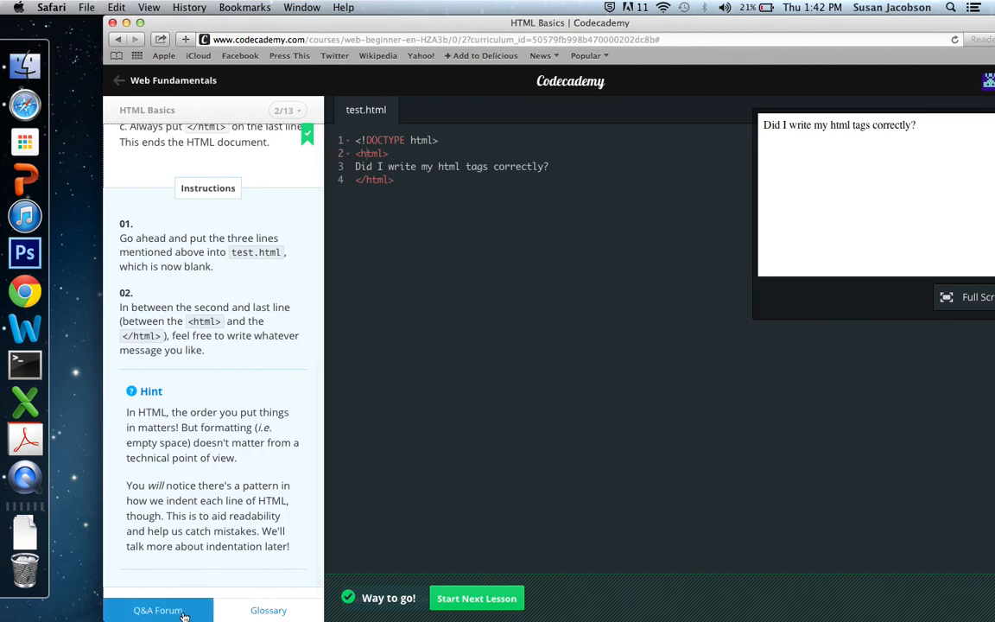
left_click(159, 609)
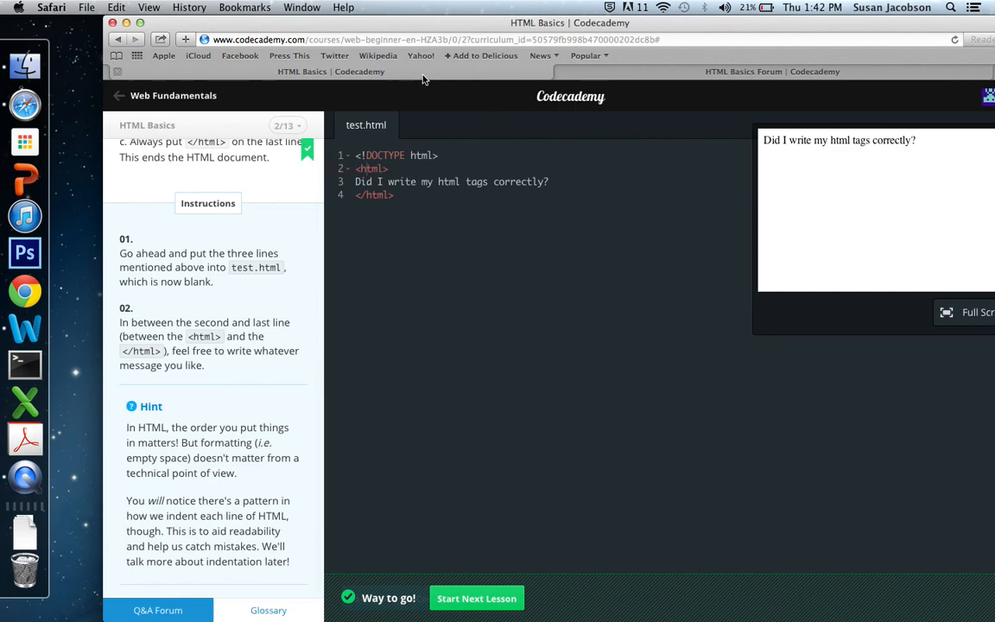
mouse_move(657, 78)
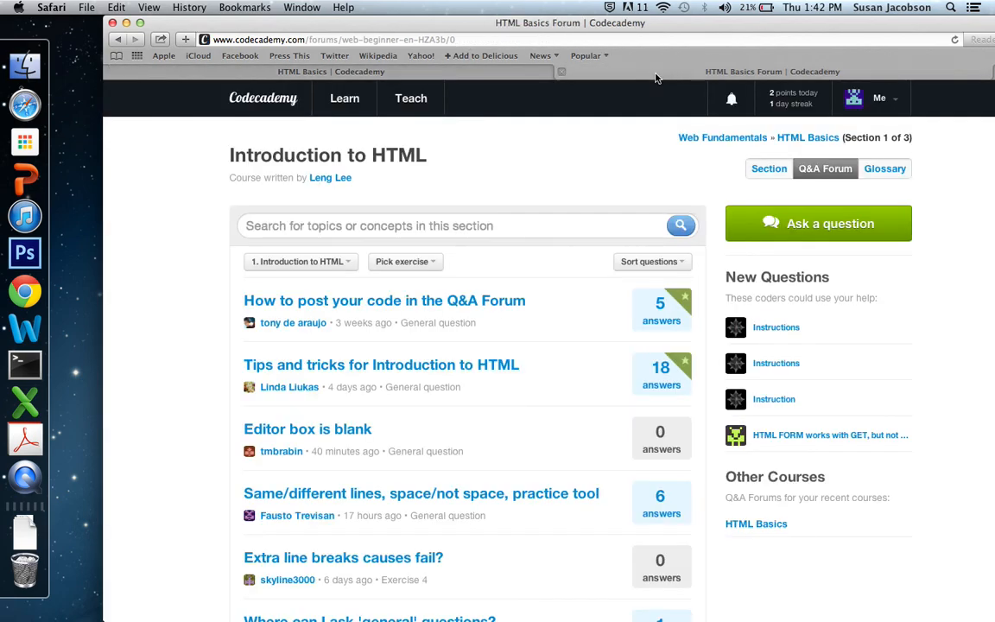
mouse_move(470, 376)
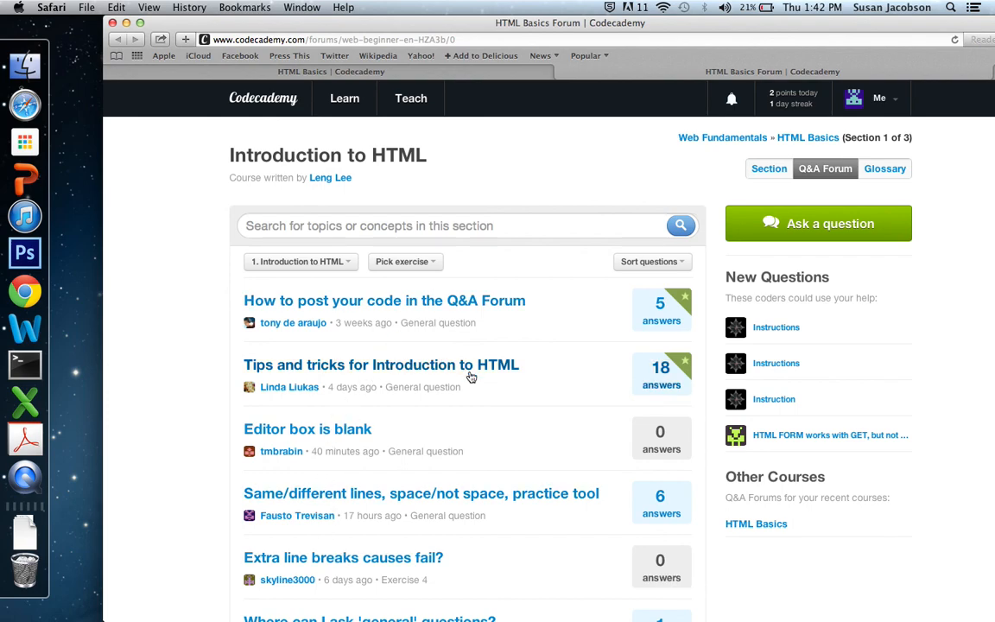
mouse_move(423, 315)
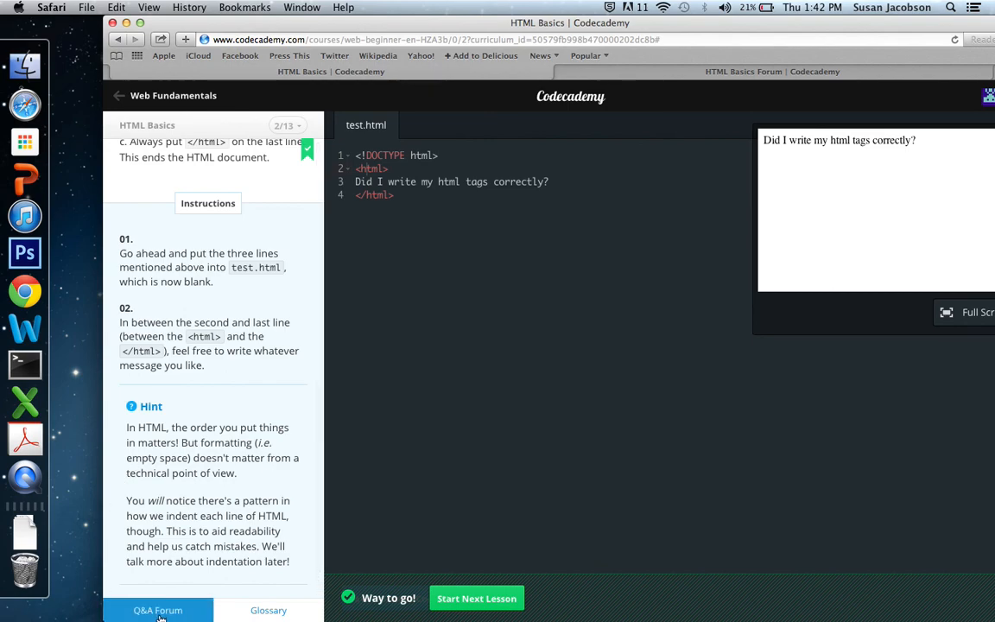
Open the Q&A Forum link, then go to the Web Fundamentals course overview
left_click(157, 610)
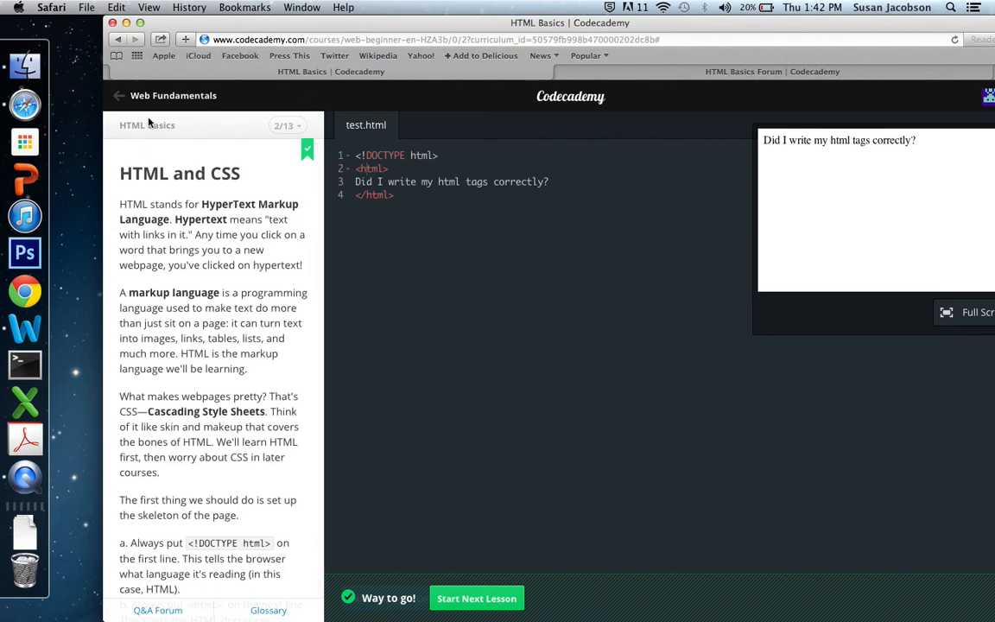
left_click(118, 96)
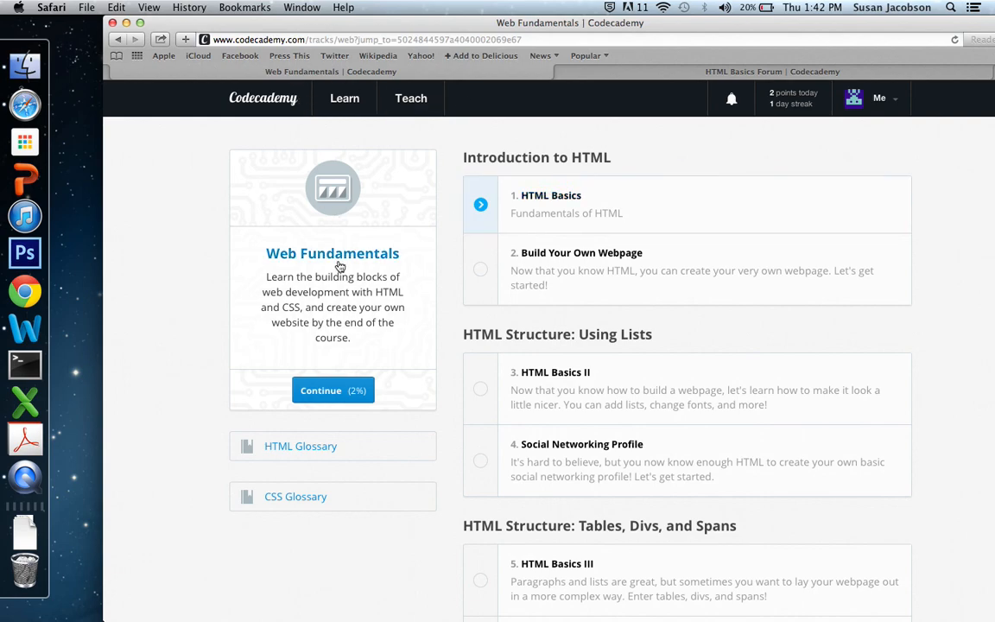
mouse_move(549, 195)
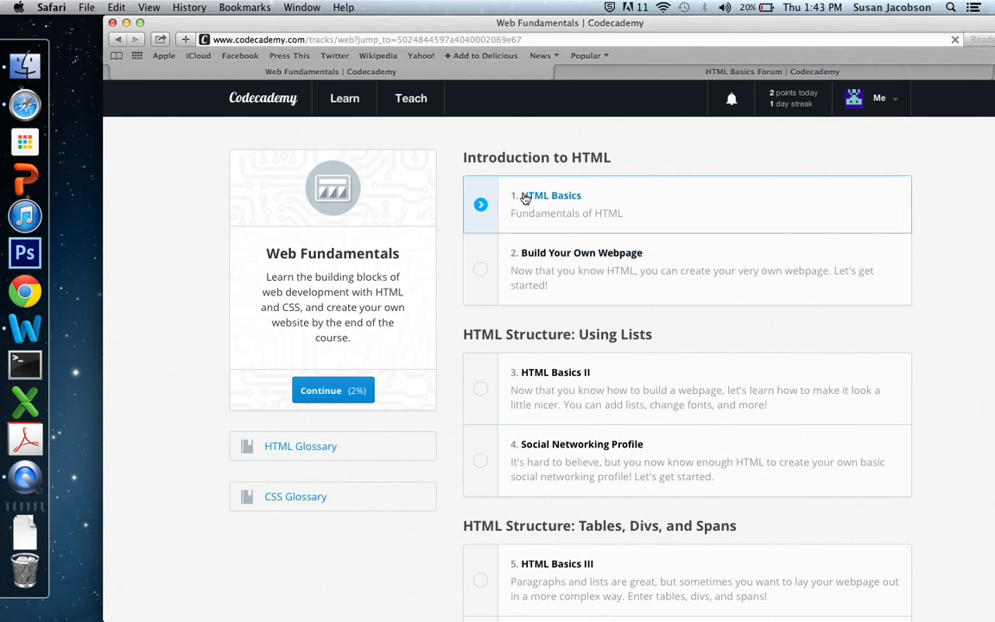
Open the HTML Basics lesson, view its exercise list, and return to the course overview
left_click(567, 204)
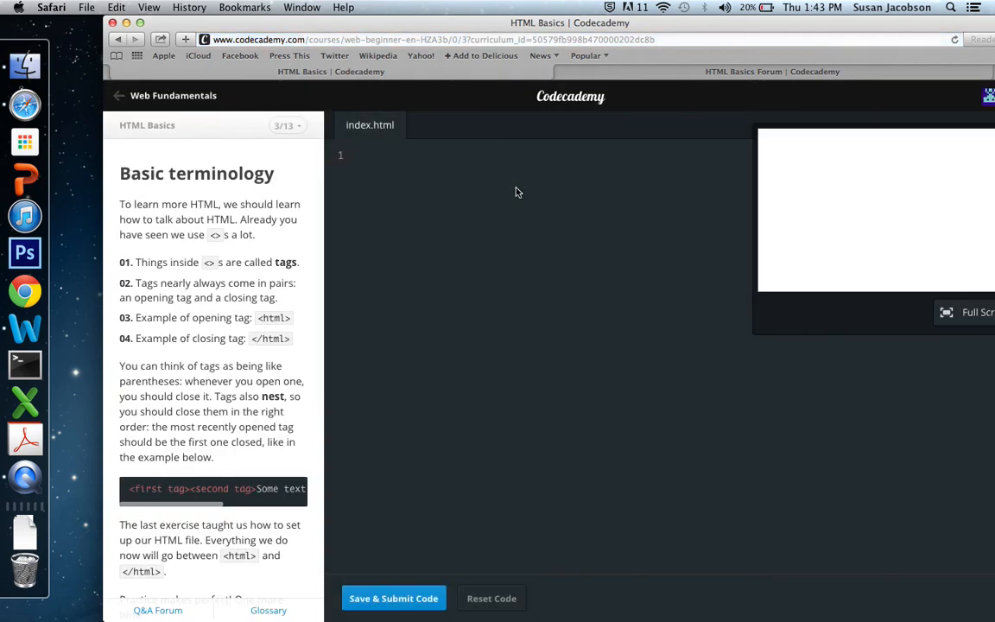
mouse_move(145, 121)
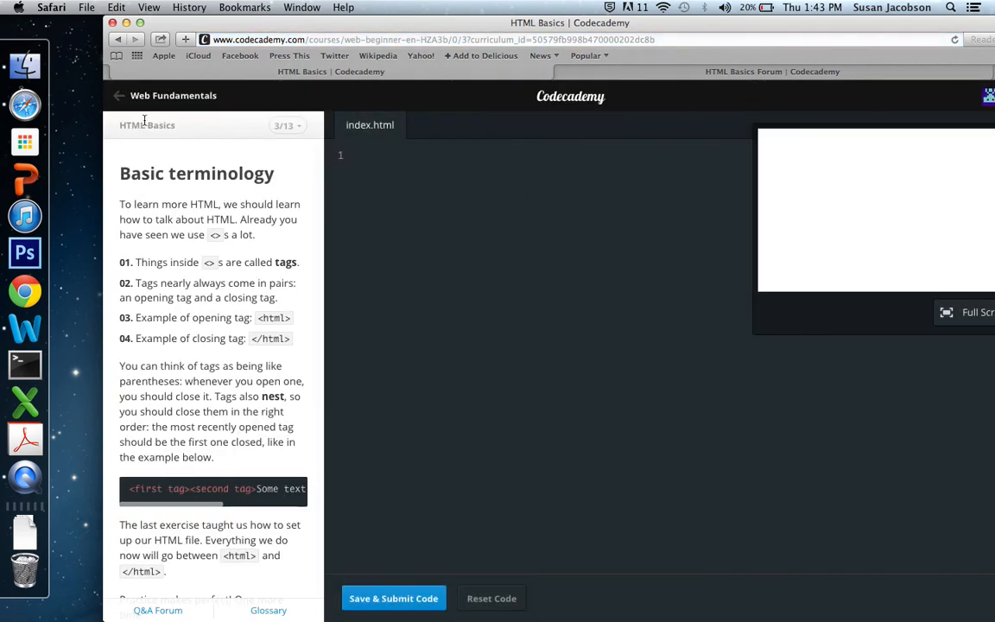
left_click(285, 124)
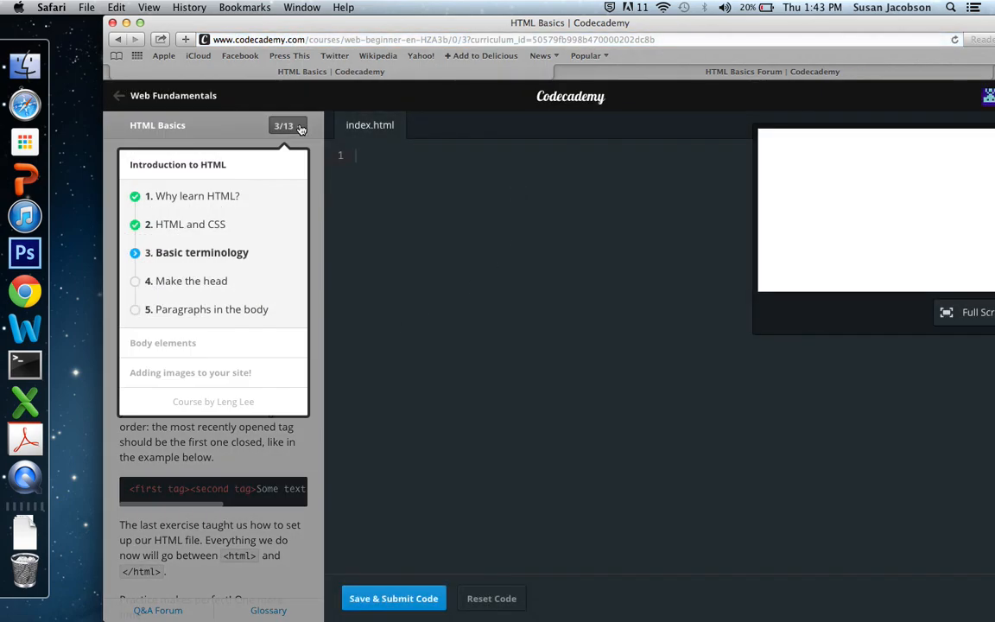
mouse_move(204, 214)
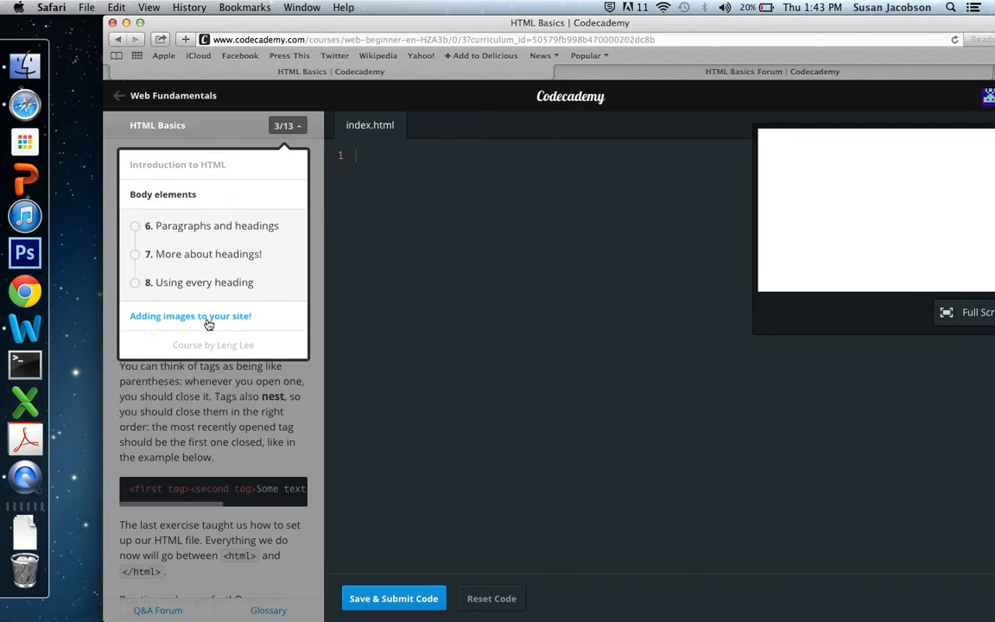
left_click(191, 314)
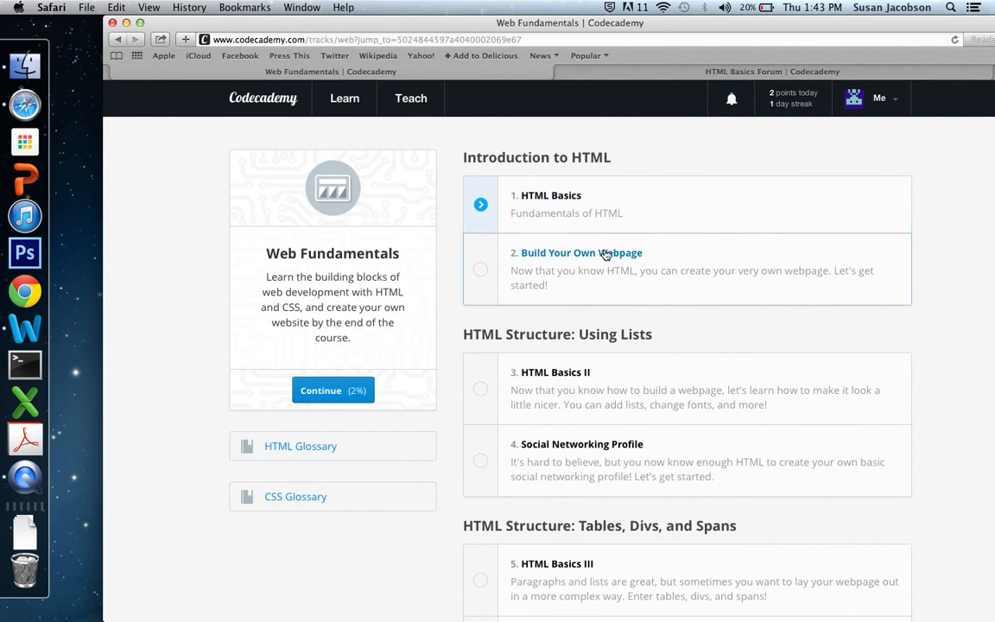
Open the Build Your Own Webpage project and show its exercise list
left_click(580, 252)
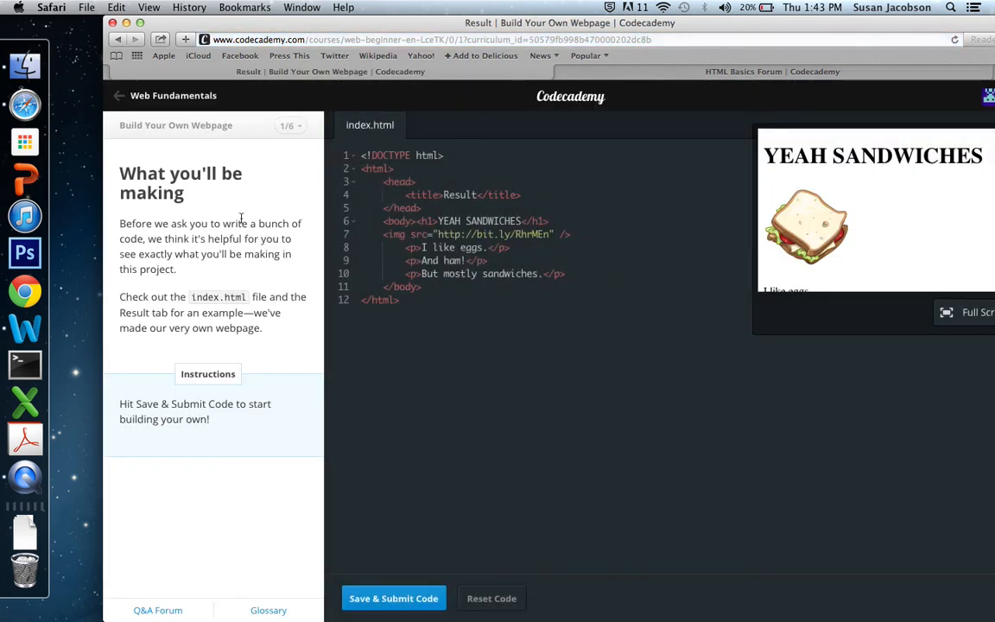
left_click(290, 124)
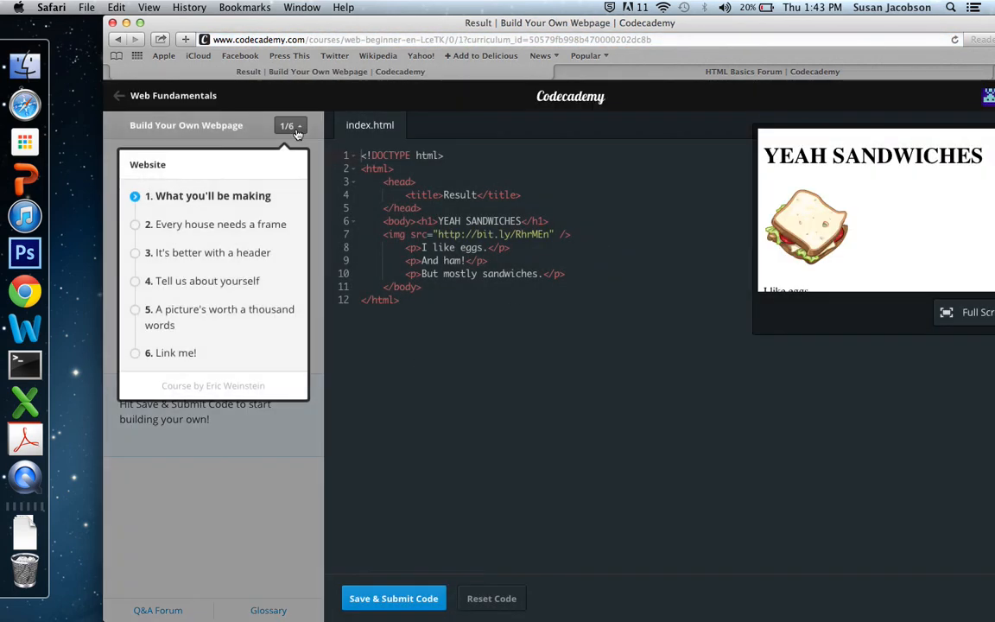
mouse_move(128, 38)
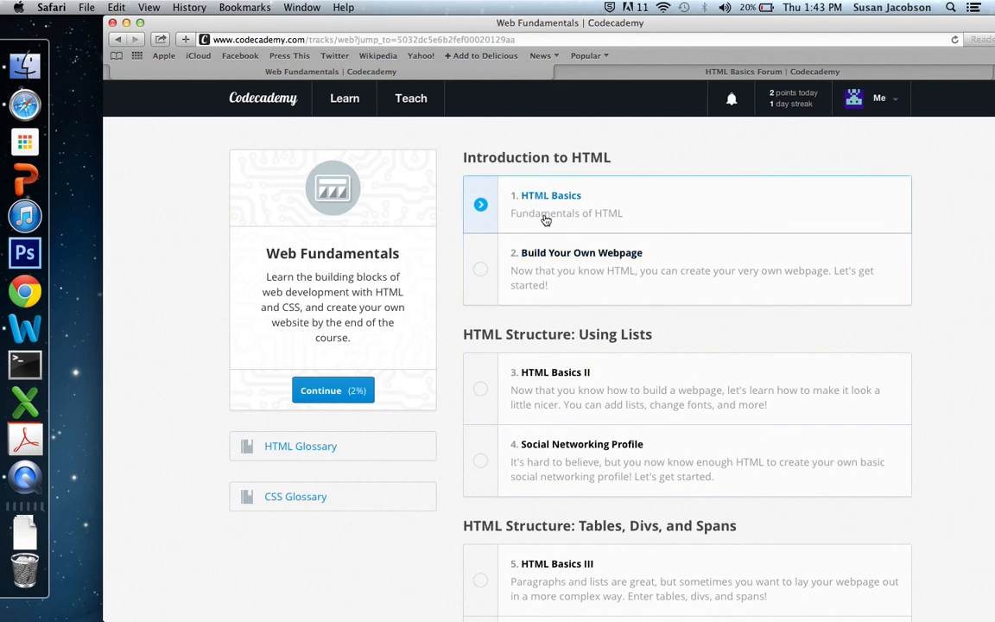
mouse_move(544, 214)
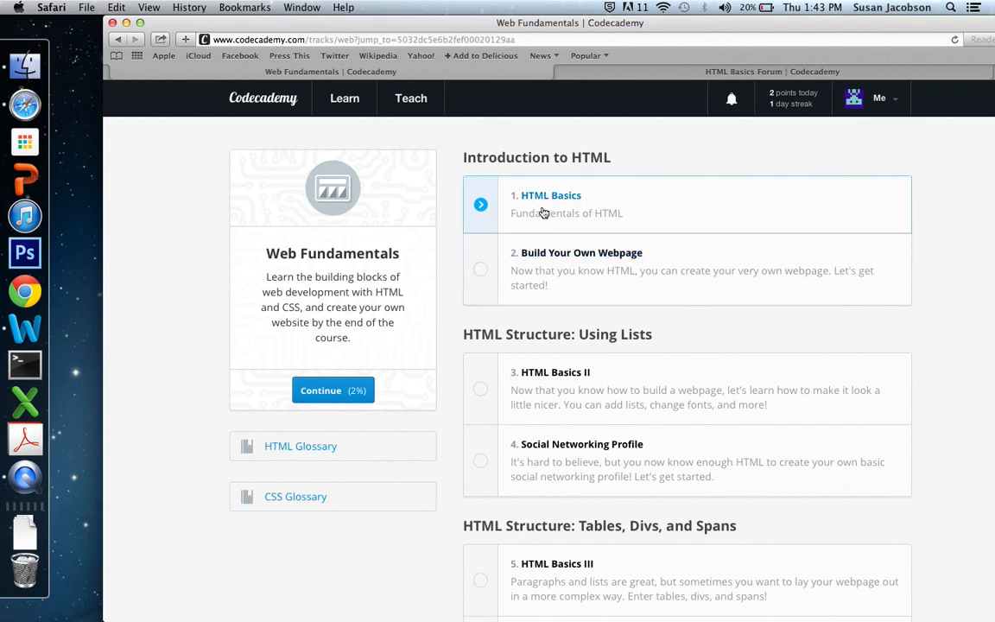